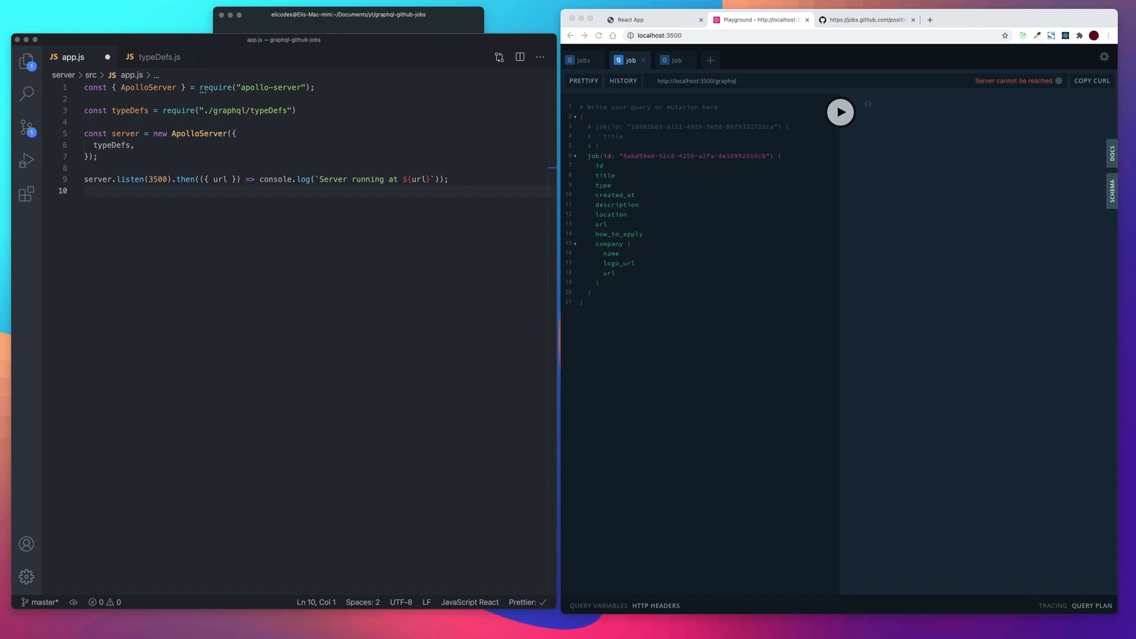
{"action": "mouse_move", "coordinate": [204, 140]}
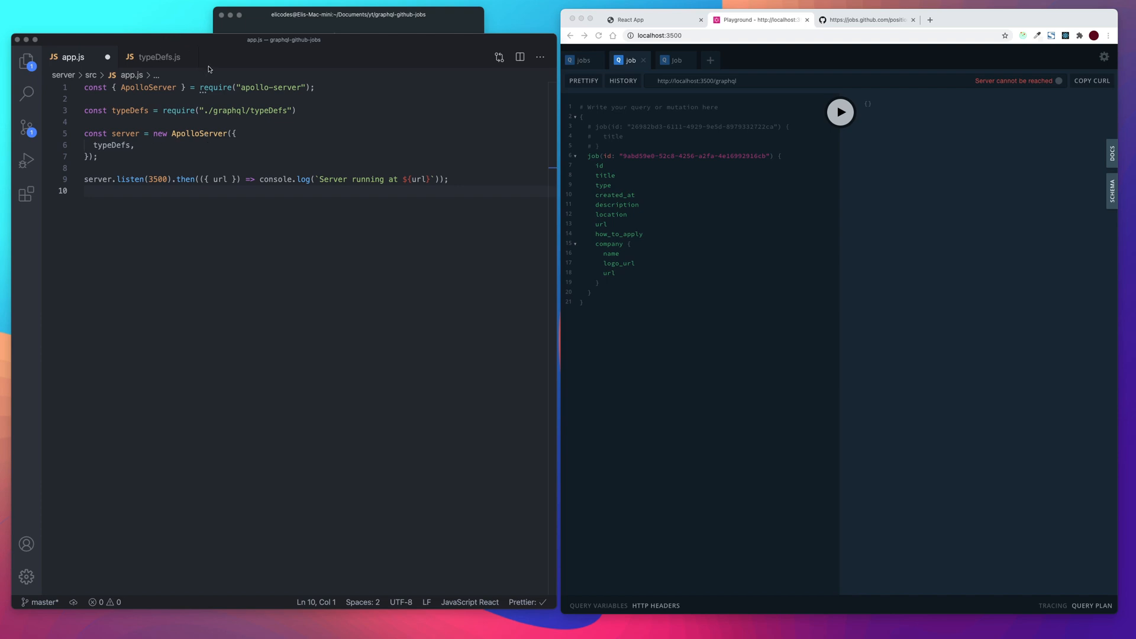
{"action": "mouse_move", "coordinate": [208, 69]}
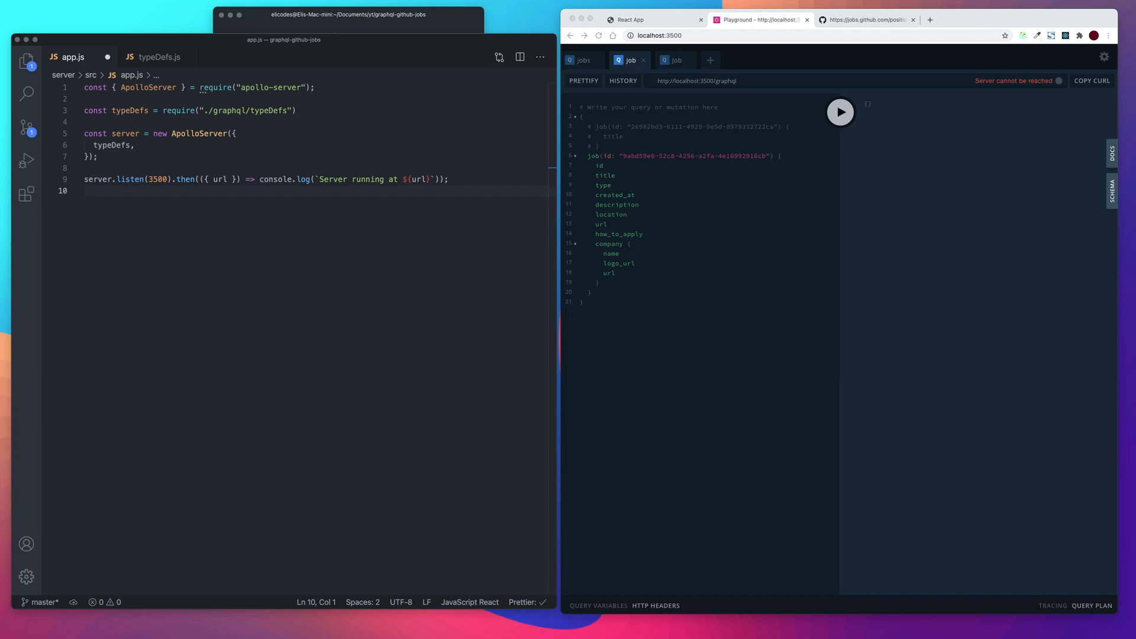
{"action": "mouse_move", "coordinate": [57, 96]}
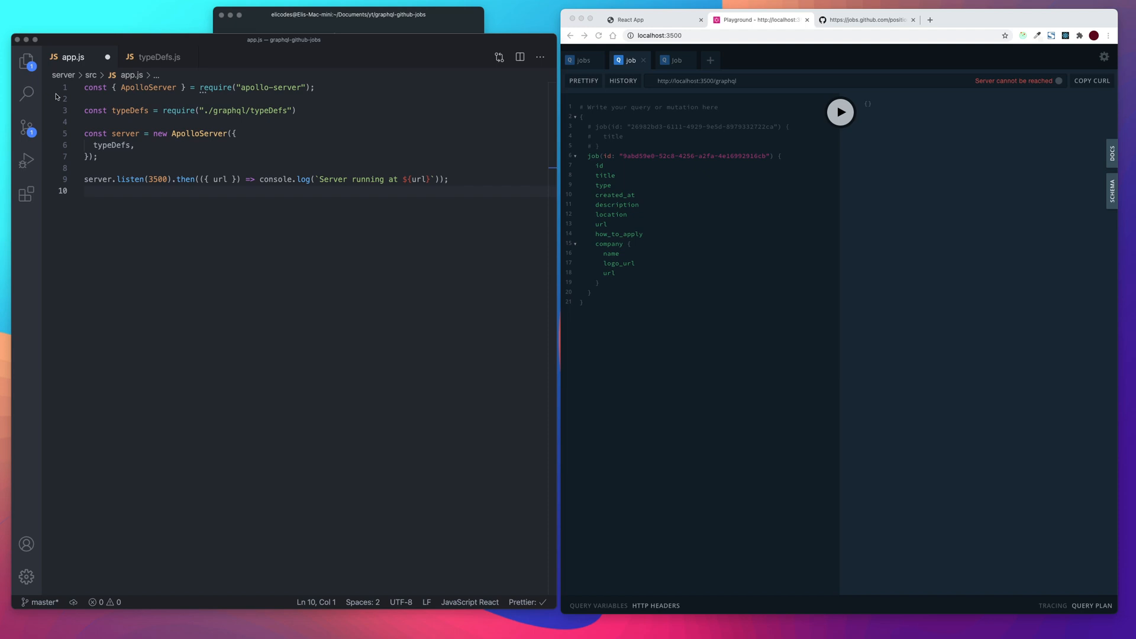
{"action": "mouse_move", "coordinate": [56, 94]}
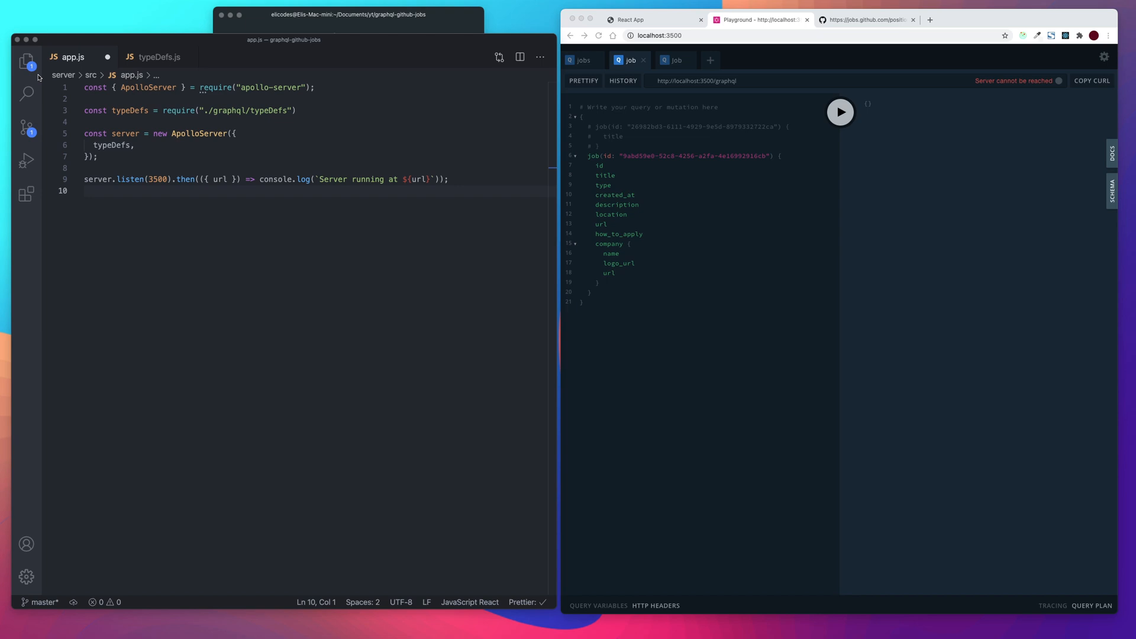
Create a datasources folder inside the graphql folder from the Explorer
{"action": "left_click", "coordinate": [27, 60]}
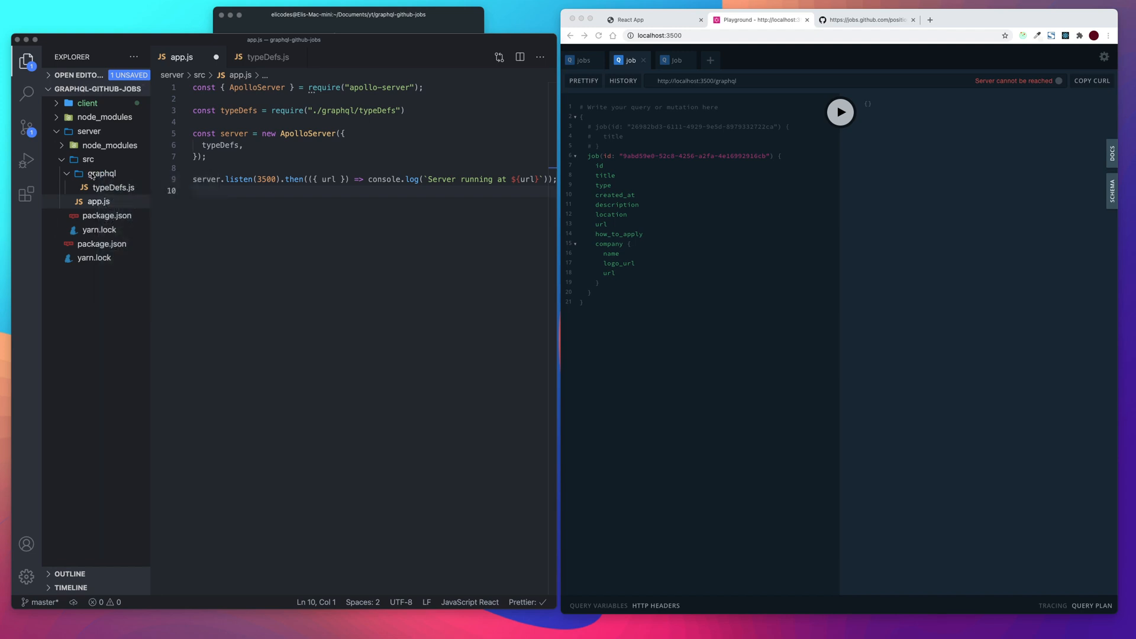
{"action": "left_click", "coordinate": [87, 89]}
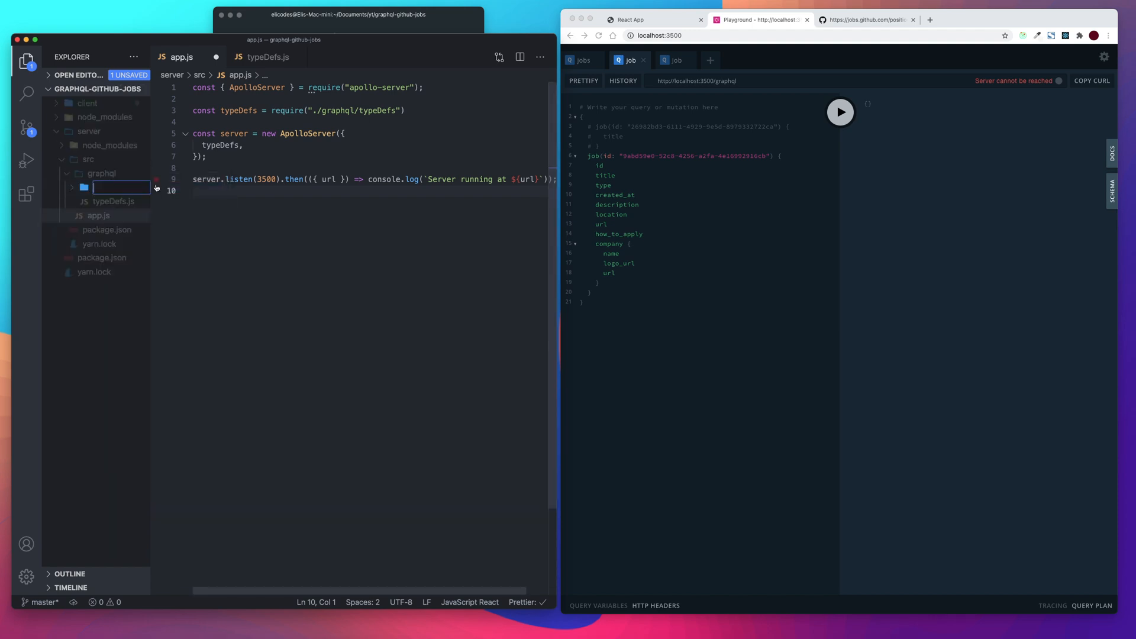
{"action": "type", "text": "datasources"}
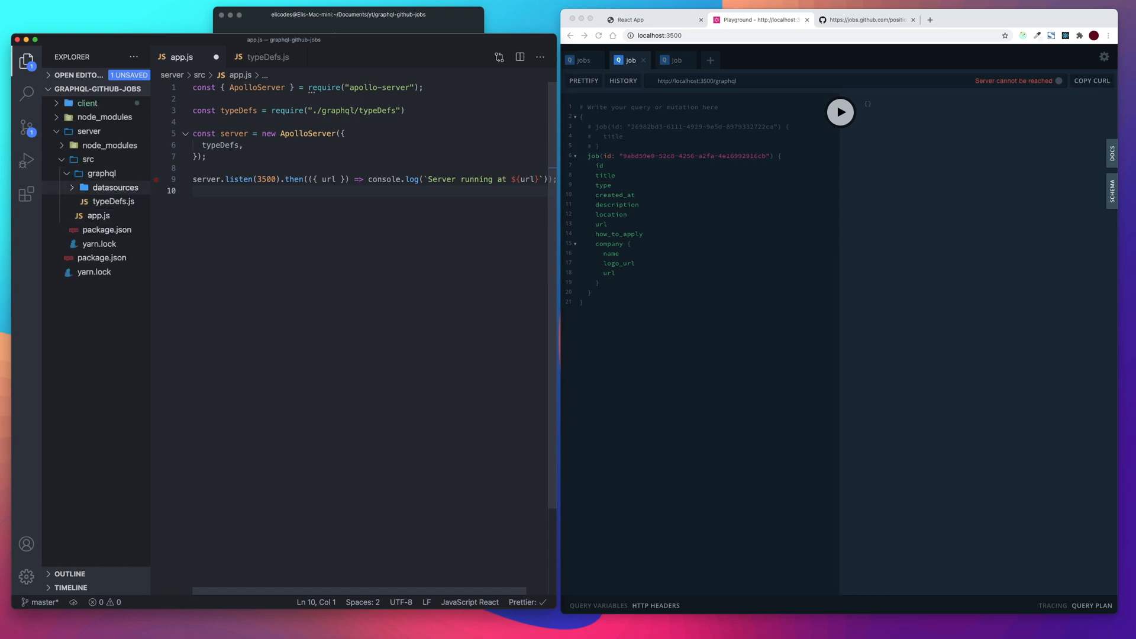
Create a new job.js file inside the datasources folder
{"action": "right_click", "coordinate": [115, 188]}
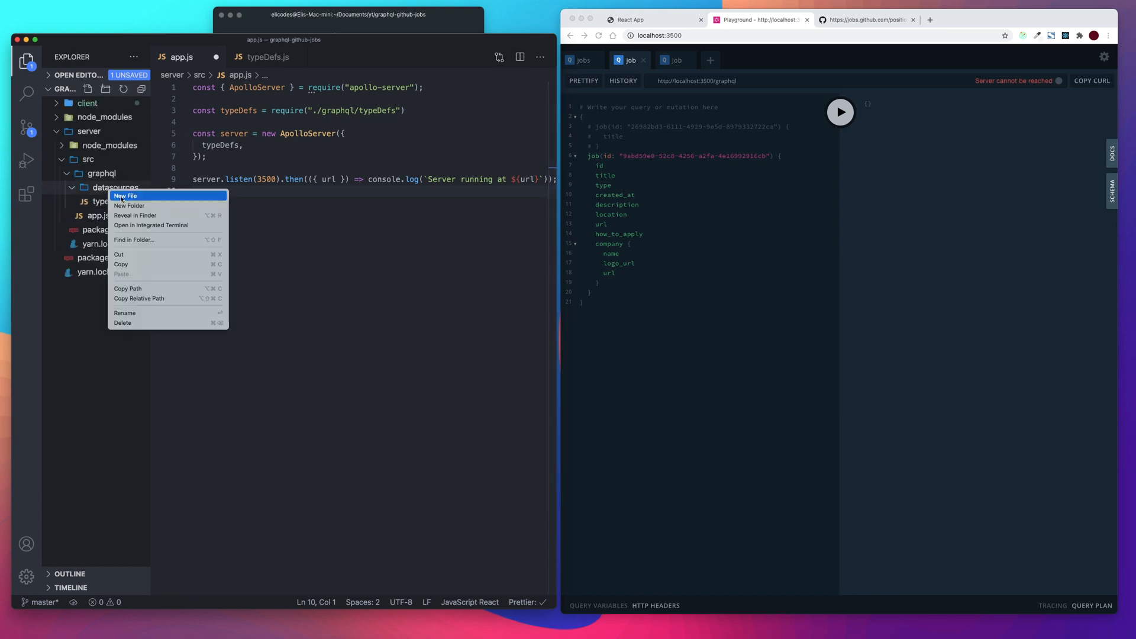
{"action": "left_click", "coordinate": [127, 195]}
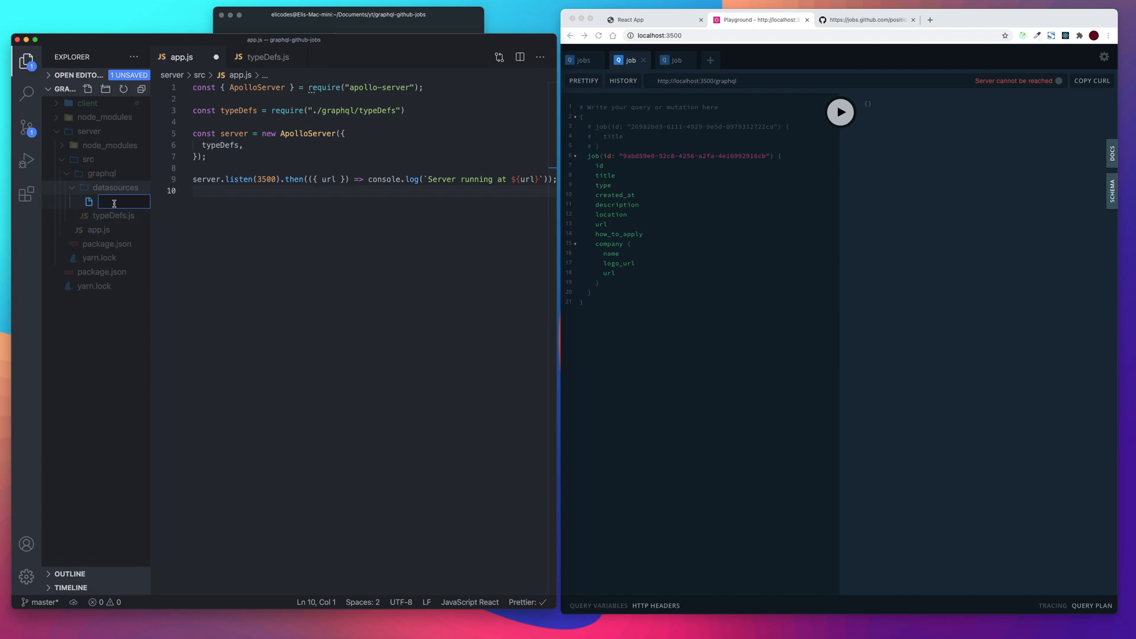
{"action": "type", "text": "job.js"}
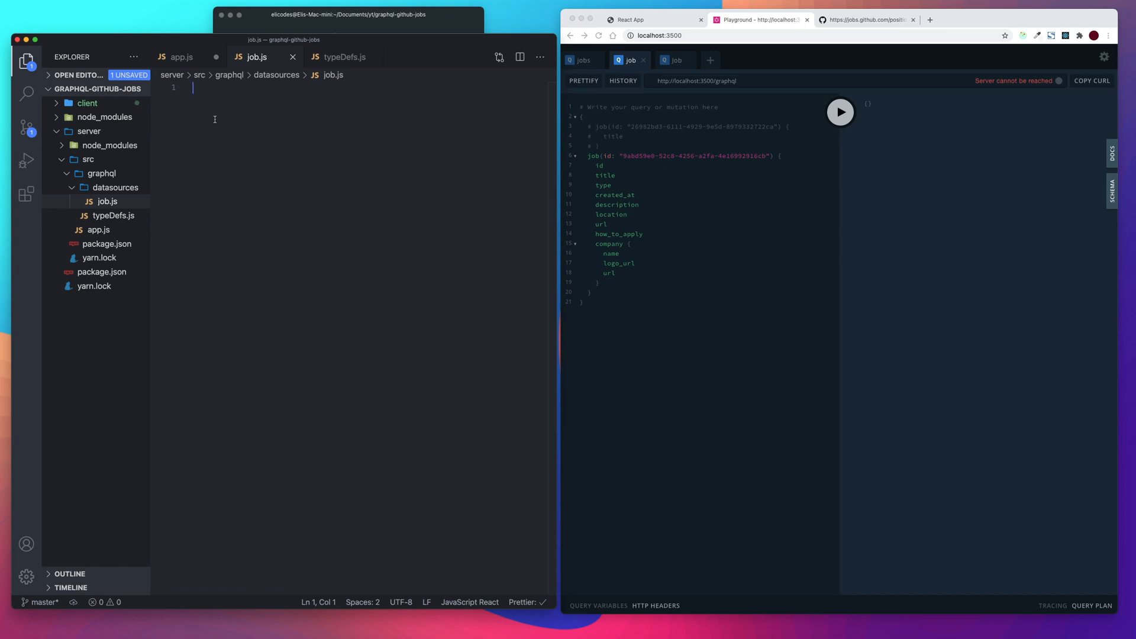
Require RESTDataSource from apollo-datasource-rest at the top of job.js
{"action": "type", "text": "const"}
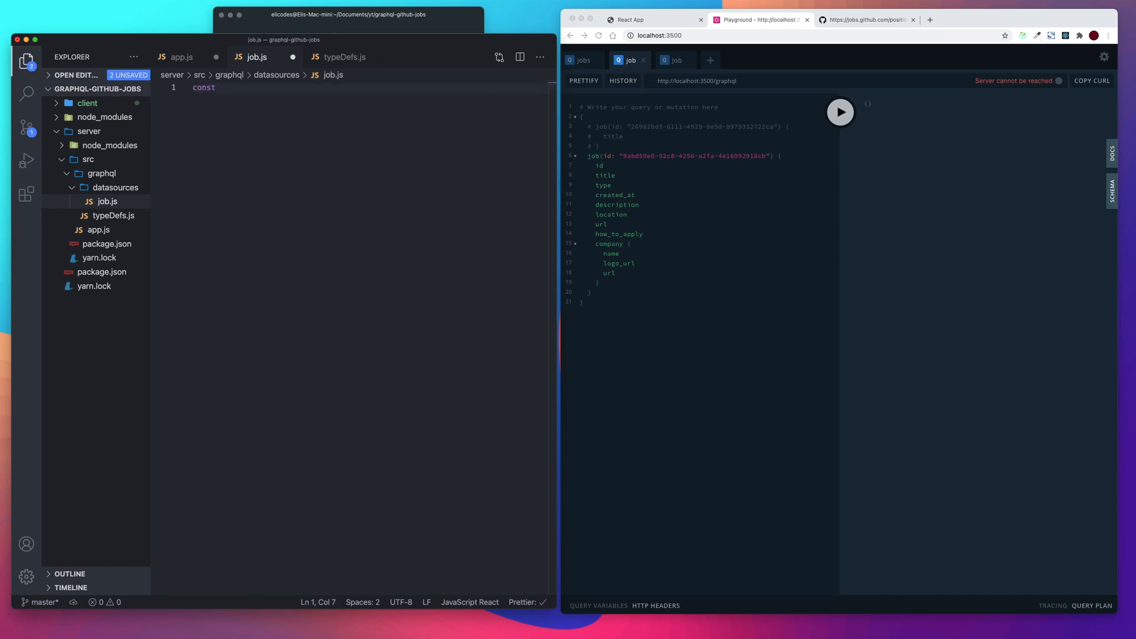
{"action": "type", "text": "{ R }"}
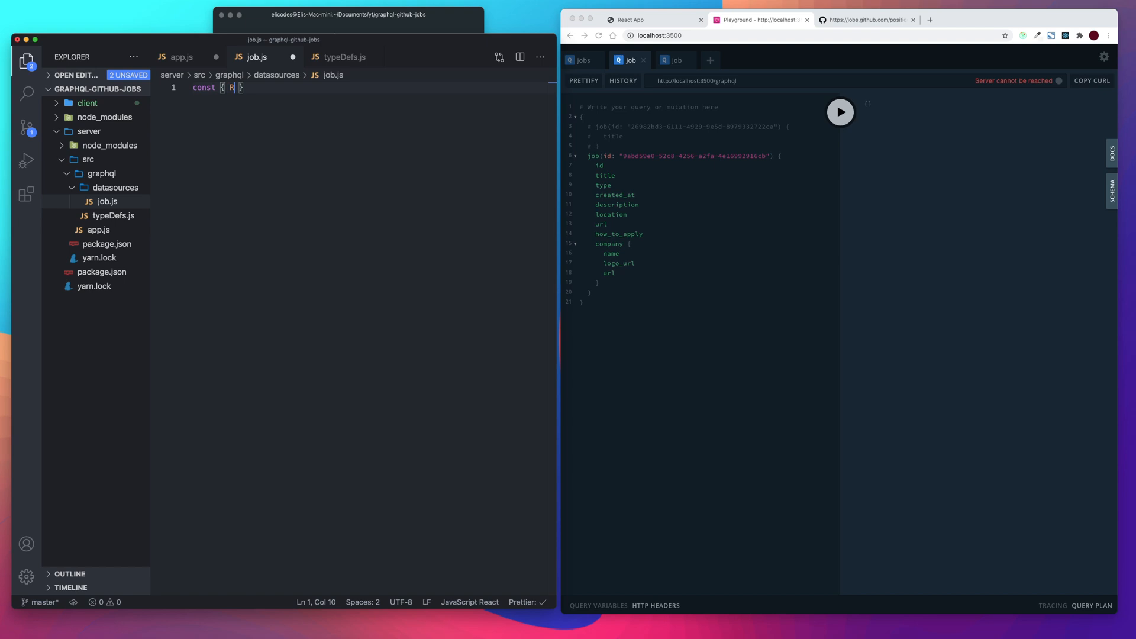
{"action": "type", "text": "ESTData"}
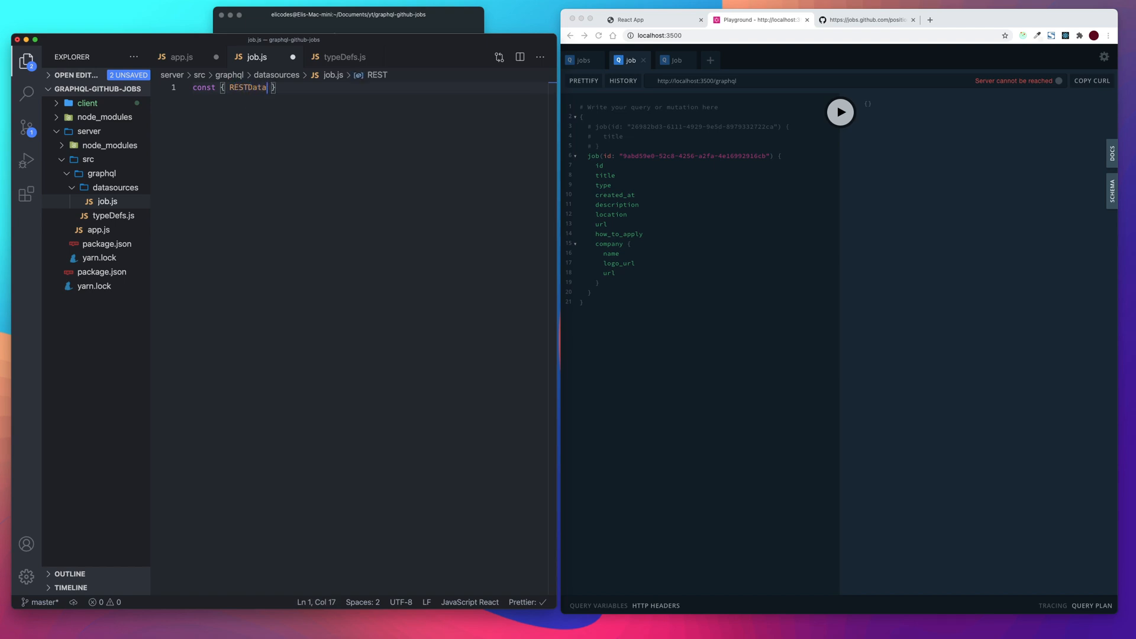
{"action": "type", "text": "Source"}
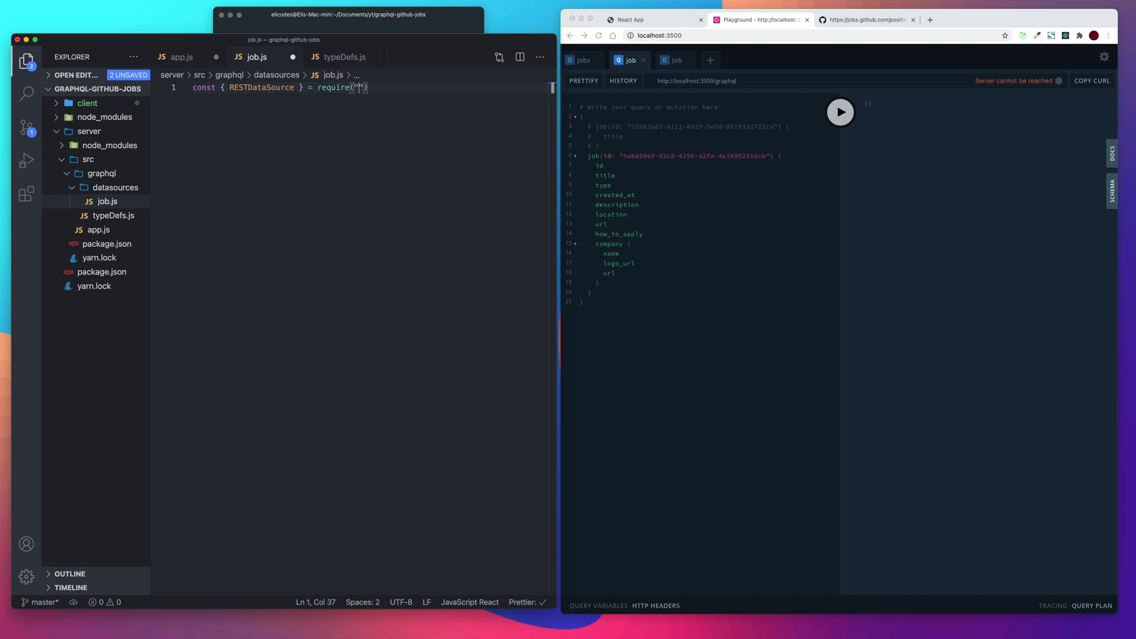
{"action": "type", "text": "rest"}
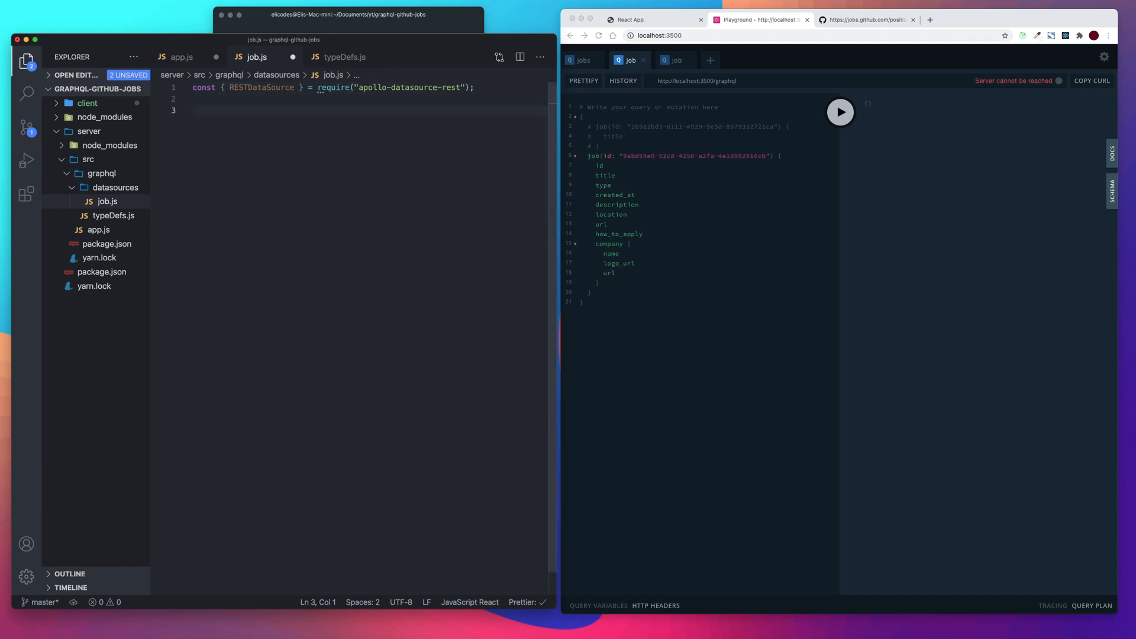
Declare class JobsApi extends RESTDataSource with an opening brace
{"action": "type", "text": "class"}
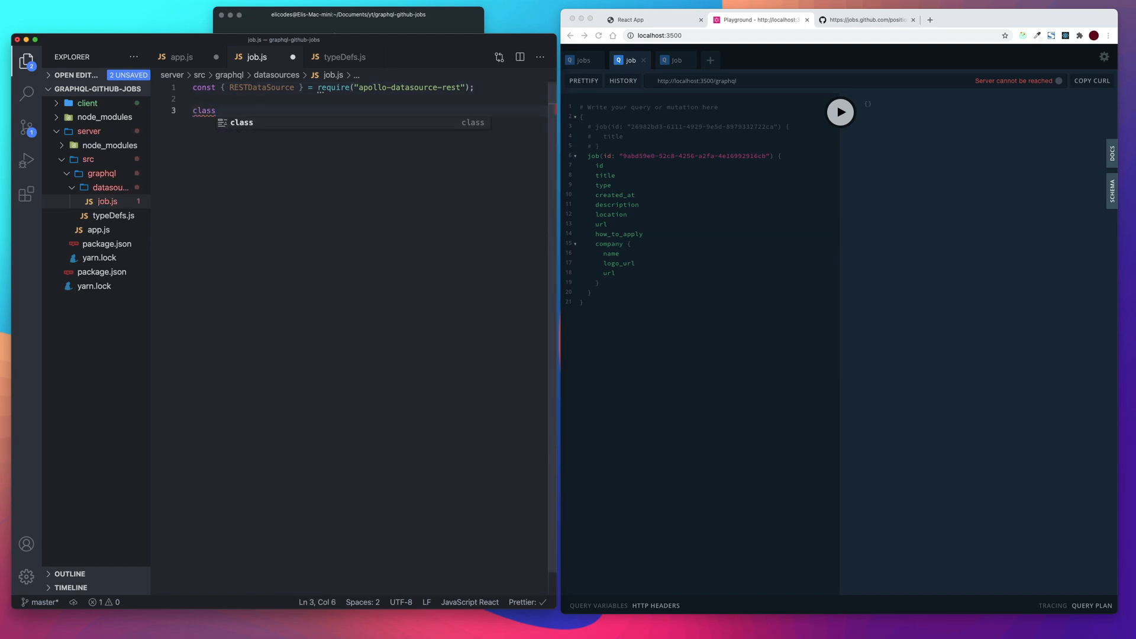
{"action": "type", "text": "J"}
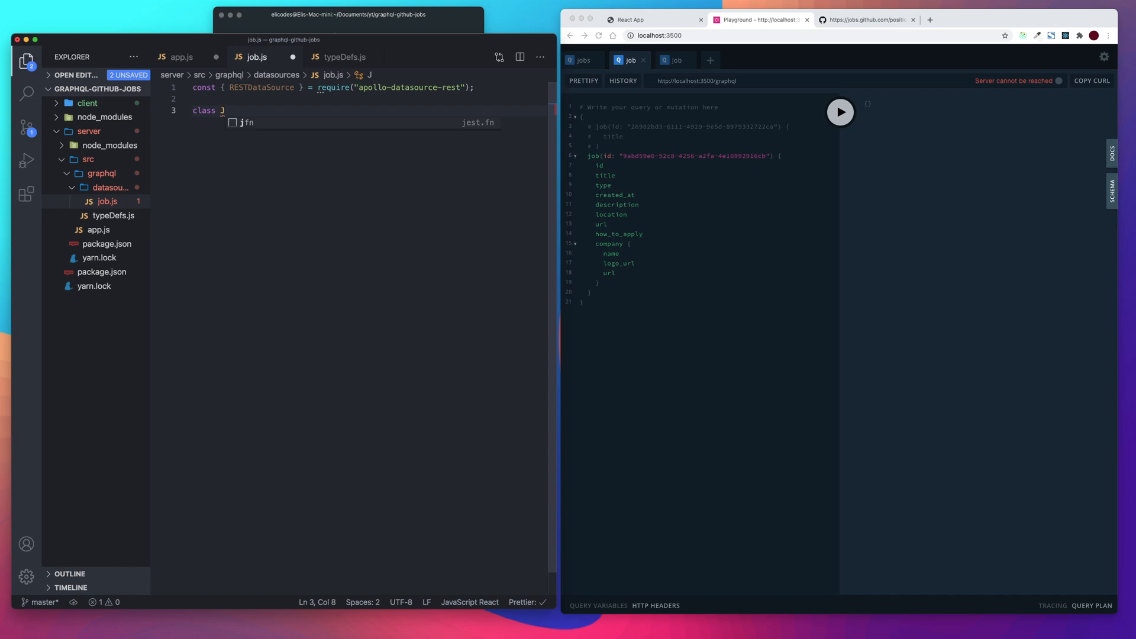
{"action": "type", "text": "O"}
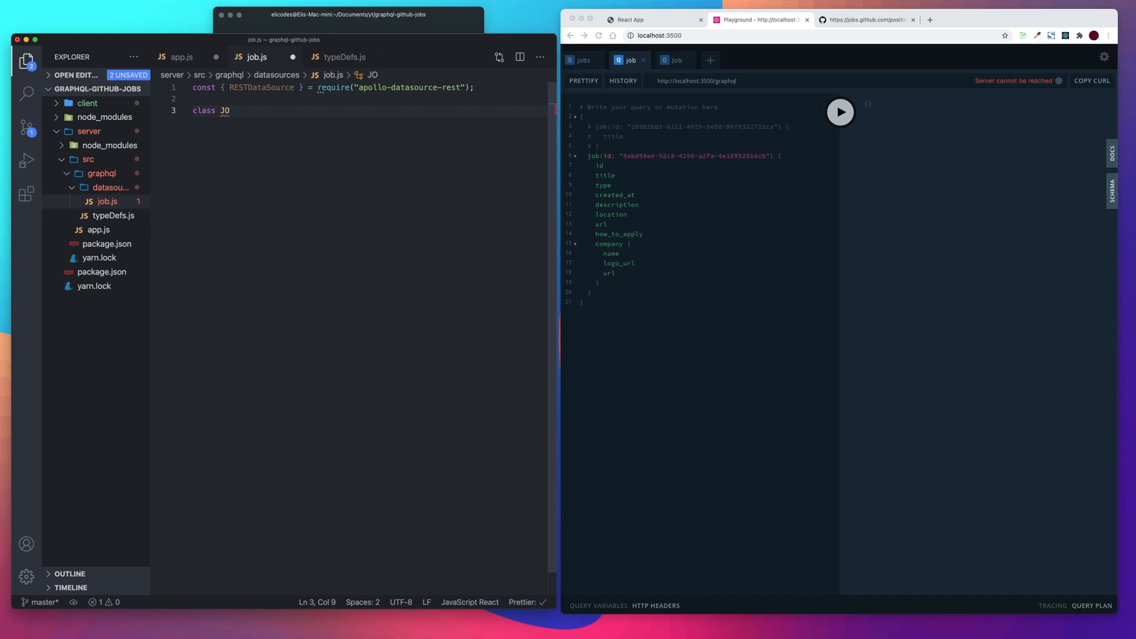
{"action": "type", "text": "pbs"}
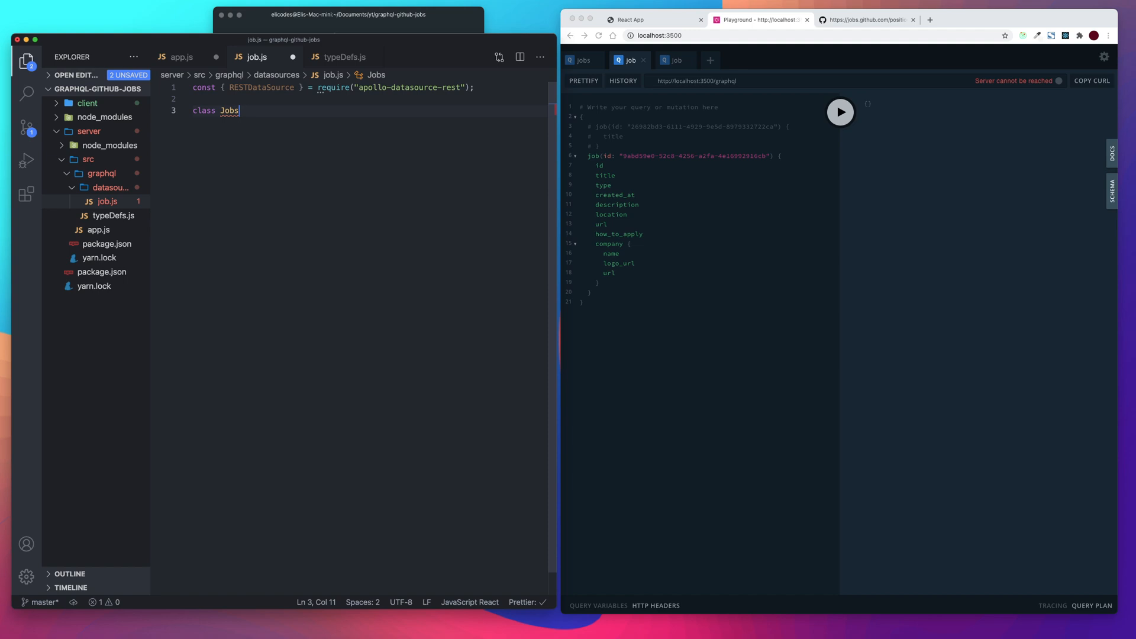
{"action": "type", "text": "Api"}
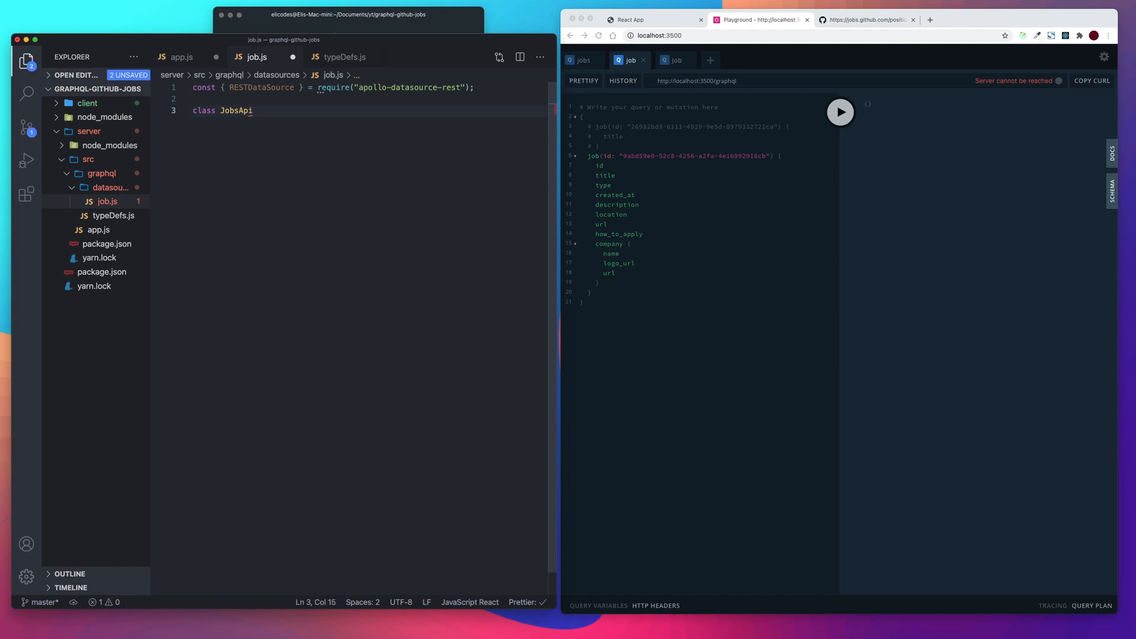
{"action": "type", "text": "extends"}
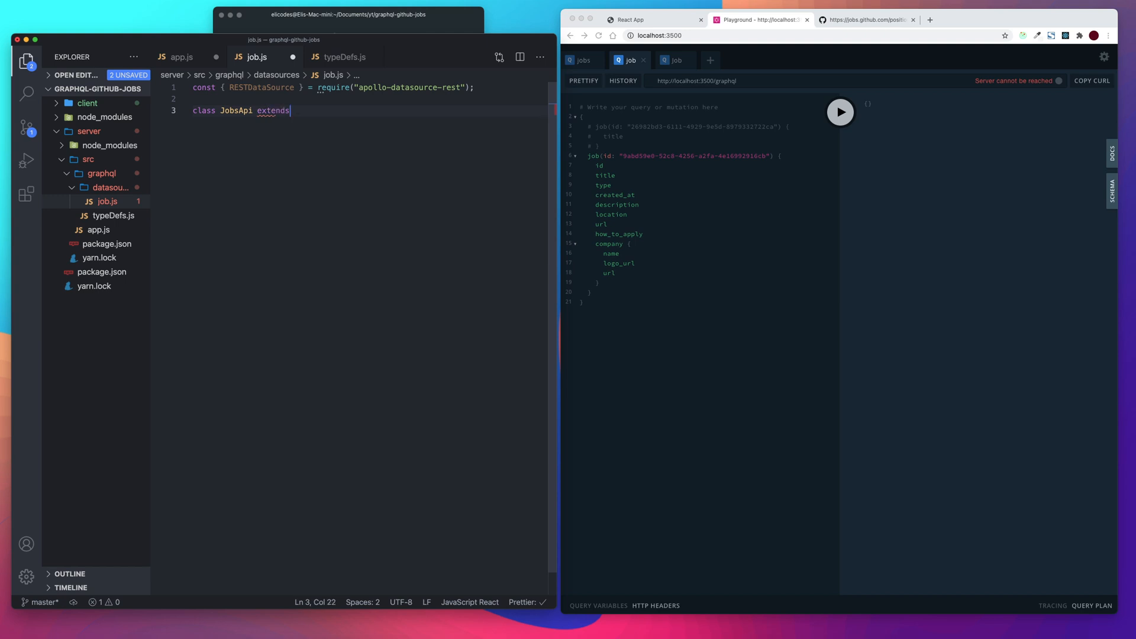
{"action": "type", "text": "Rest"}
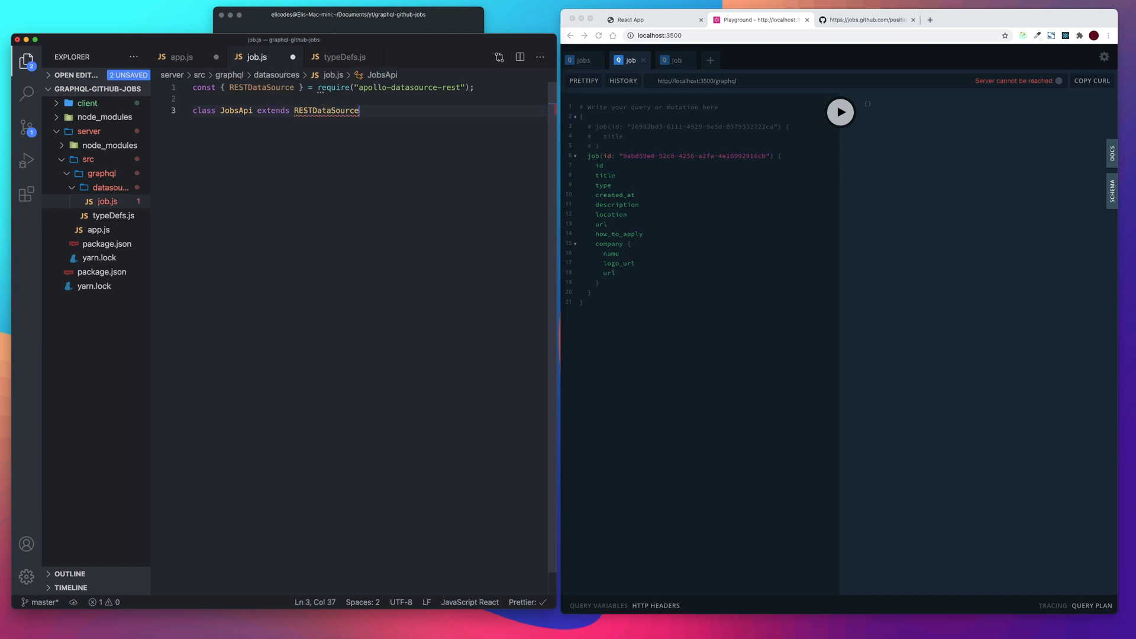
{"action": "type", "text": "{"}
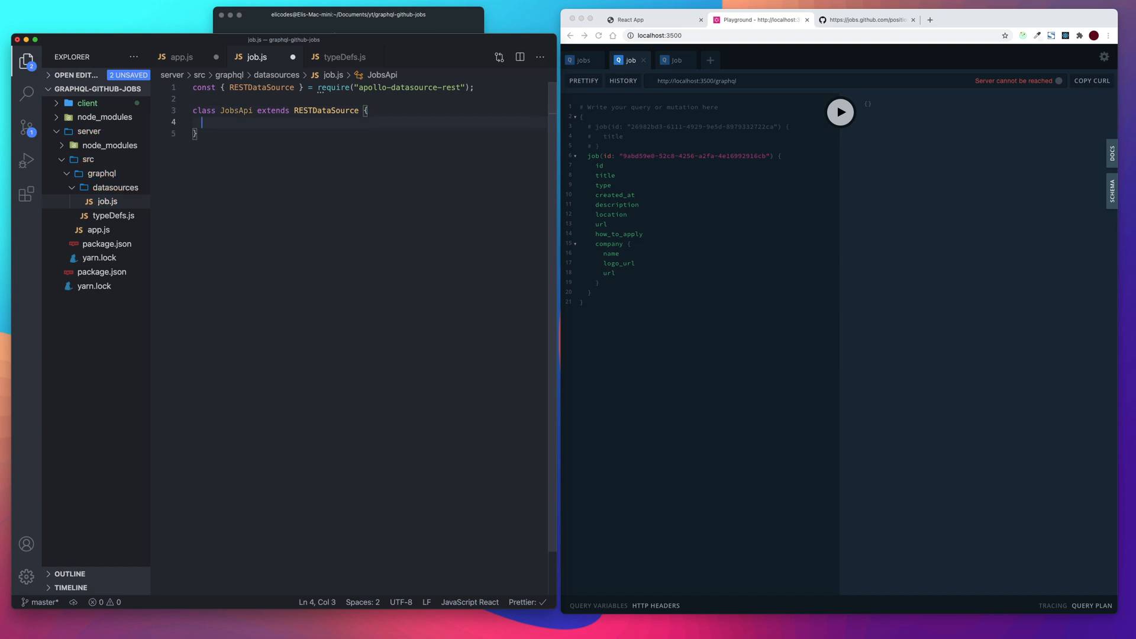
Add a constructor calling super() and assigning this.baseURL = ""
{"action": "type", "text": "constructor"}
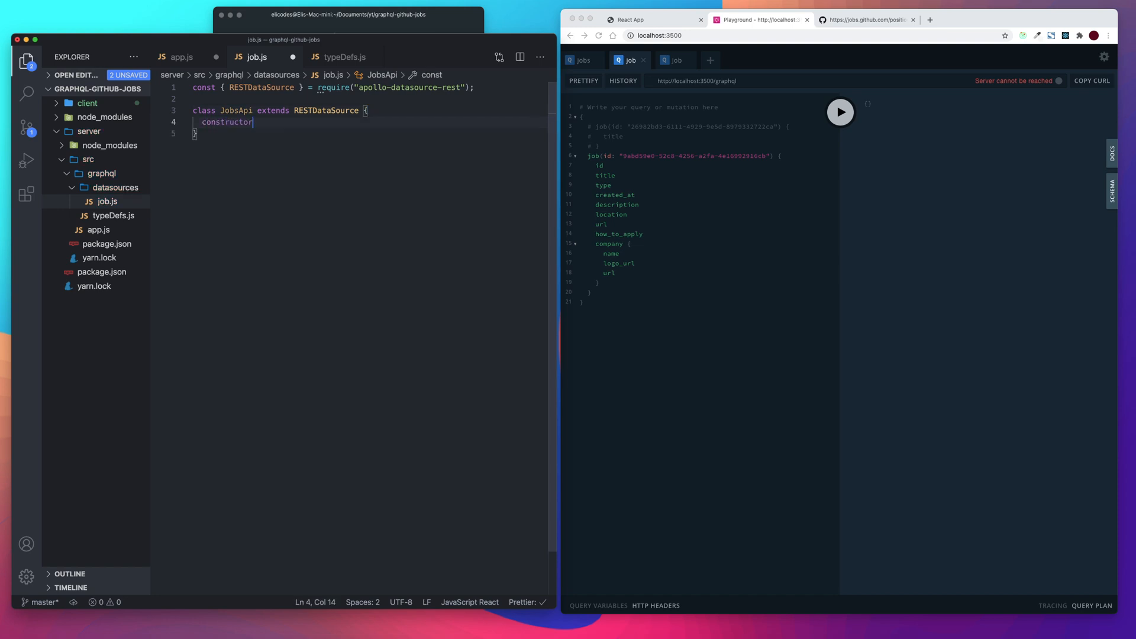
{"action": "type", "text": "()"}
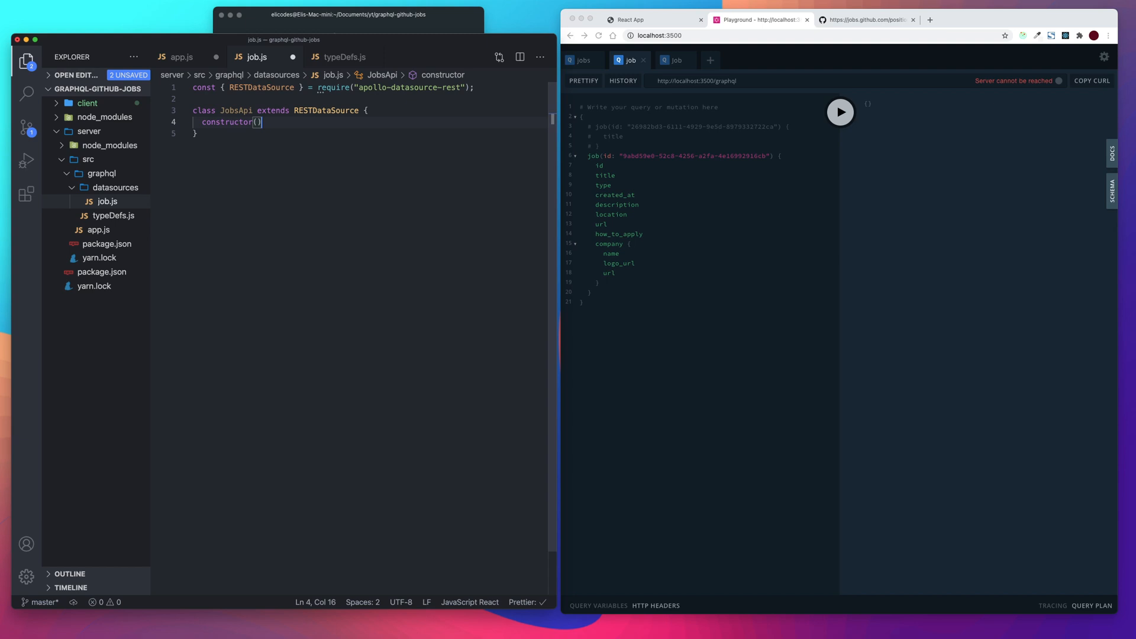
{"action": "type", "text": "su"}
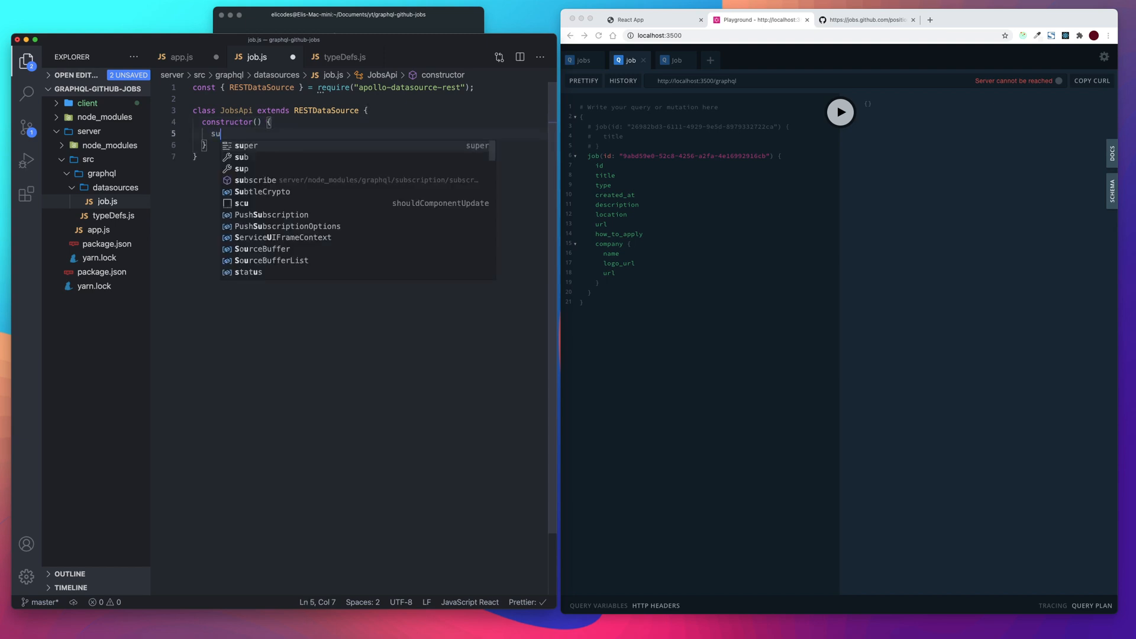
{"action": "type", "text": "per"}
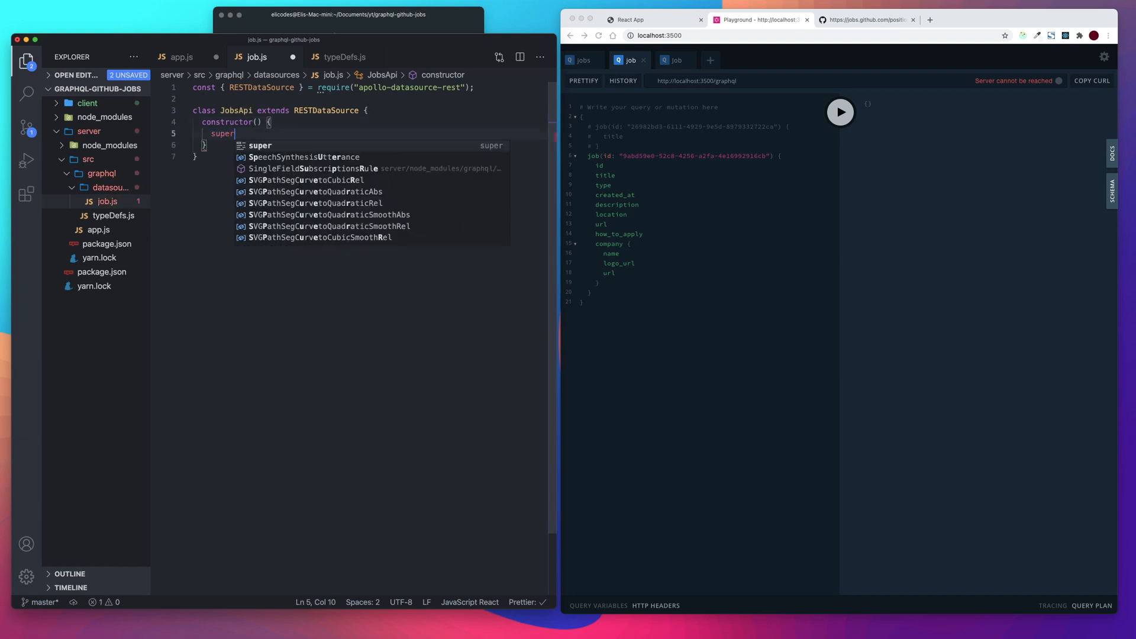
{"action": "type", "text": "();"}
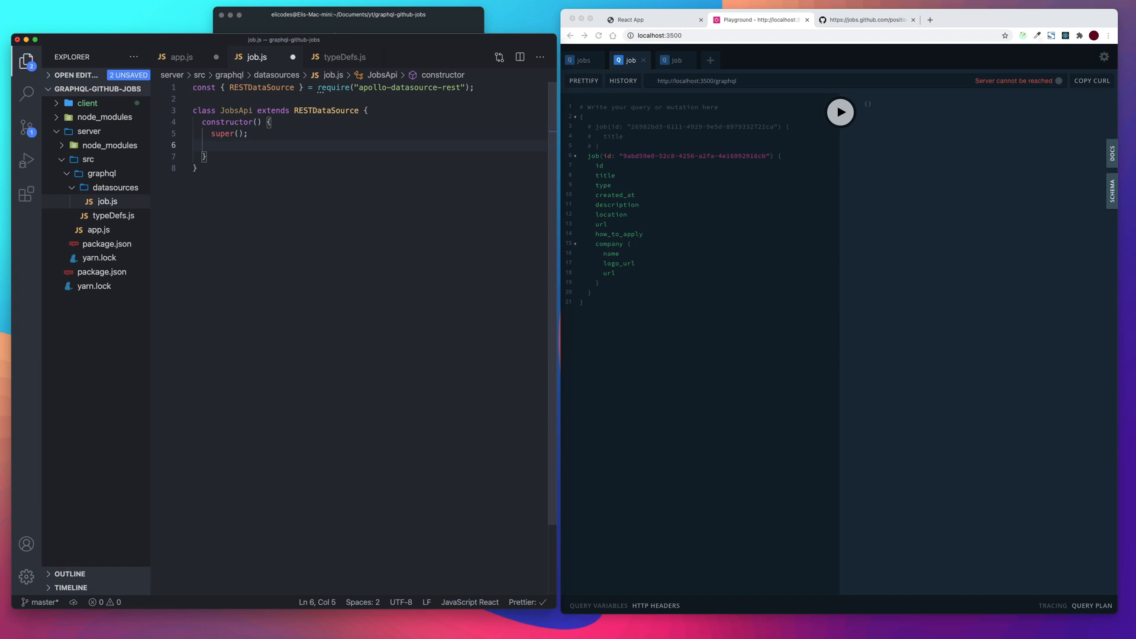
{"action": "type", "text": "this"}
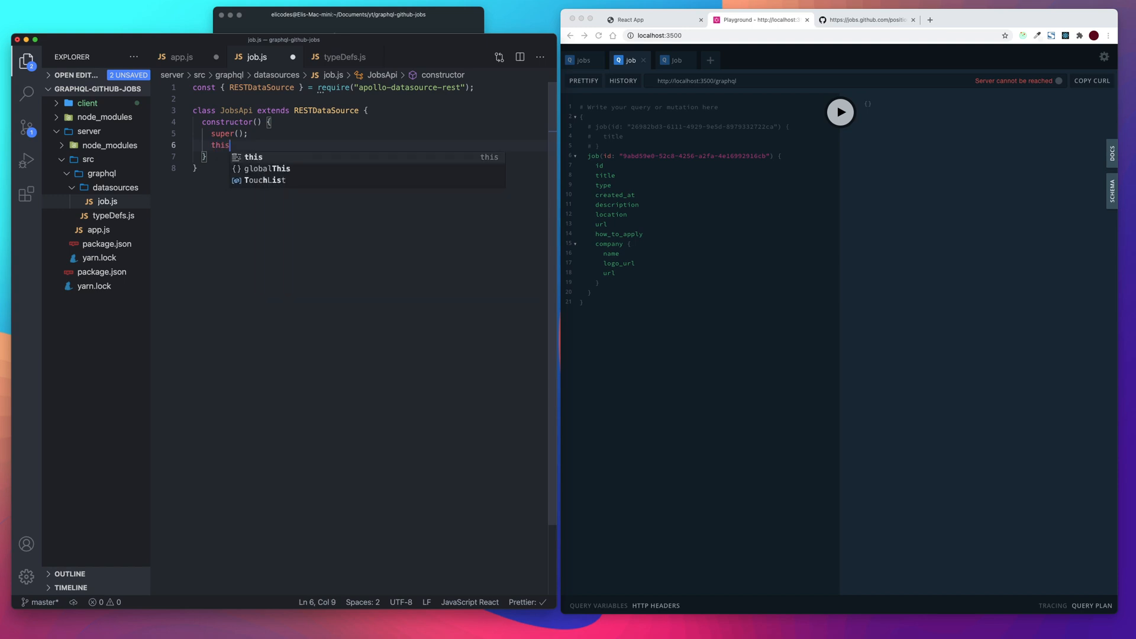
{"action": "type", "text": ".baseURL ="}
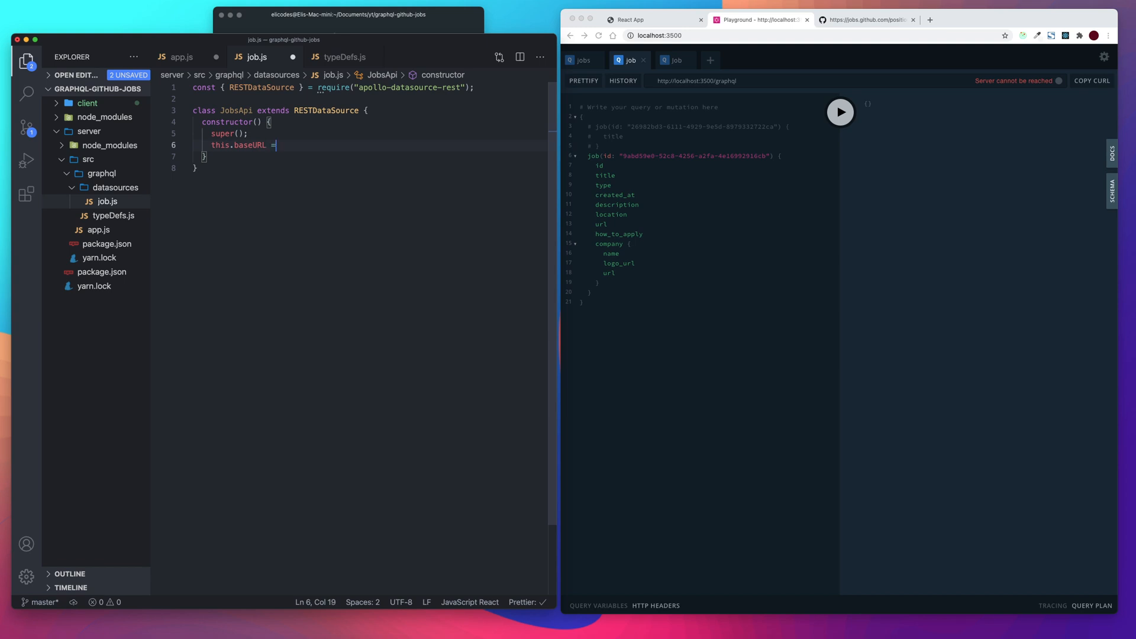
{"action": "type", "text": "\"\""}
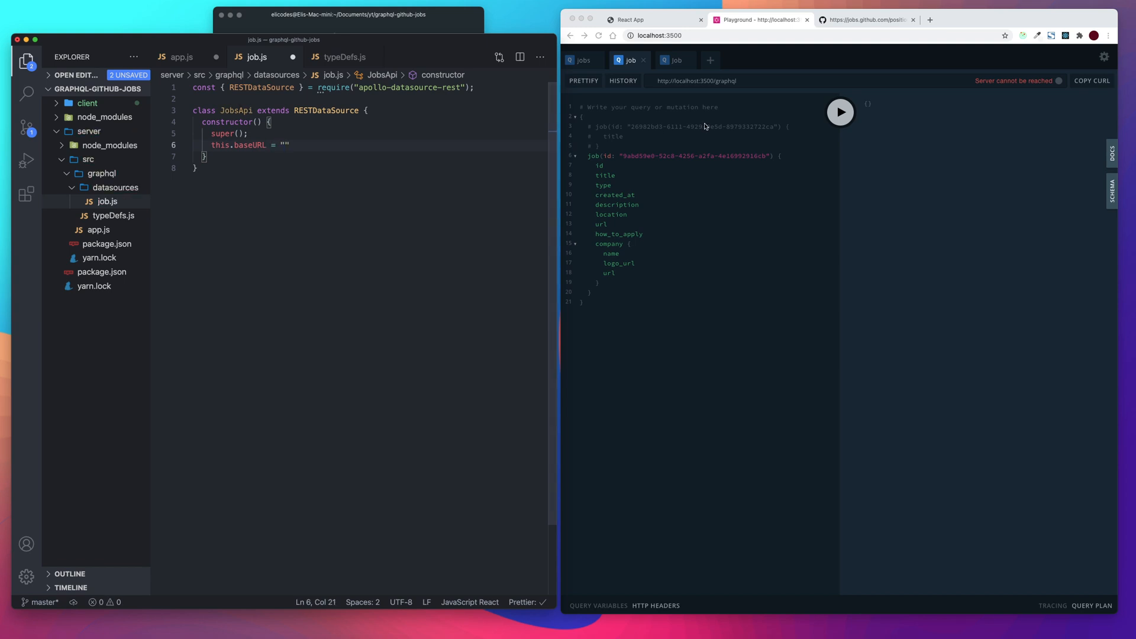
Bring up the jobs.github.com/api documentation page in the browser
{"action": "left_click", "coordinate": [863, 20]}
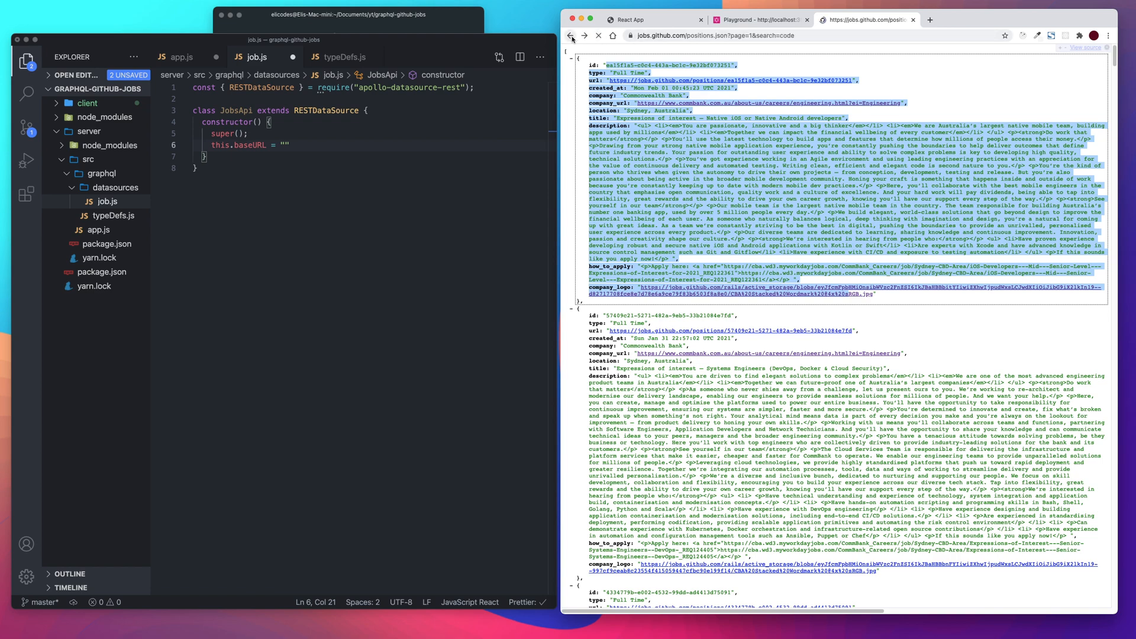
{"action": "left_click", "coordinate": [572, 35]}
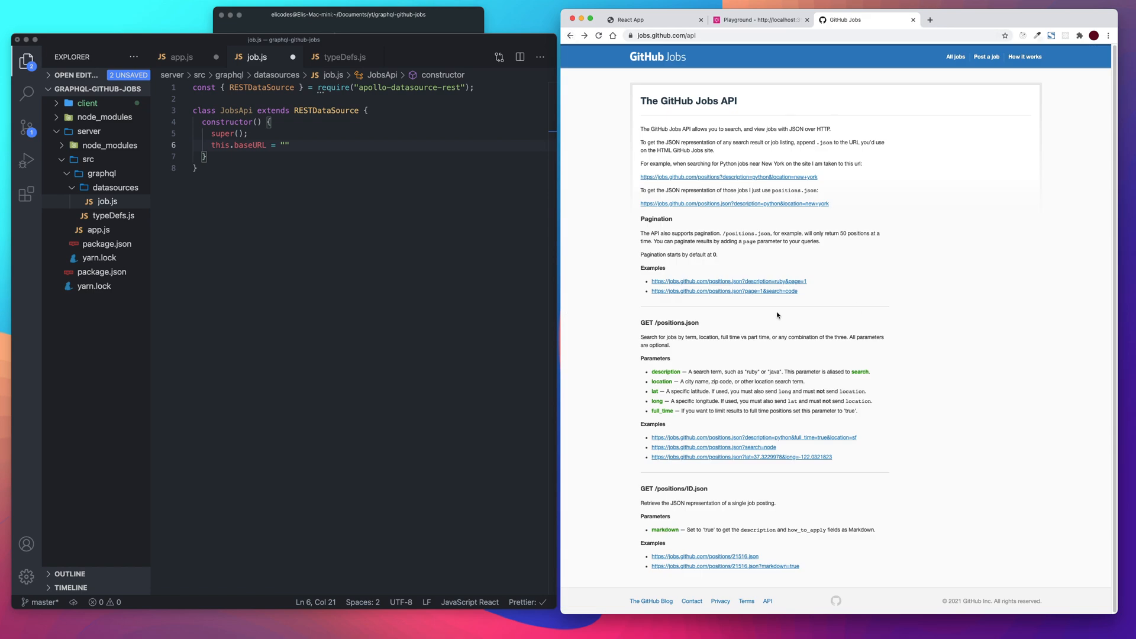
{"action": "mouse_move", "coordinate": [773, 308]}
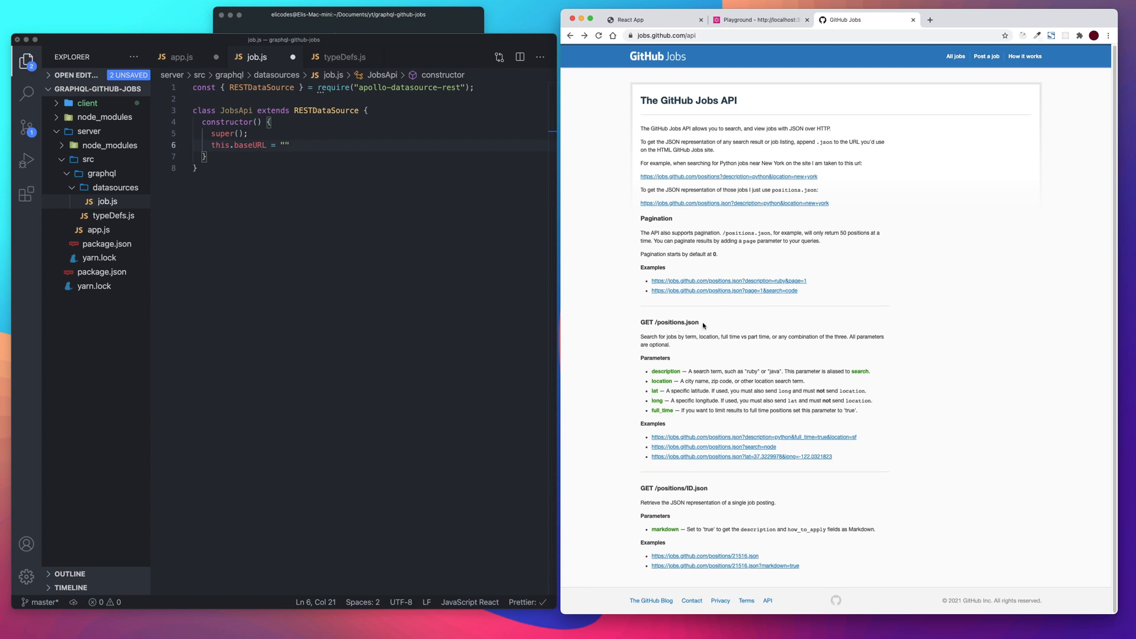
{"action": "mouse_move", "coordinate": [664, 333]}
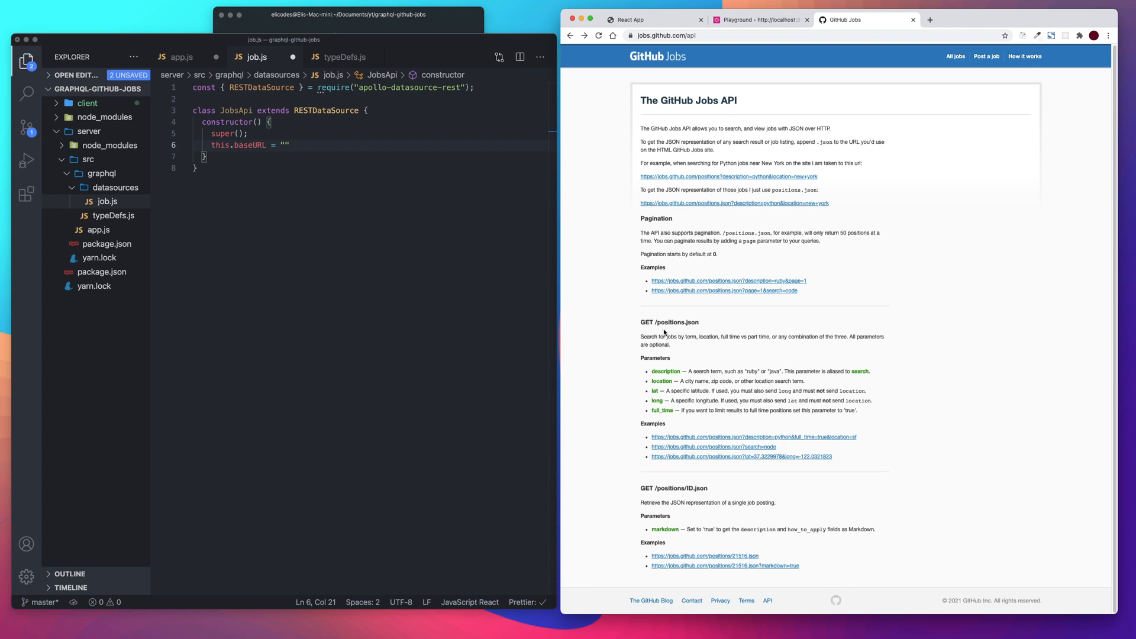
{"action": "mouse_move", "coordinate": [670, 322]}
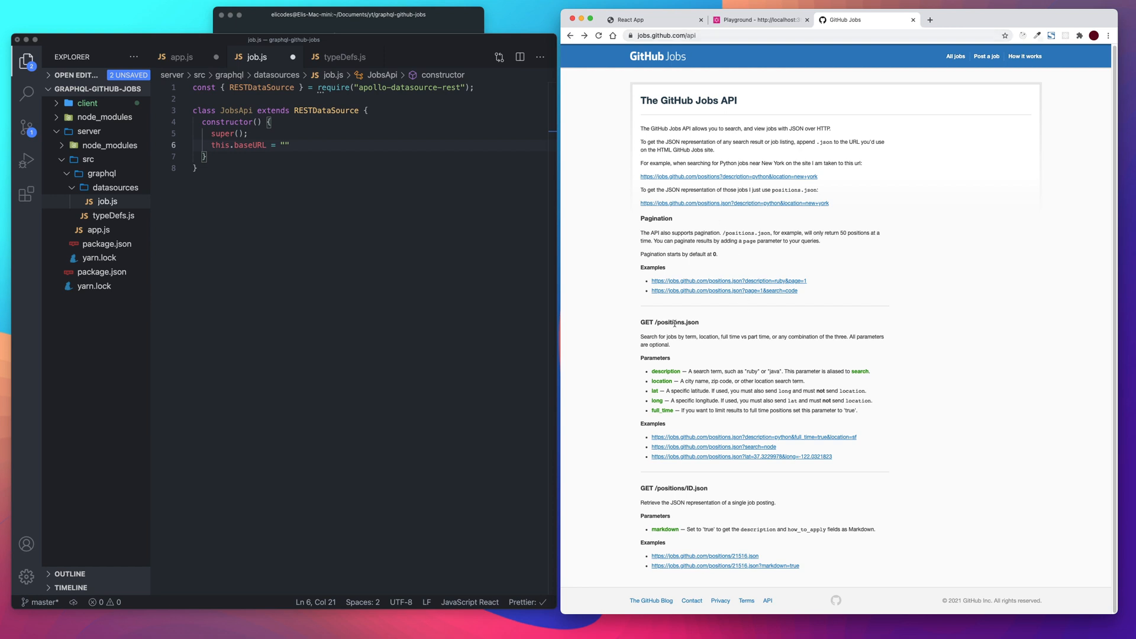
{"action": "mouse_move", "coordinate": [759, 370]}
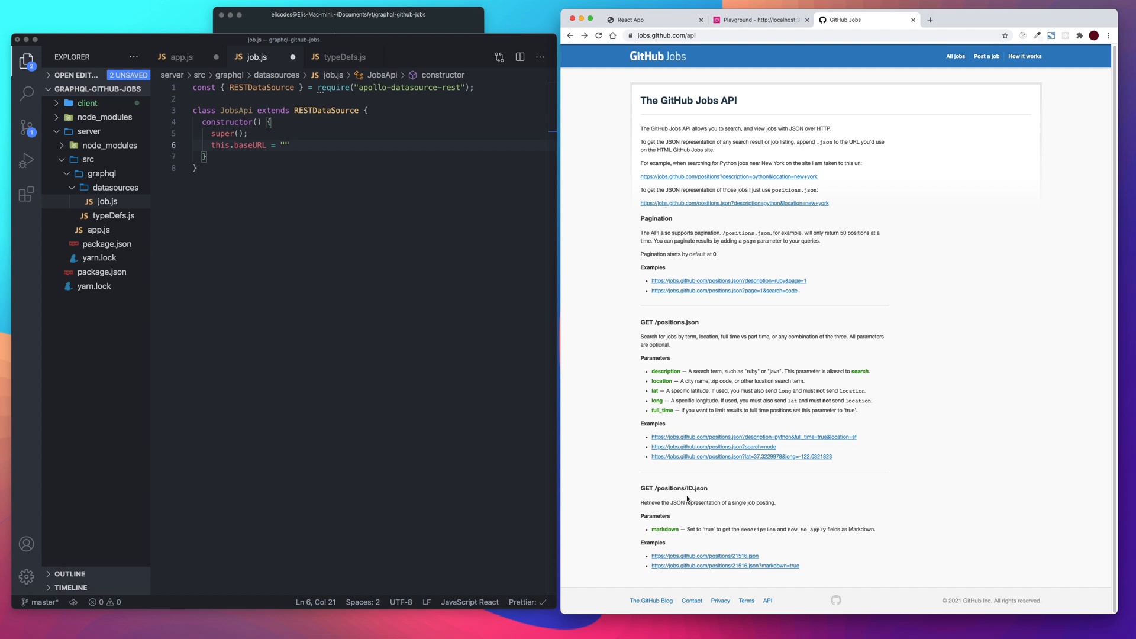
{"action": "mouse_move", "coordinate": [689, 486]}
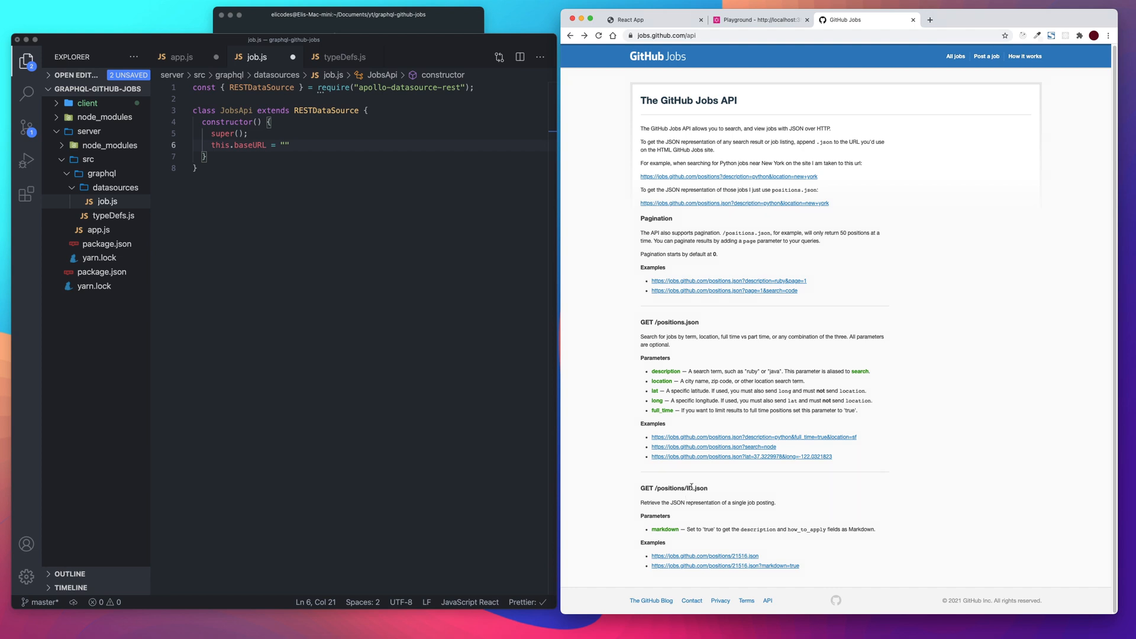
{"action": "mouse_move", "coordinate": [690, 498]}
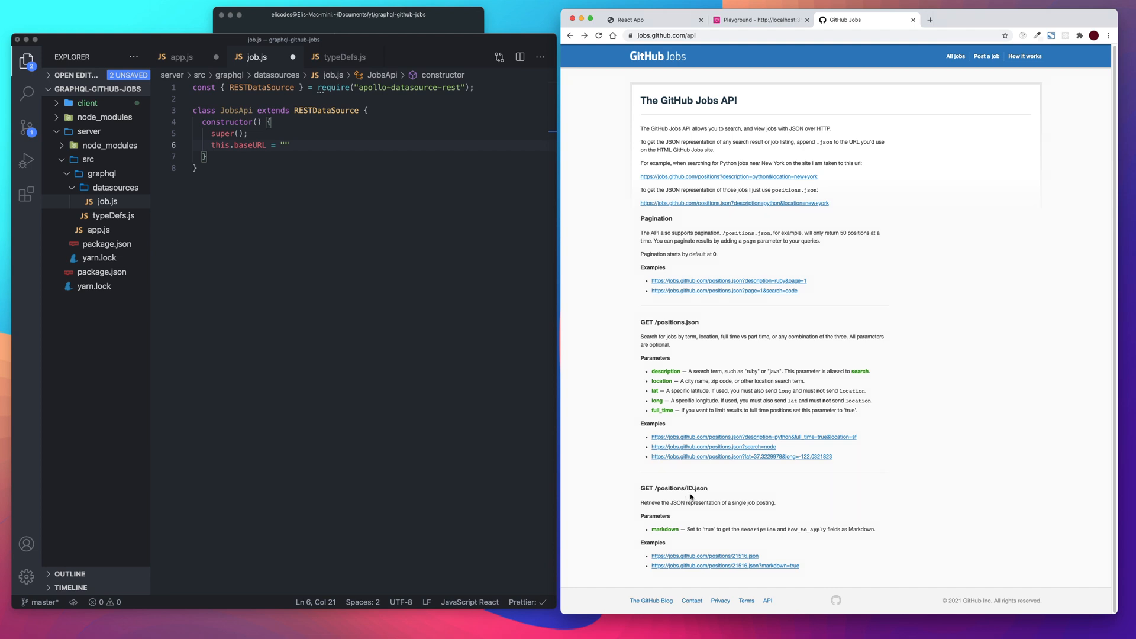
{"action": "mouse_move", "coordinate": [679, 493]}
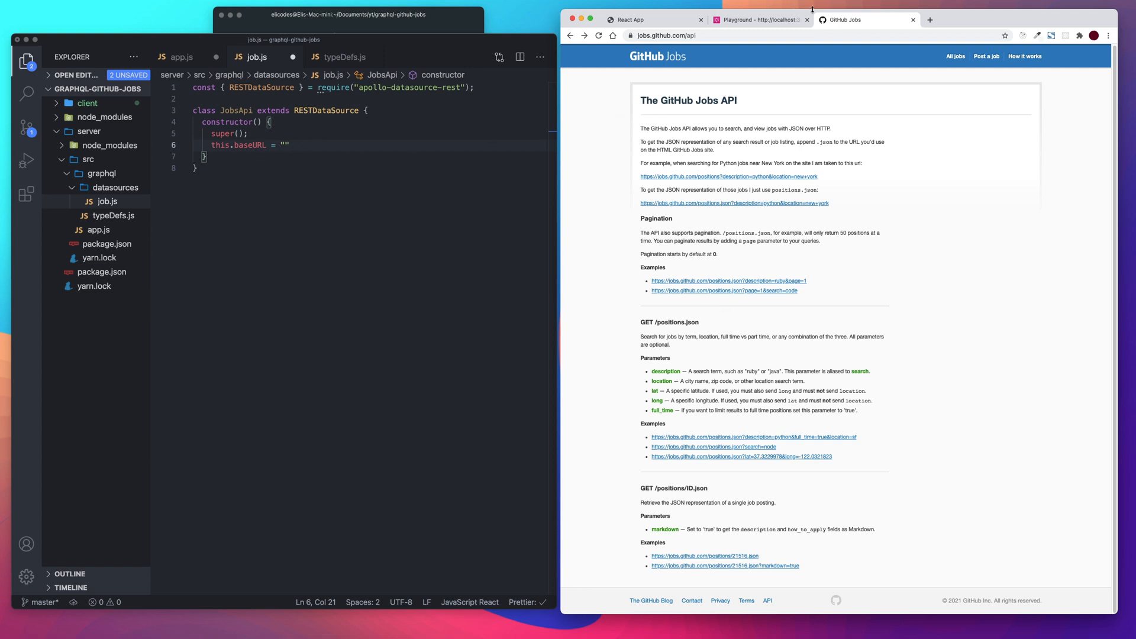
{"action": "left_click", "coordinate": [696, 36]}
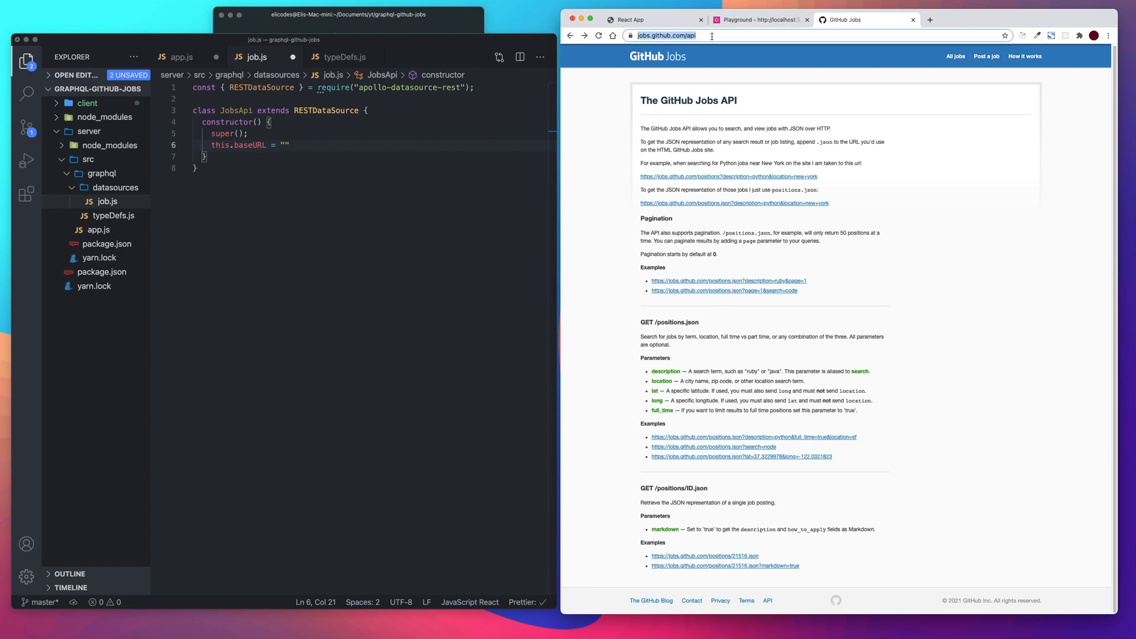
{"action": "left_click", "coordinate": [689, 34]}
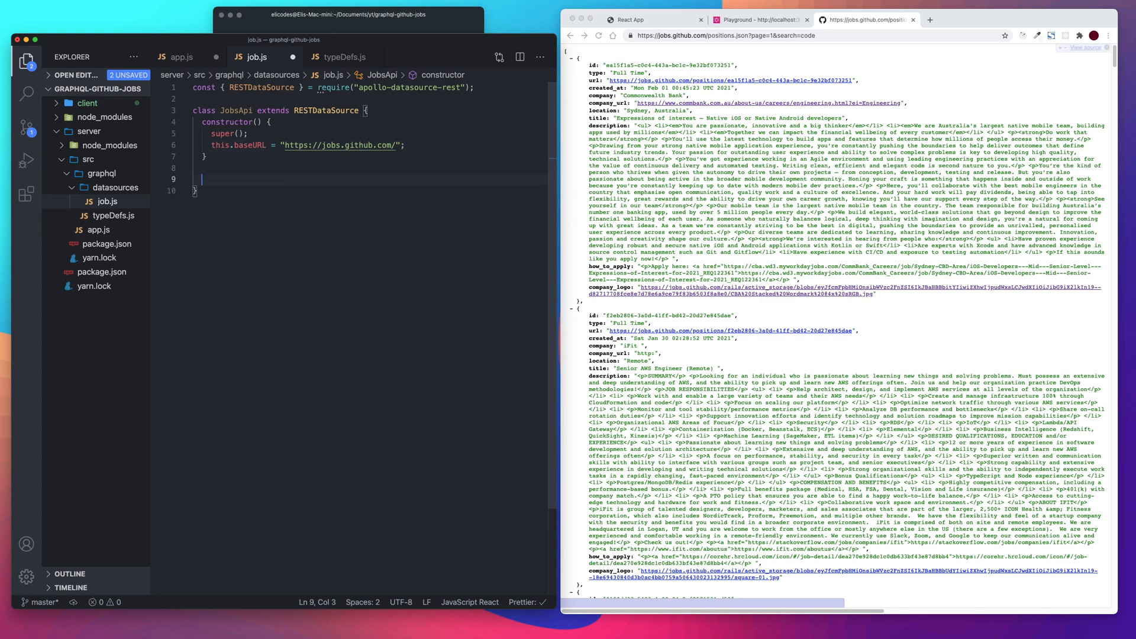
Add an async getAllJobs() method returning this.get("")
{"action": "type", "text": "a"}
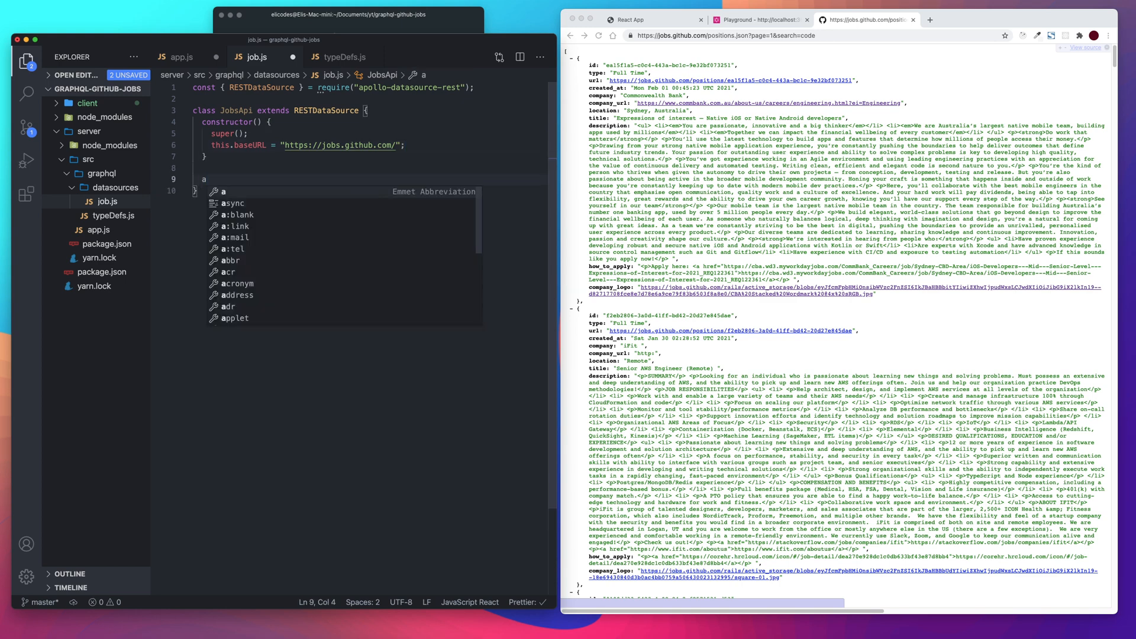
{"action": "type", "text": "sync"}
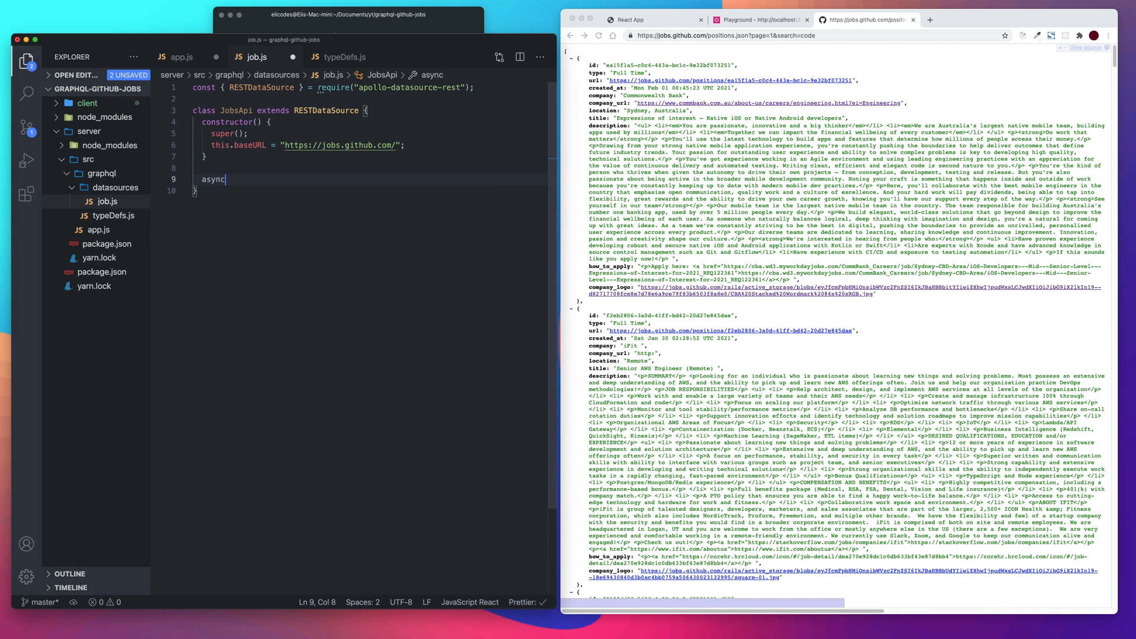
{"action": "type", "text": "getA"}
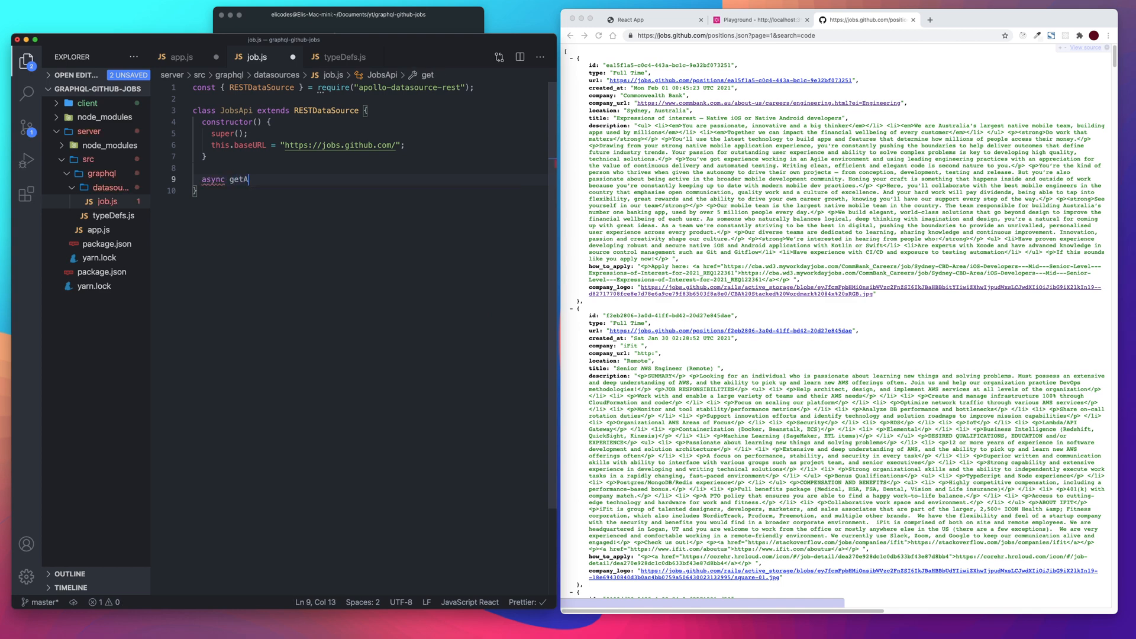
{"action": "type", "text": "ll"}
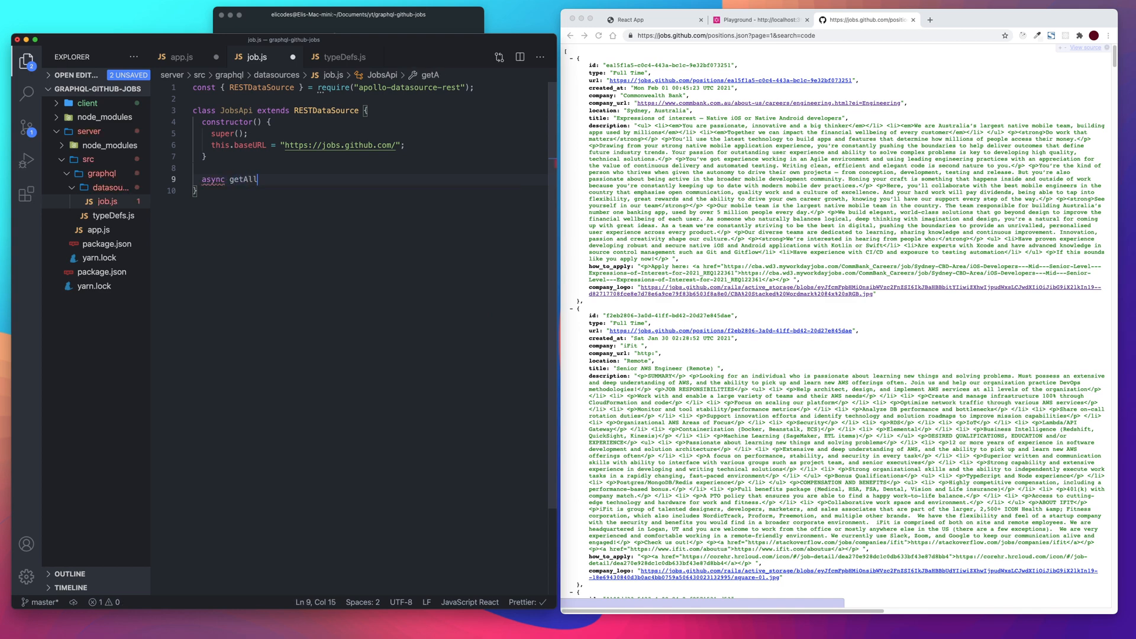
{"action": "type", "text": "Jobs"}
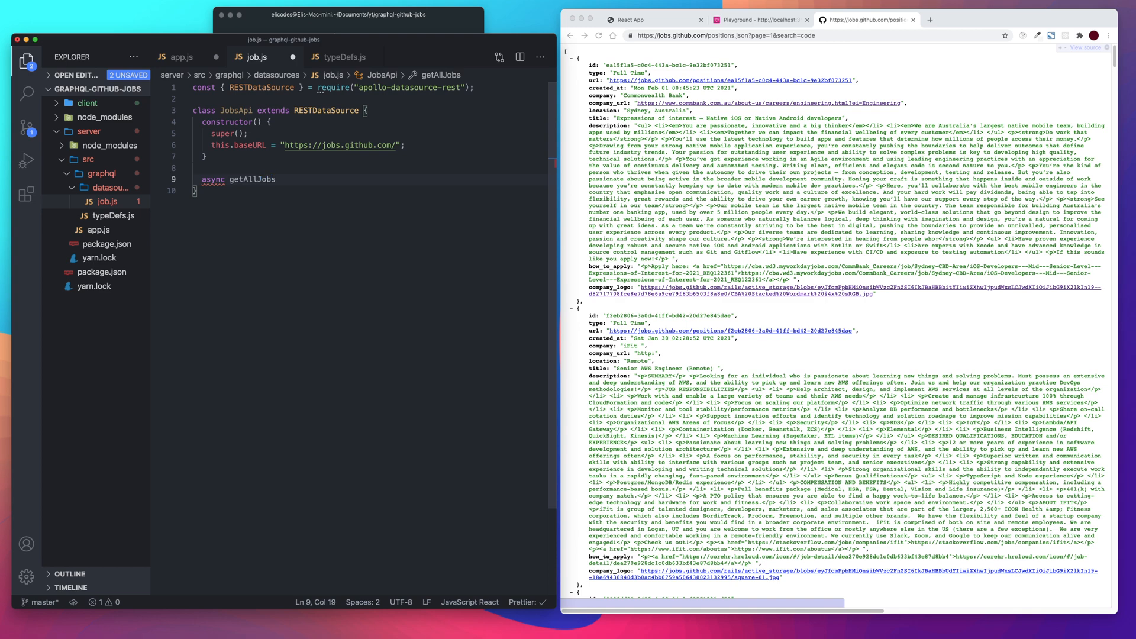
{"action": "type", "text": "()"}
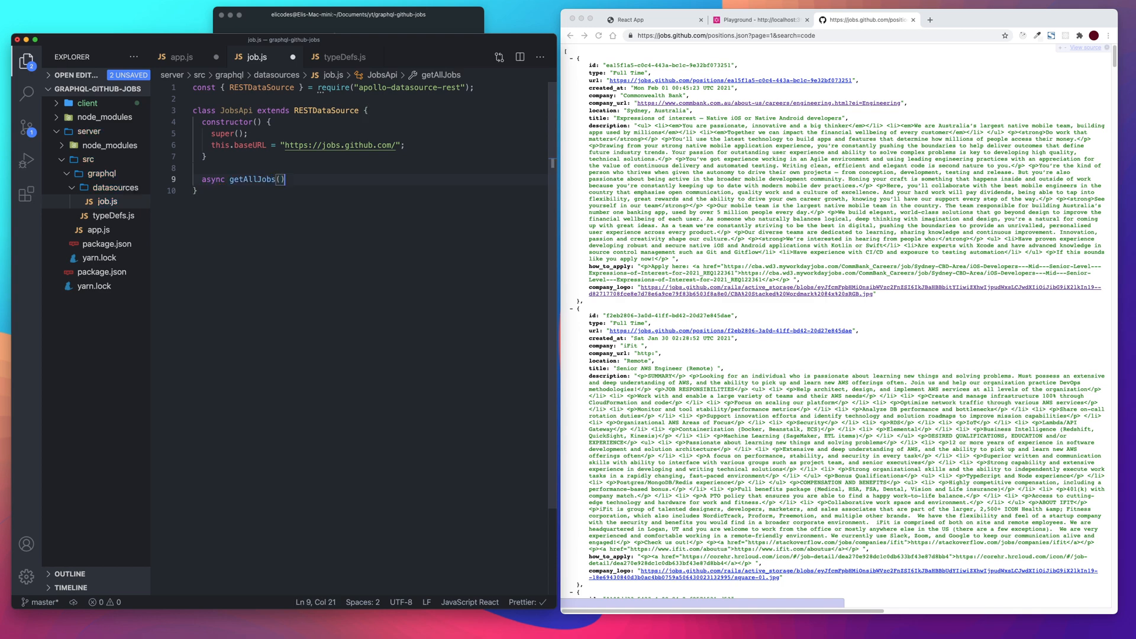
{"action": "type", "text": "return th"}
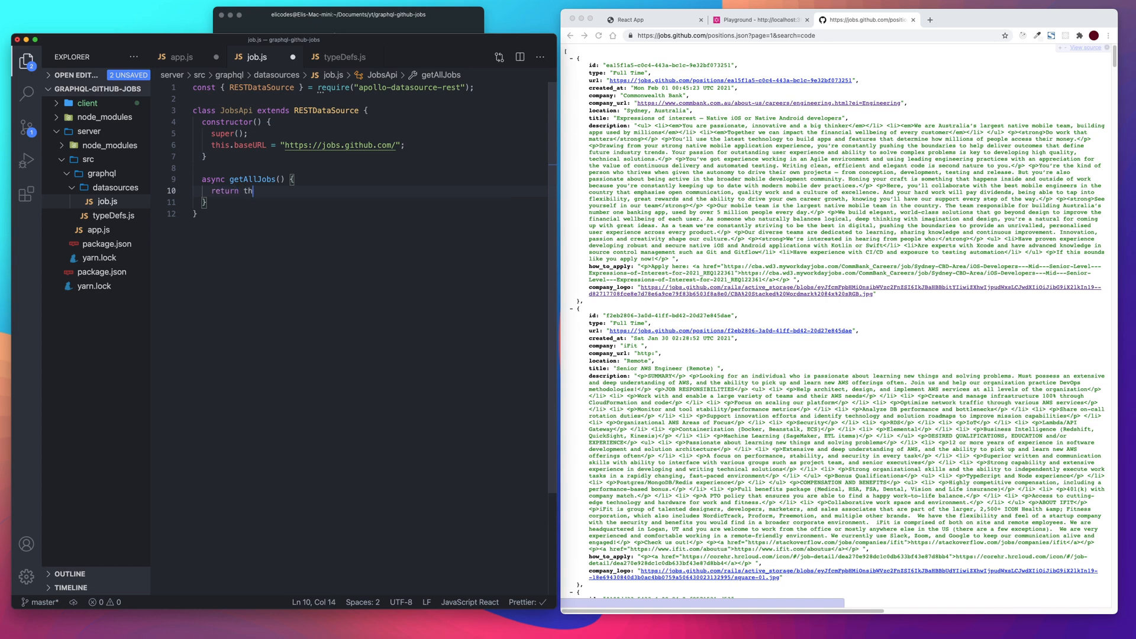
{"action": "type", "text": "is.get("}
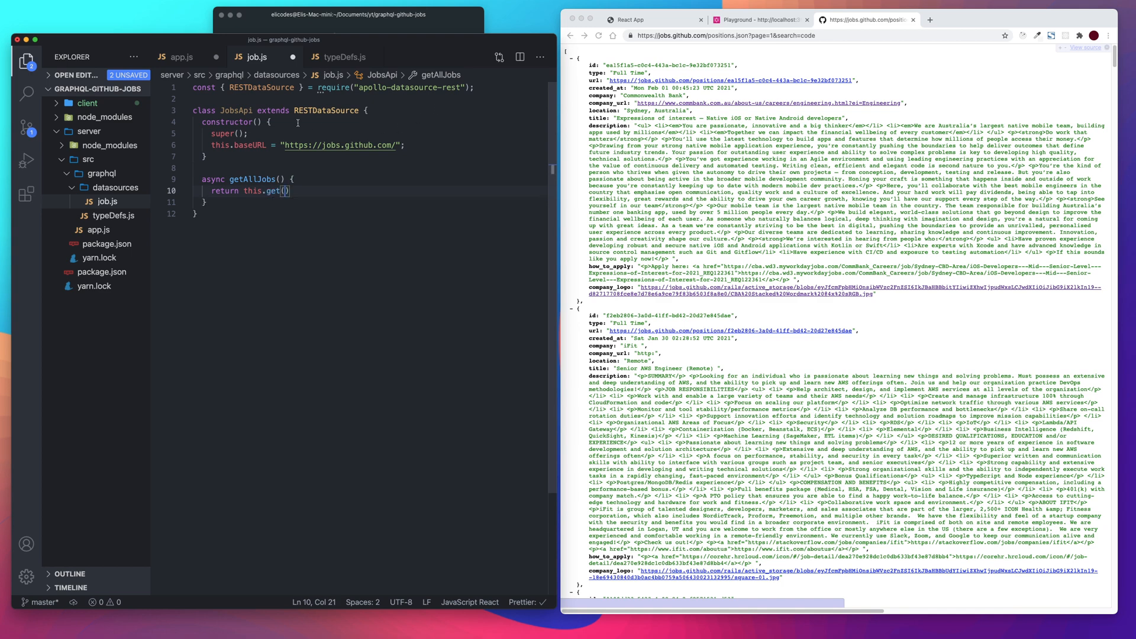
{"action": "mouse_move", "coordinate": [533, 193]}
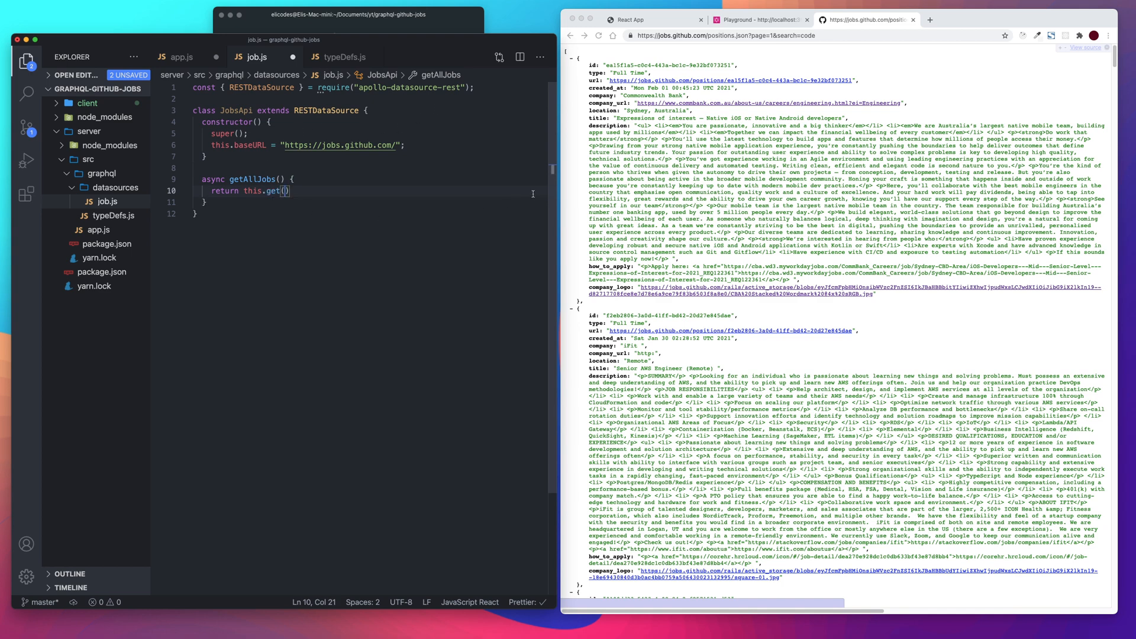
{"action": "type", "text": "\"\""}
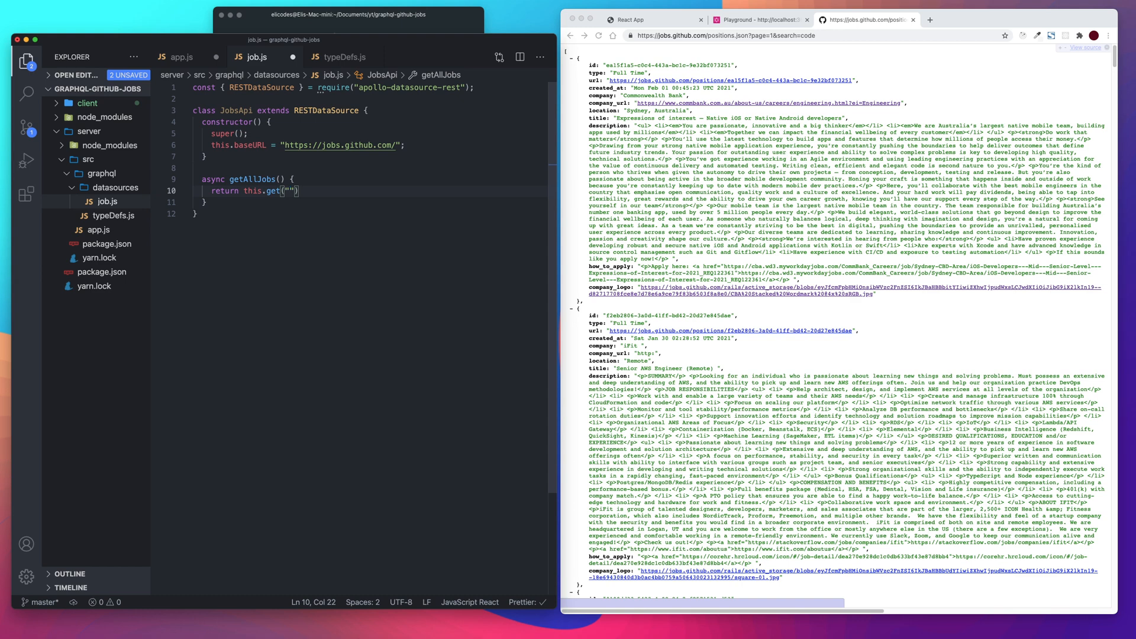
Fill the get argument with "/positions.json" and begin the next async method
{"action": "type", "text": "/"}
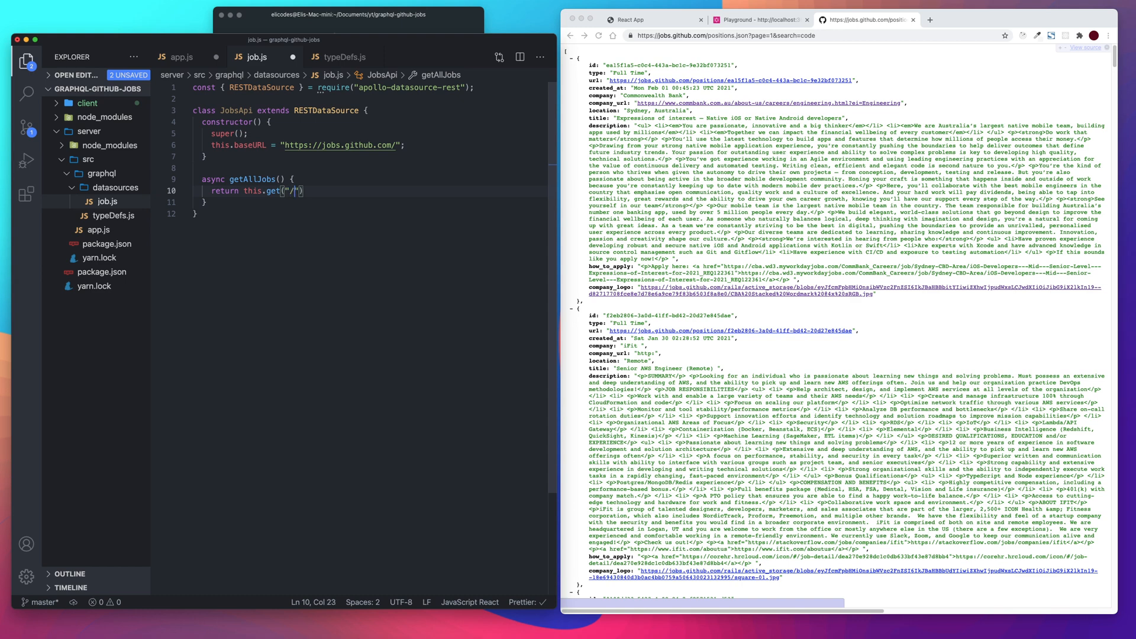
{"action": "type", "text": "po"}
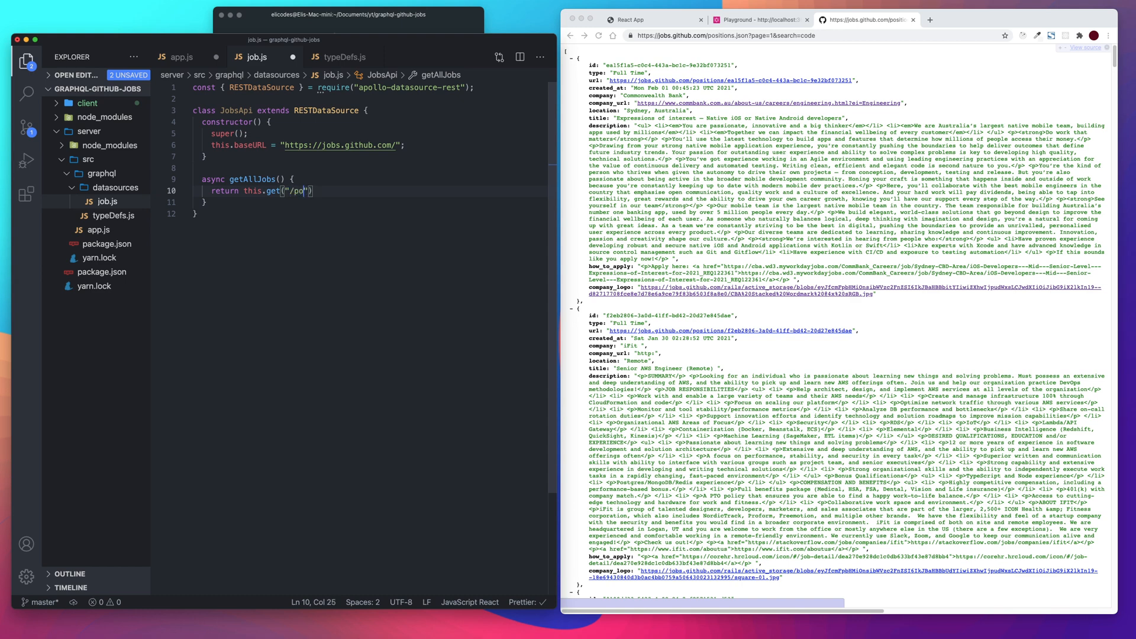
{"action": "type", "text": "stisl"}
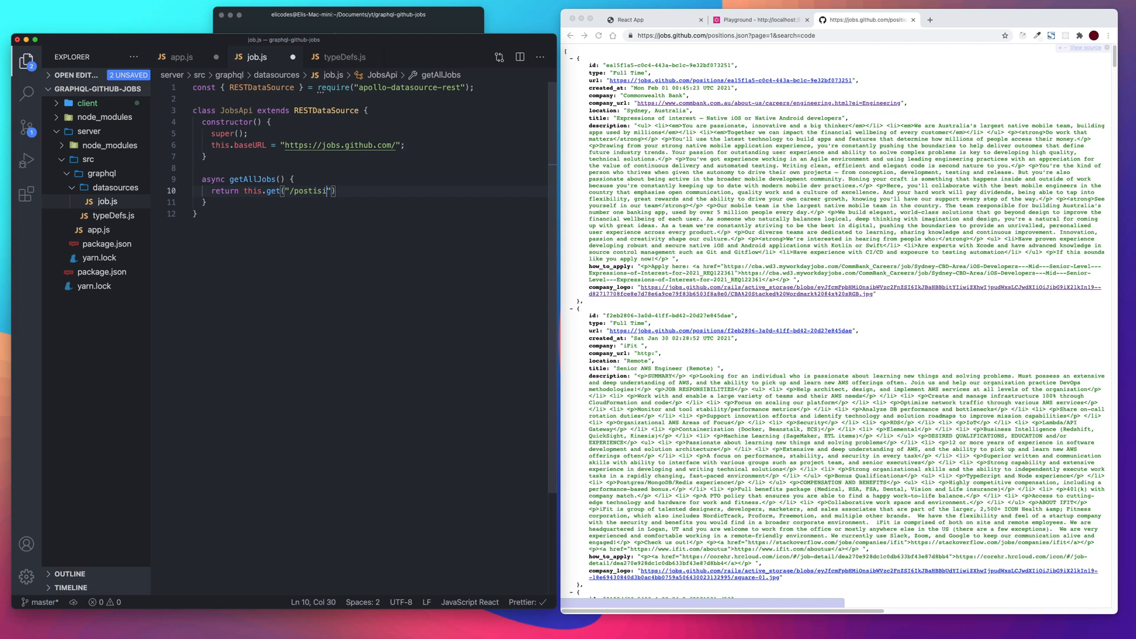
{"action": "key", "text": "Backspace"}
{"action": "type", "text": "itions."}
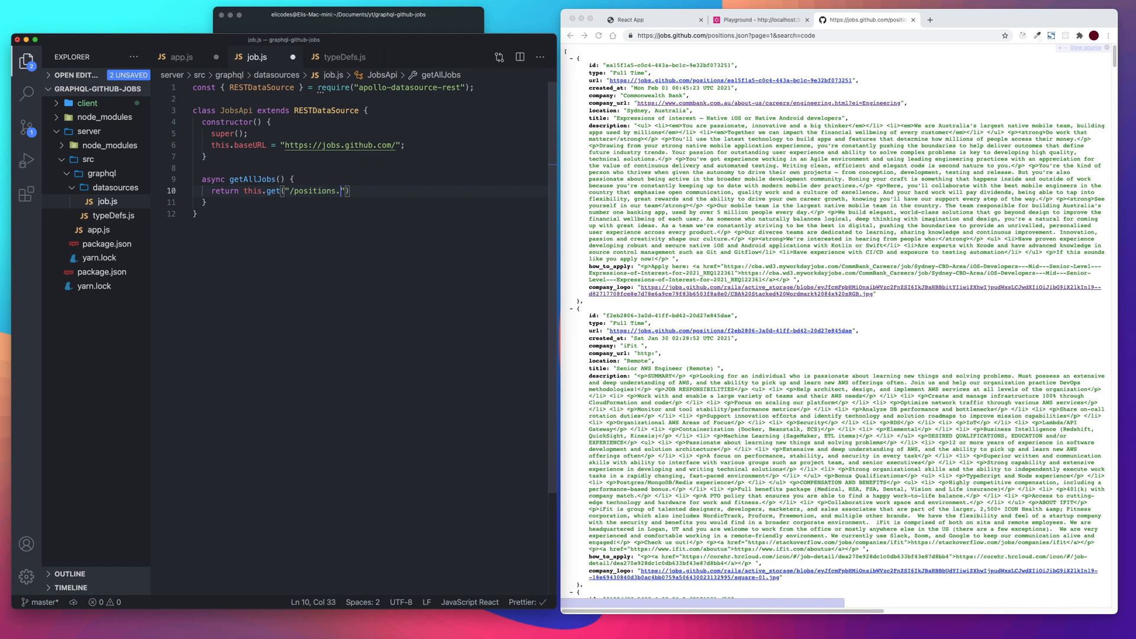
{"action": "type", "text": "json"}
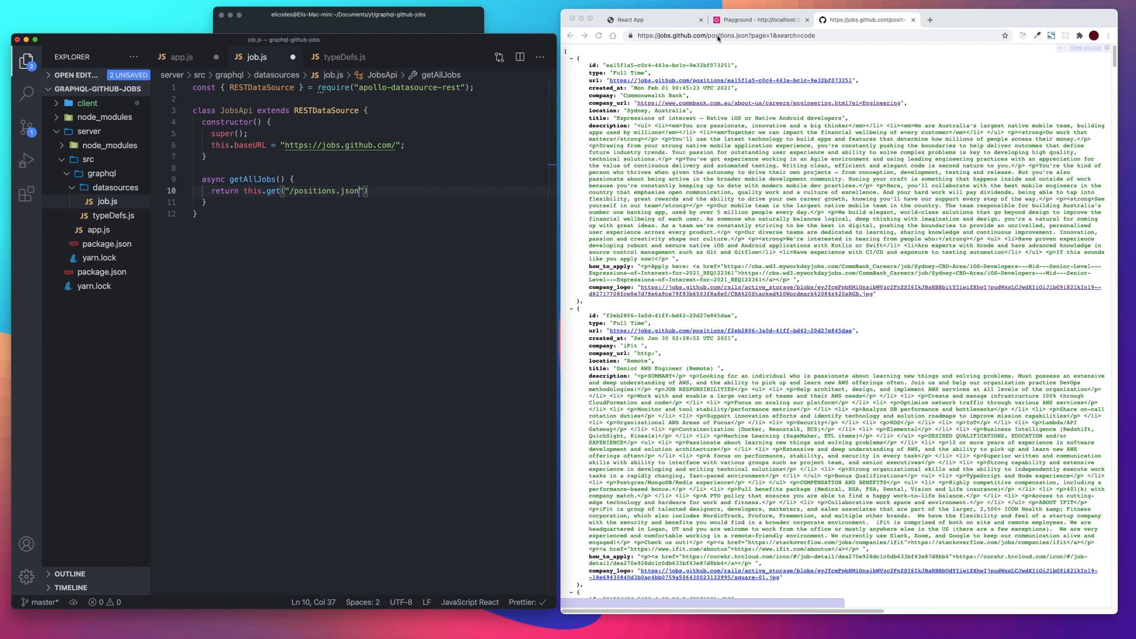
{"action": "double_click", "coordinate": [719, 34]}
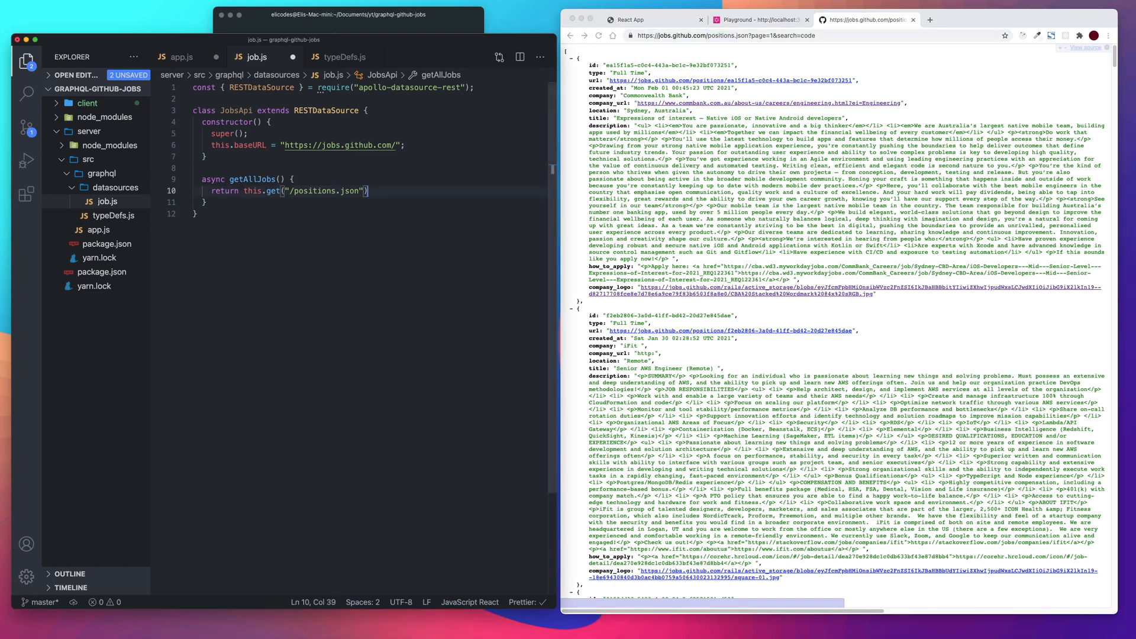
{"action": "type", "text": "as"}
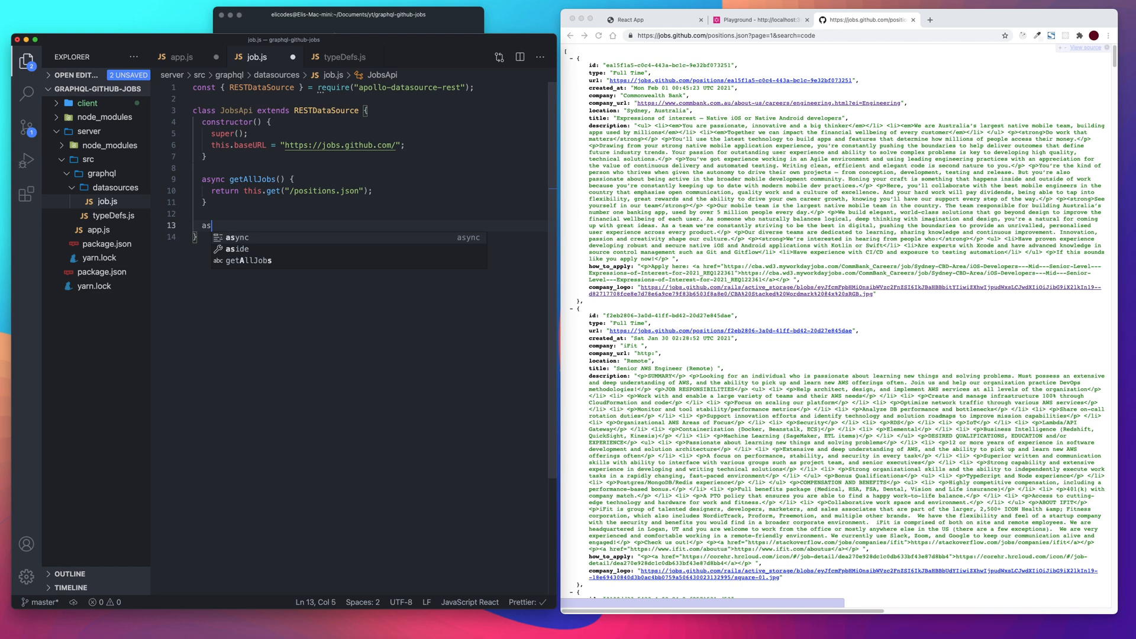
Add an async getJobById(id) method that returns this.get
{"action": "type", "text": "ycn"}
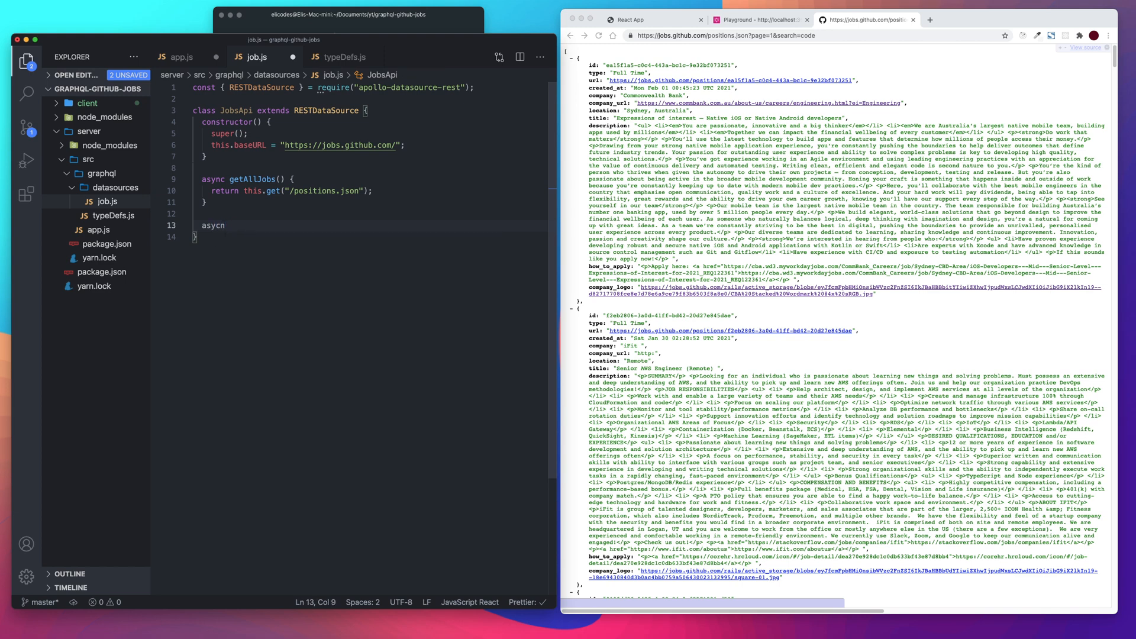
{"action": "type", "text": "getJob"}
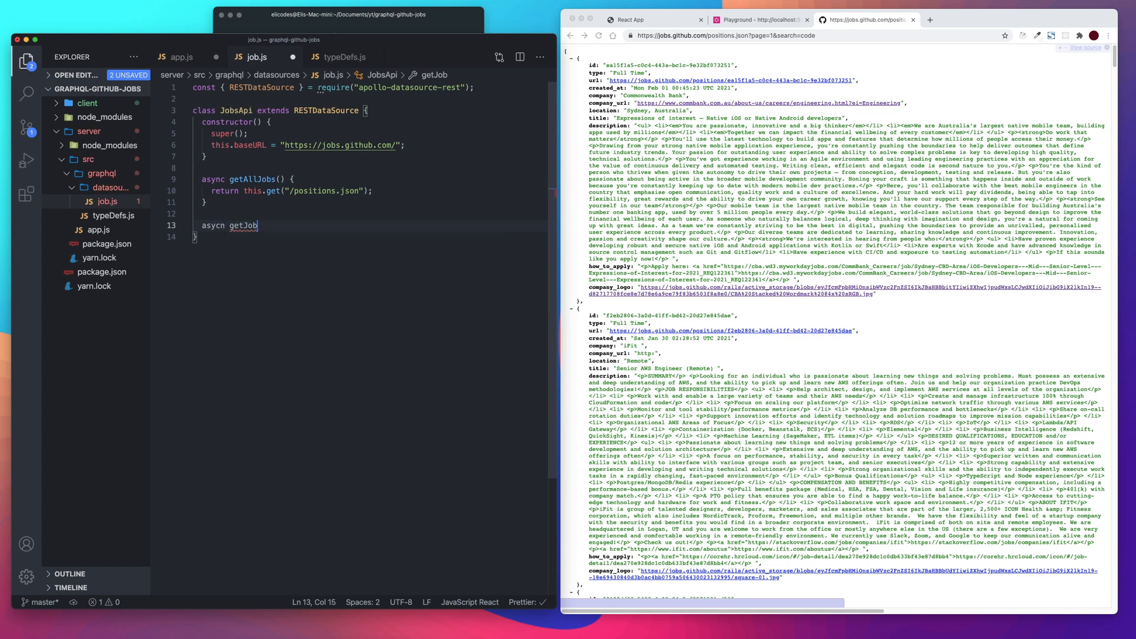
{"action": "type", "text": "B"}
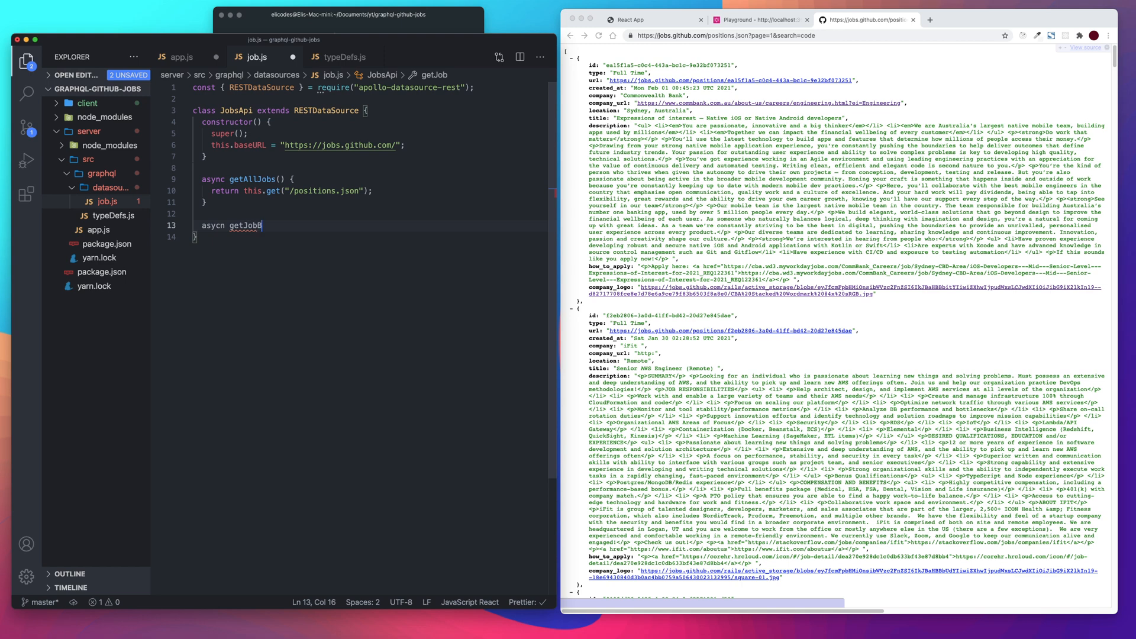
{"action": "type", "text": "yId"}
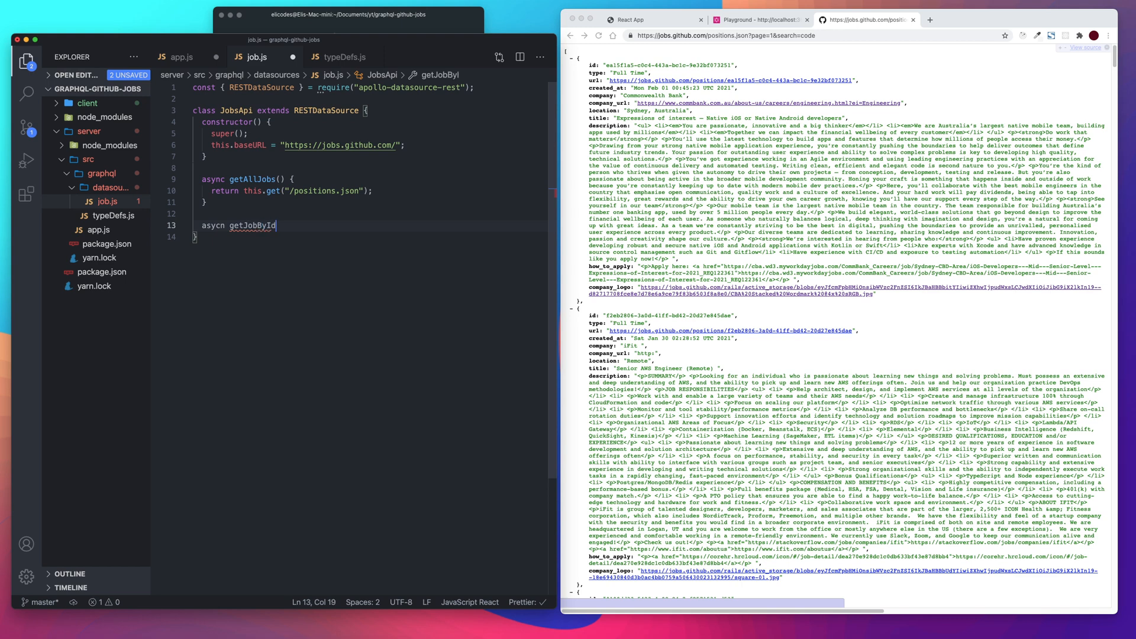
{"action": "type", "text": "()"}
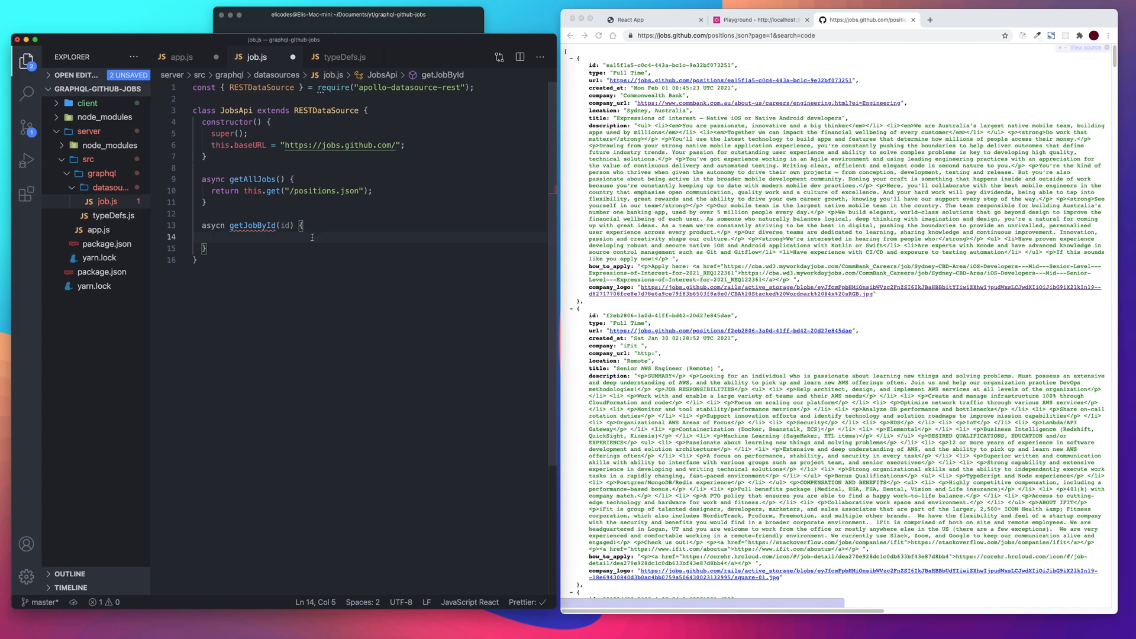
{"action": "type", "text": "retur"}
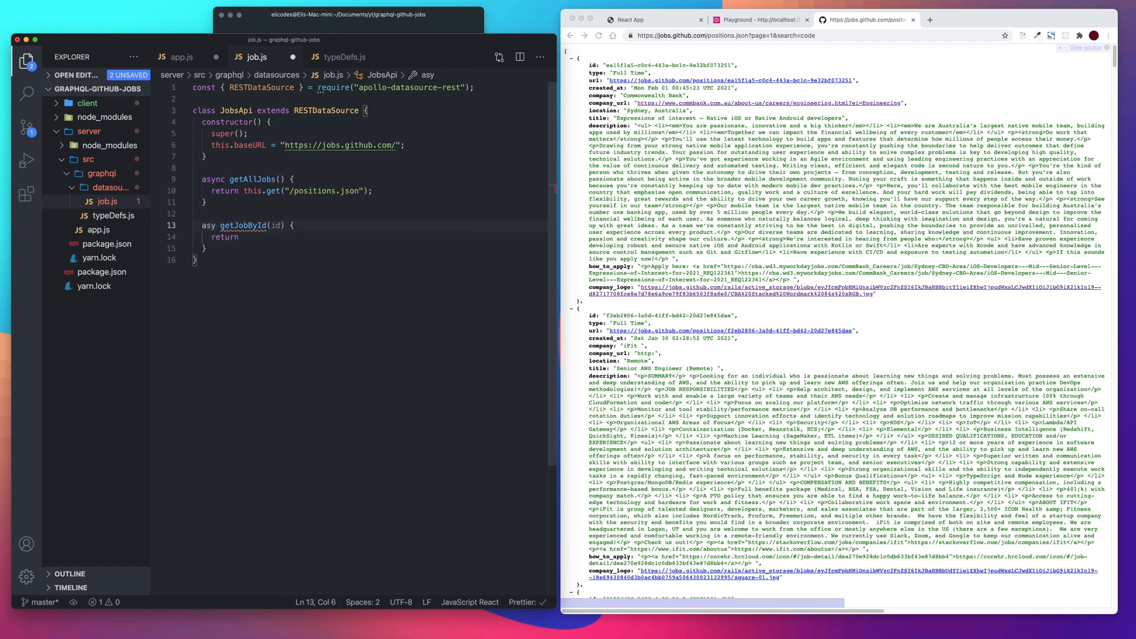
{"action": "type", "text": "nc"}
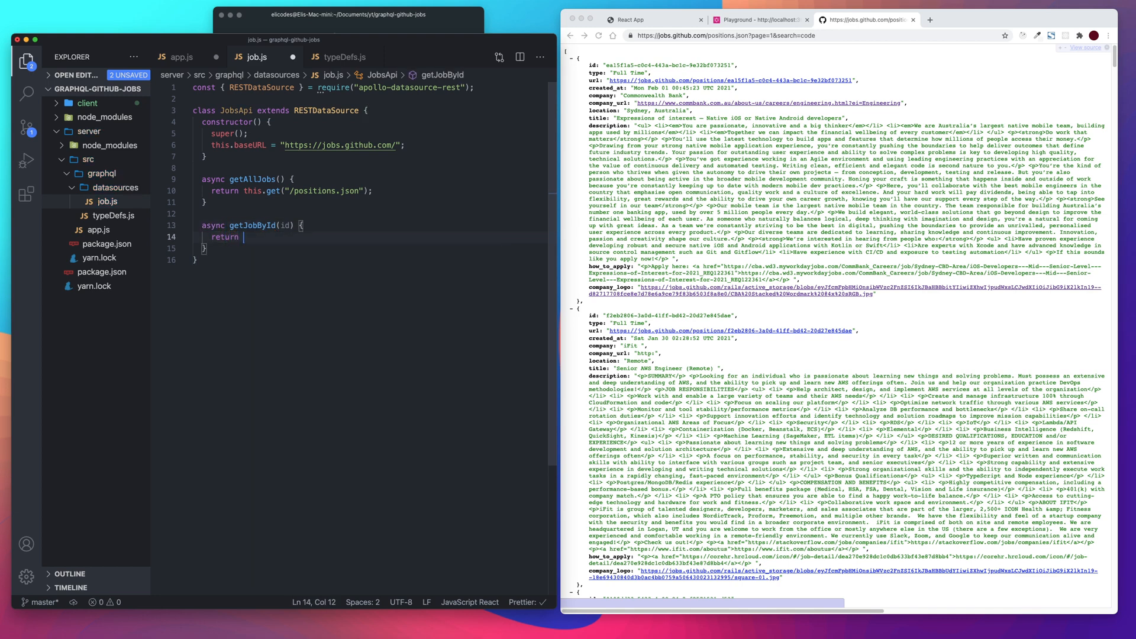
{"action": "type", "text": "this.g"}
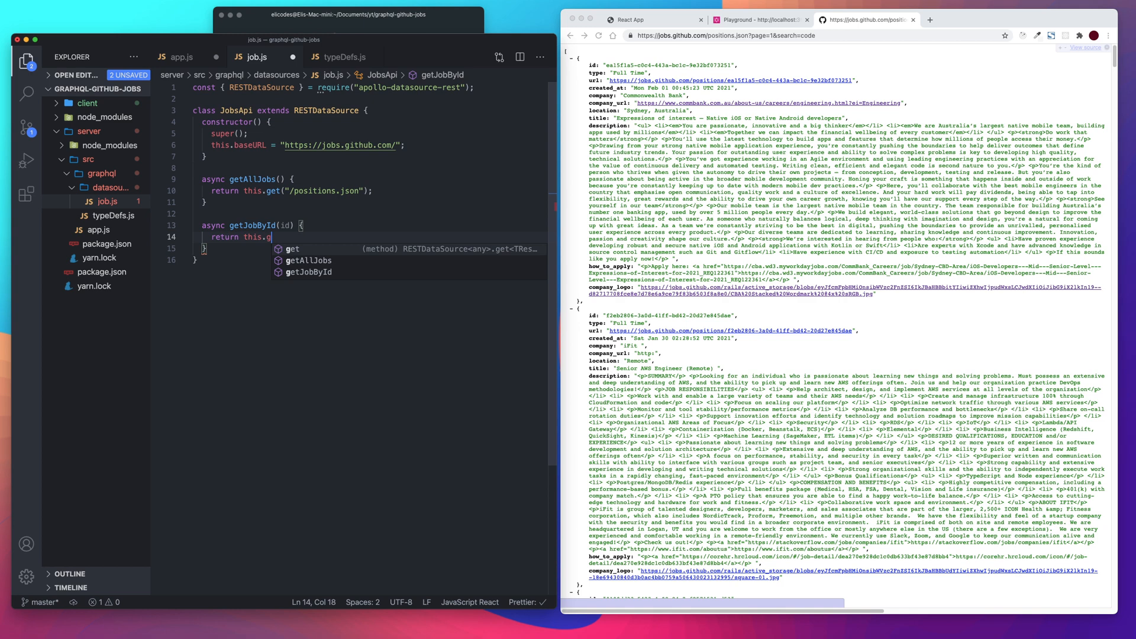
{"action": "type", "text": "et"}
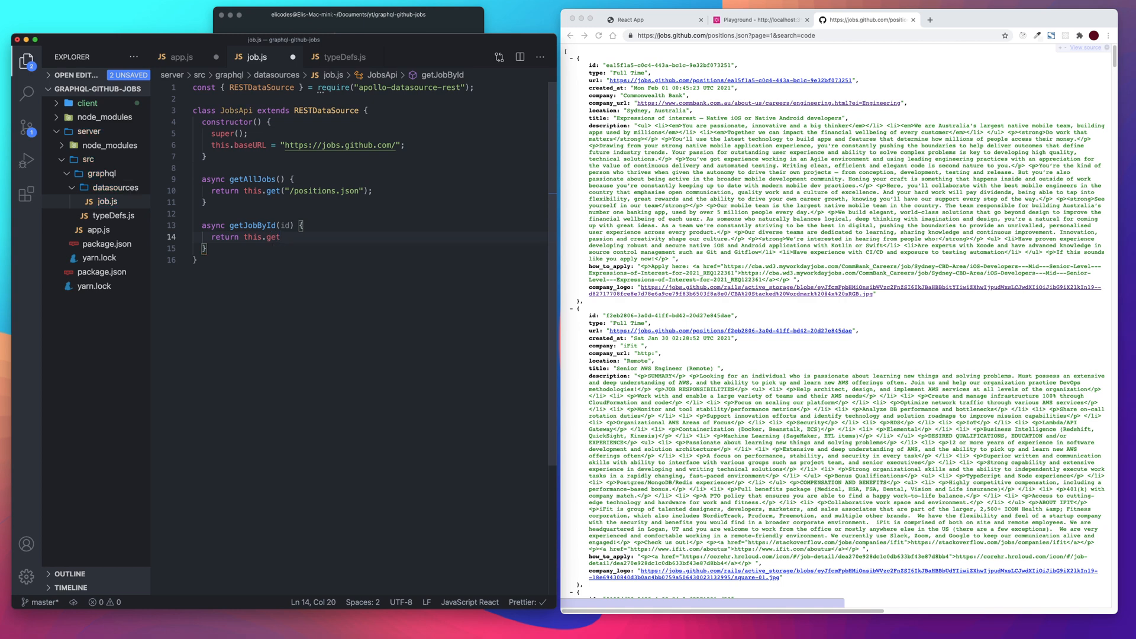
Give getJobById the template path `/positions/${id}.json` and return to app.js
{"action": "type", "text": "``)"}
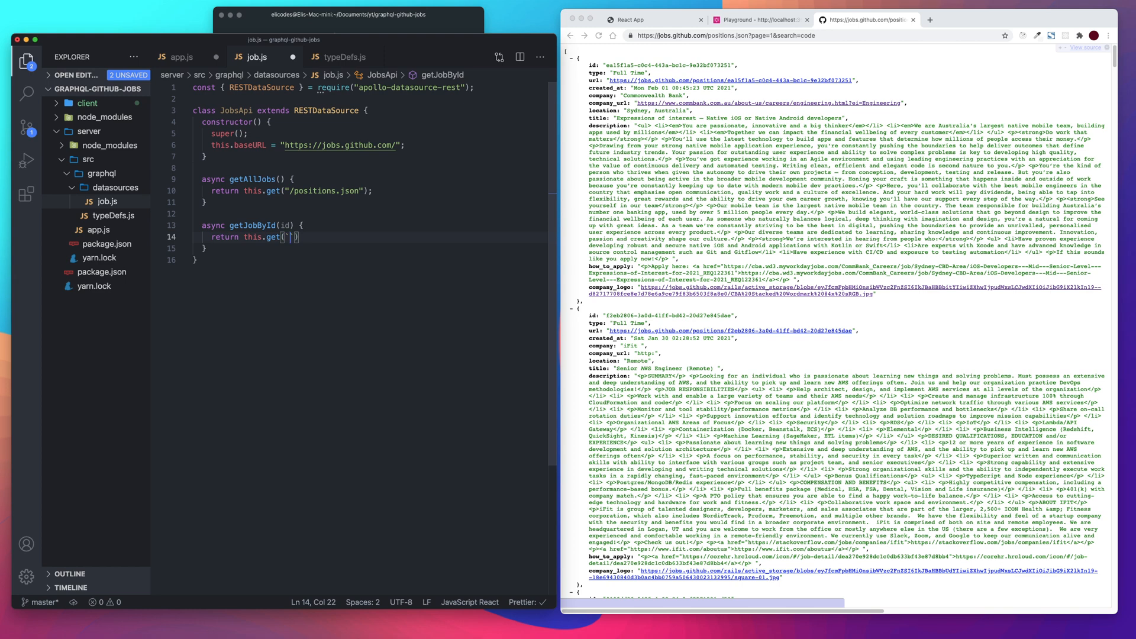
{"action": "type", "text": "/positions"}
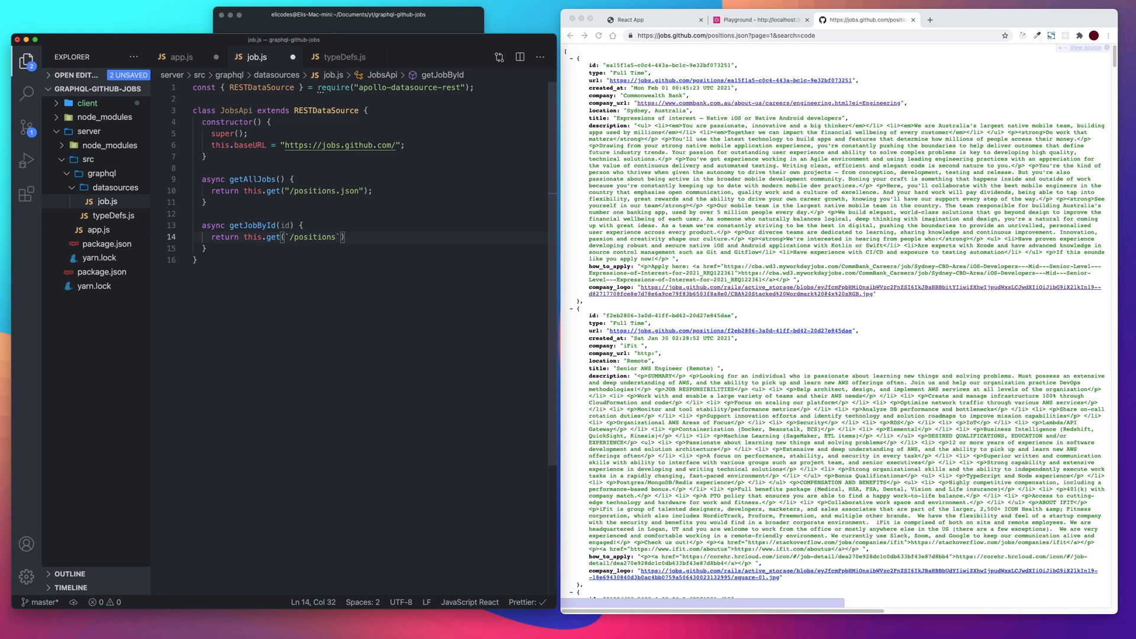
{"action": "type", "text": "/"}
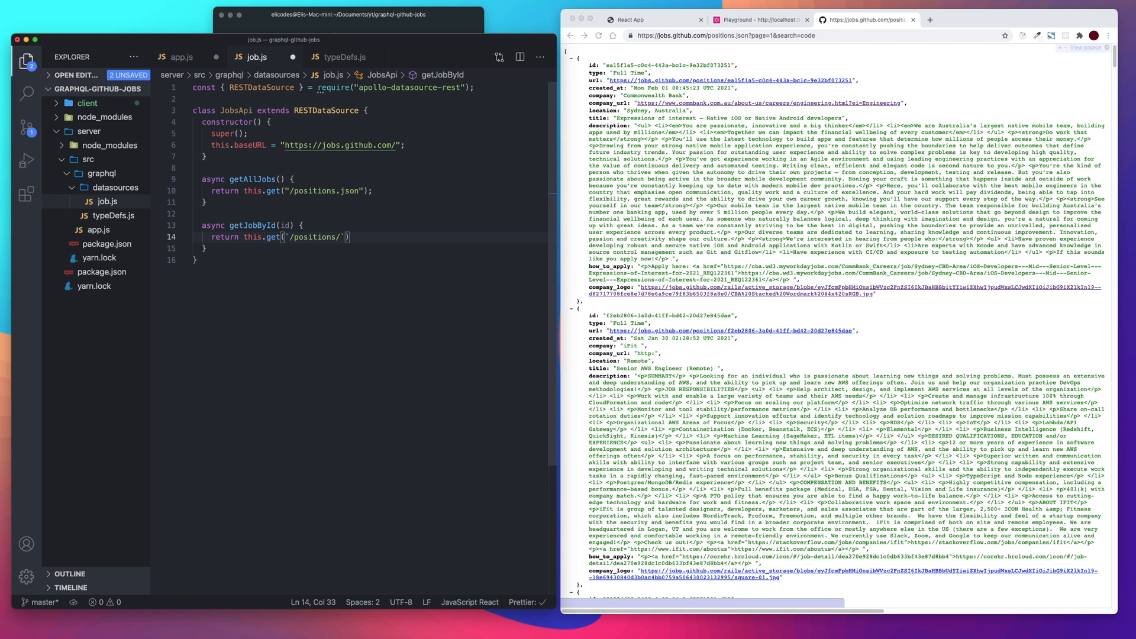
{"action": "type", "text": "${id}"}
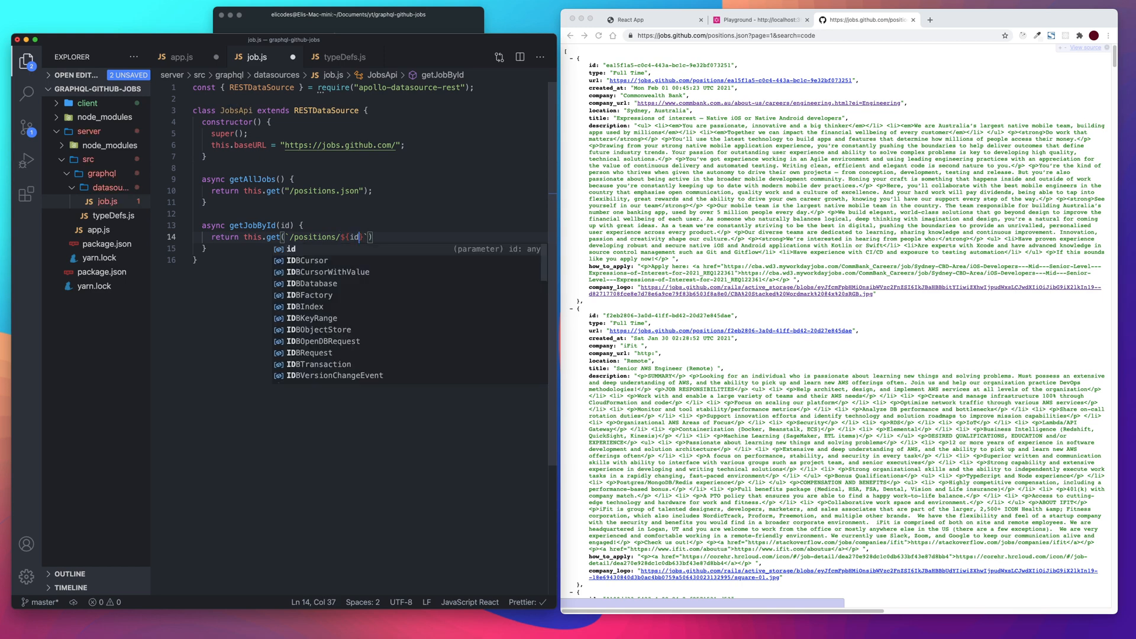
{"action": "type", "text": ".json"}
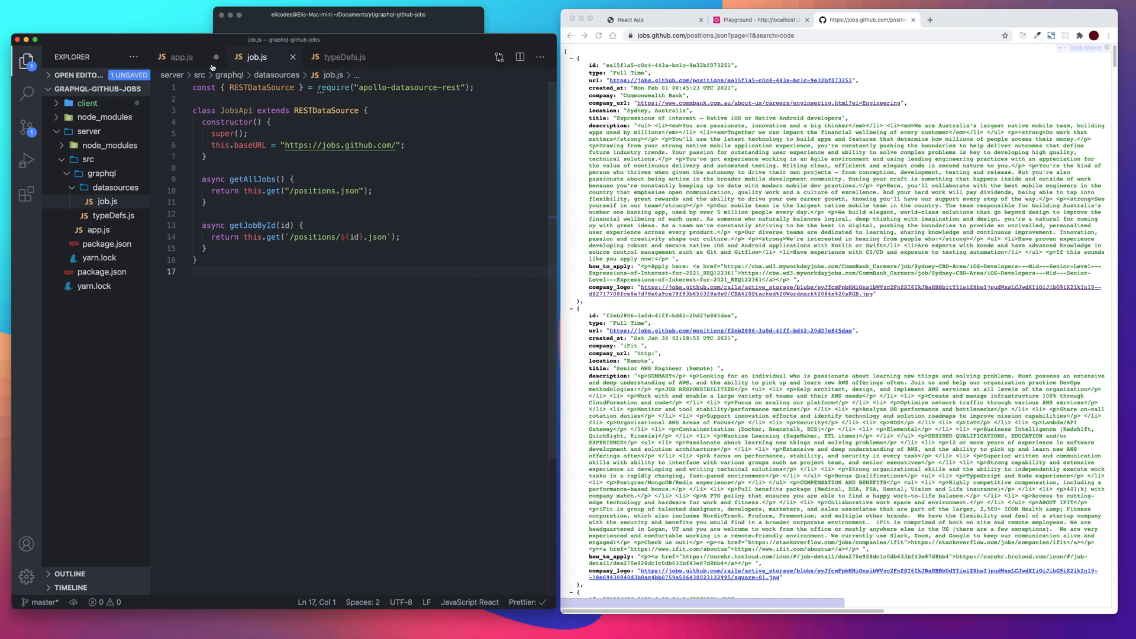
{"action": "left_click", "coordinate": [182, 57]}
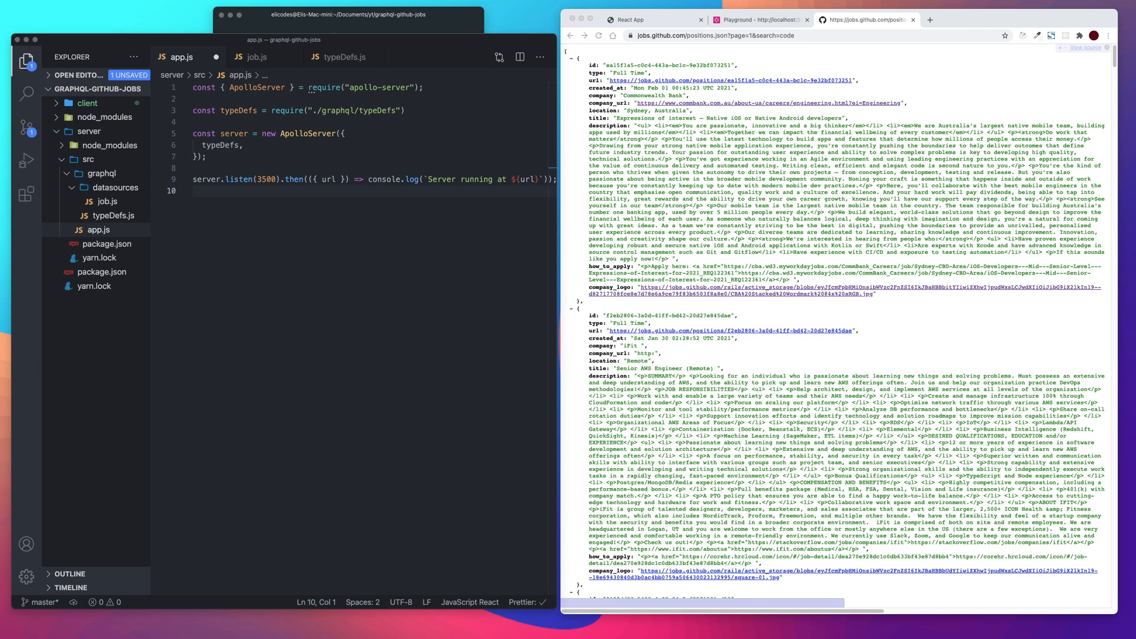
{"action": "mouse_move", "coordinate": [285, 144]}
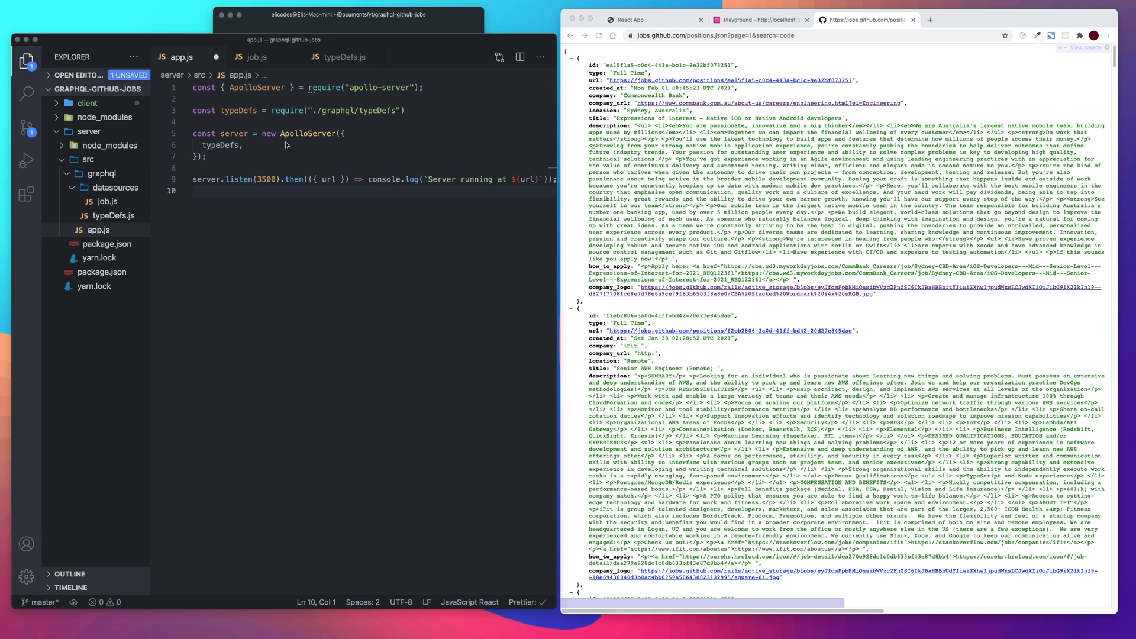
Add dataSources: () => { return { jobsApi: } } under typeDefs in the ApolloServer options
{"action": "key", "text": "Enter"}
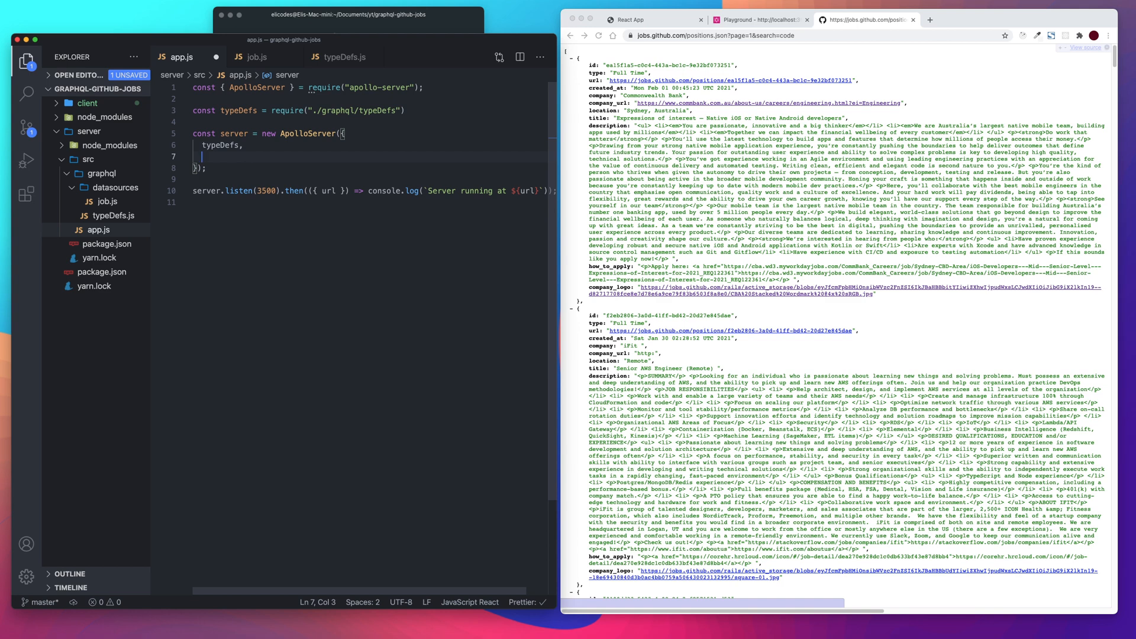
{"action": "type", "text": "dataSources"}
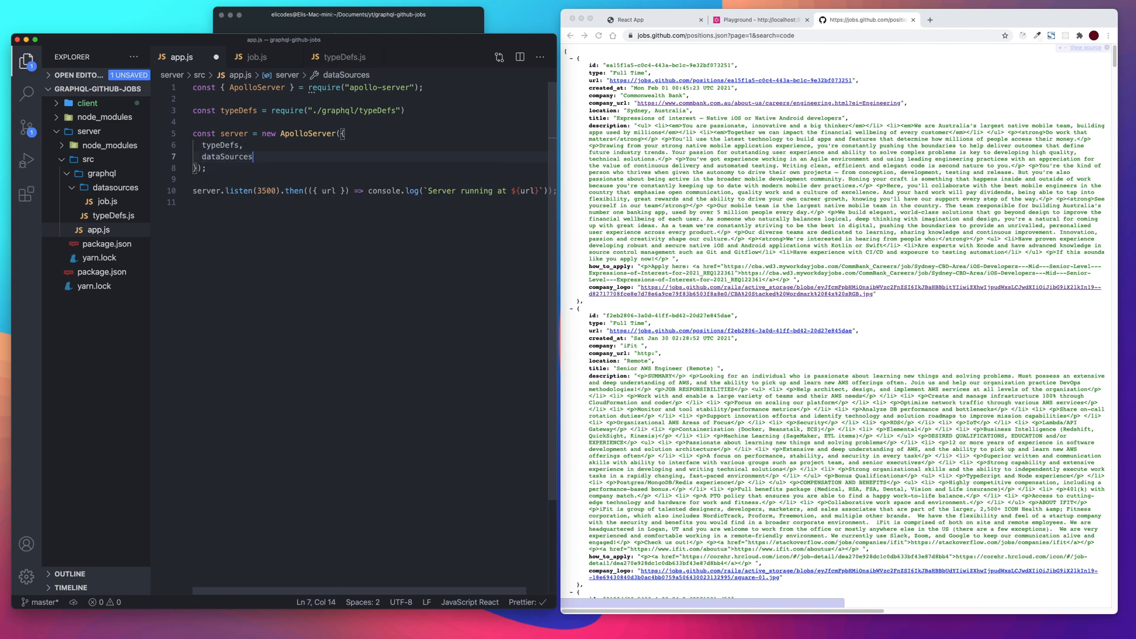
{"action": "type", "text": ": {"}
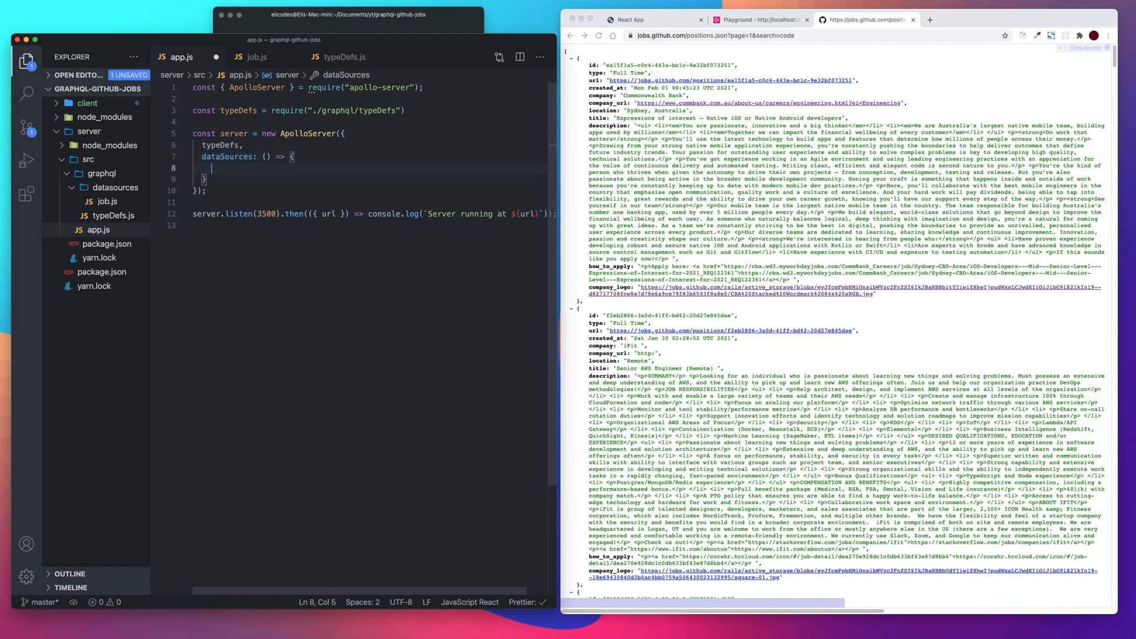
{"action": "type", "text": "return {"}
{"action": "type", "text": "jobsApi"}
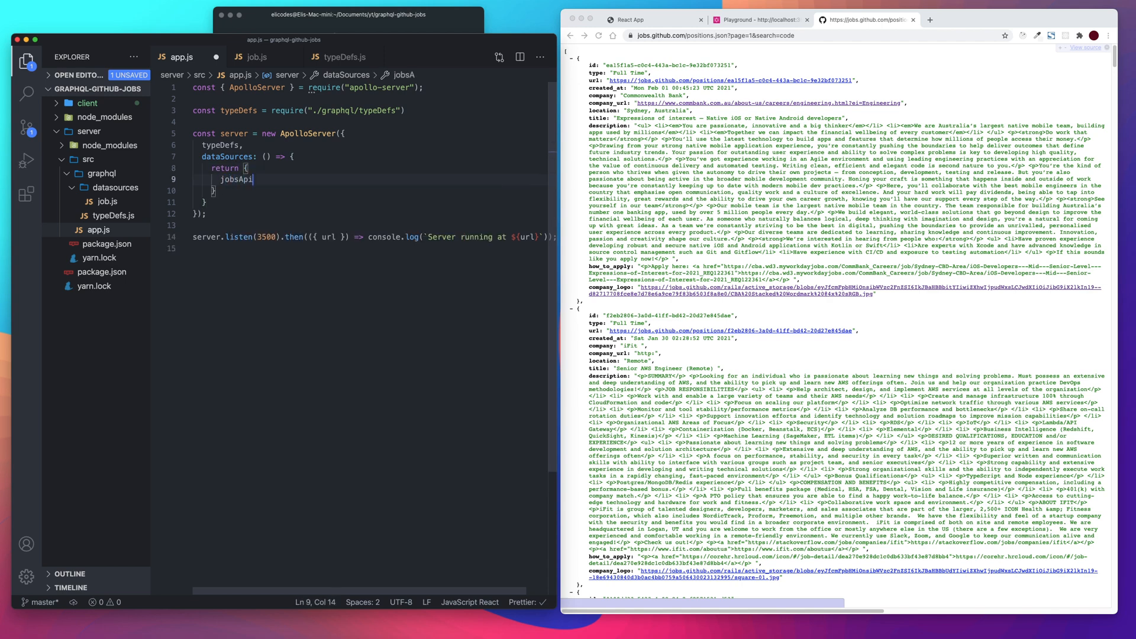
{"action": "type", "text": ":"}
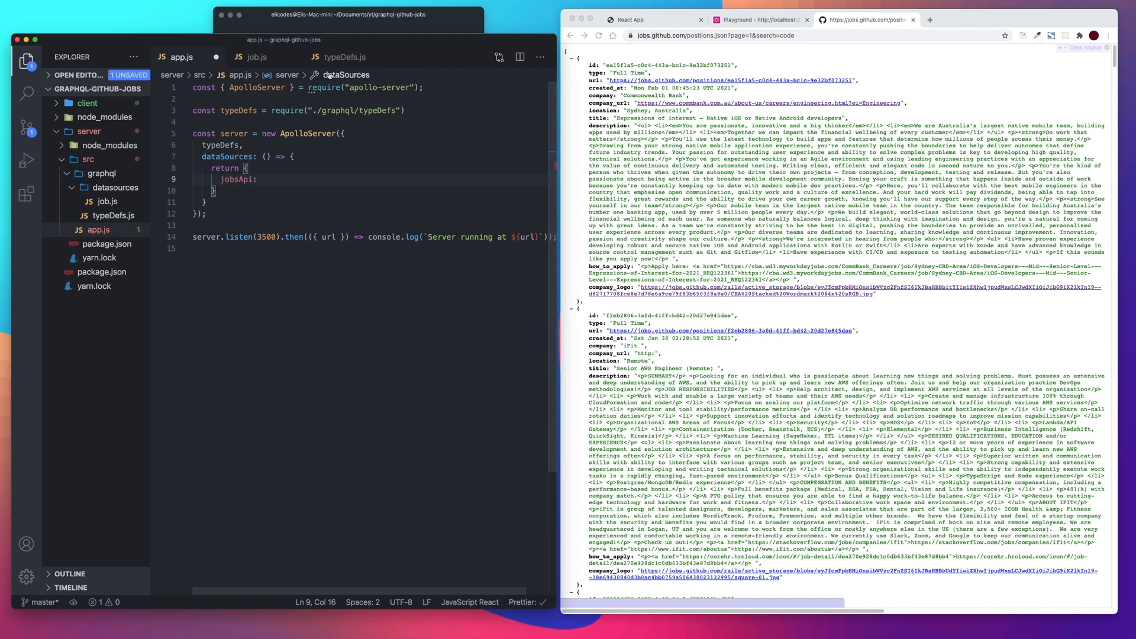
{"action": "left_click", "coordinate": [409, 110]}
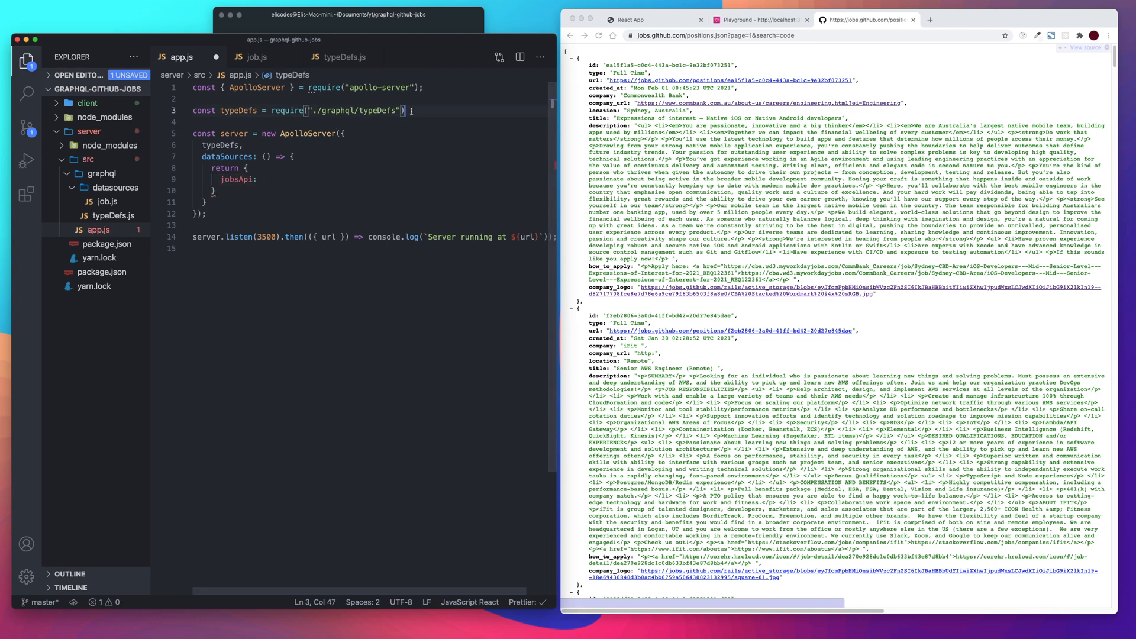
Add const JobsApi = require("./graphql/datasources/job") below the typeDefs require
{"action": "type", "text": "const"}
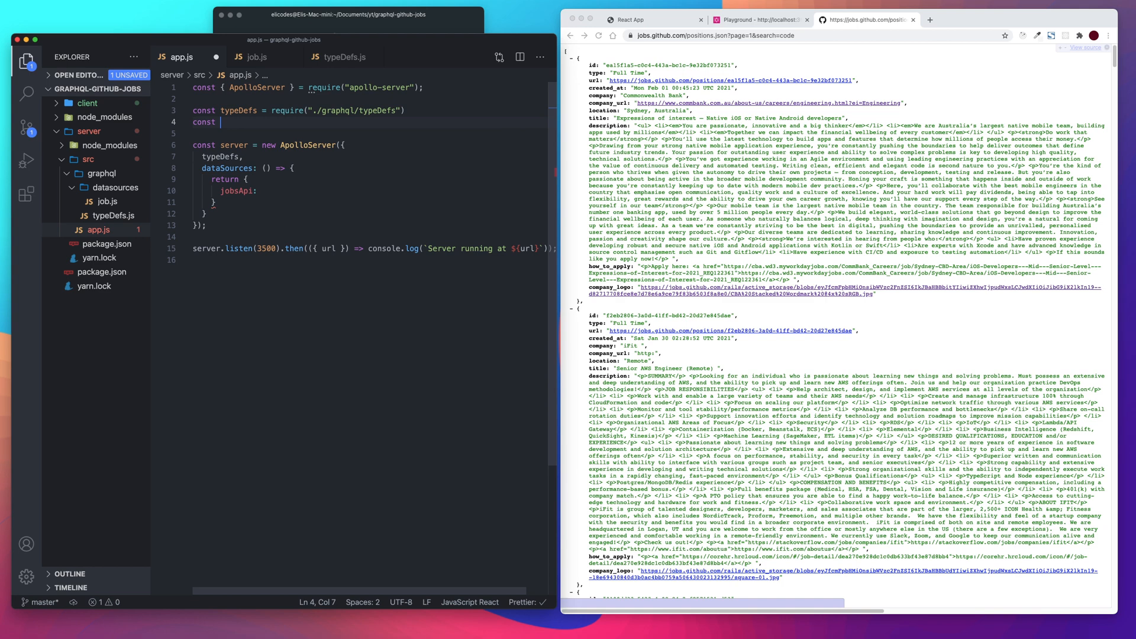
{"action": "key", "text": "backspace"}
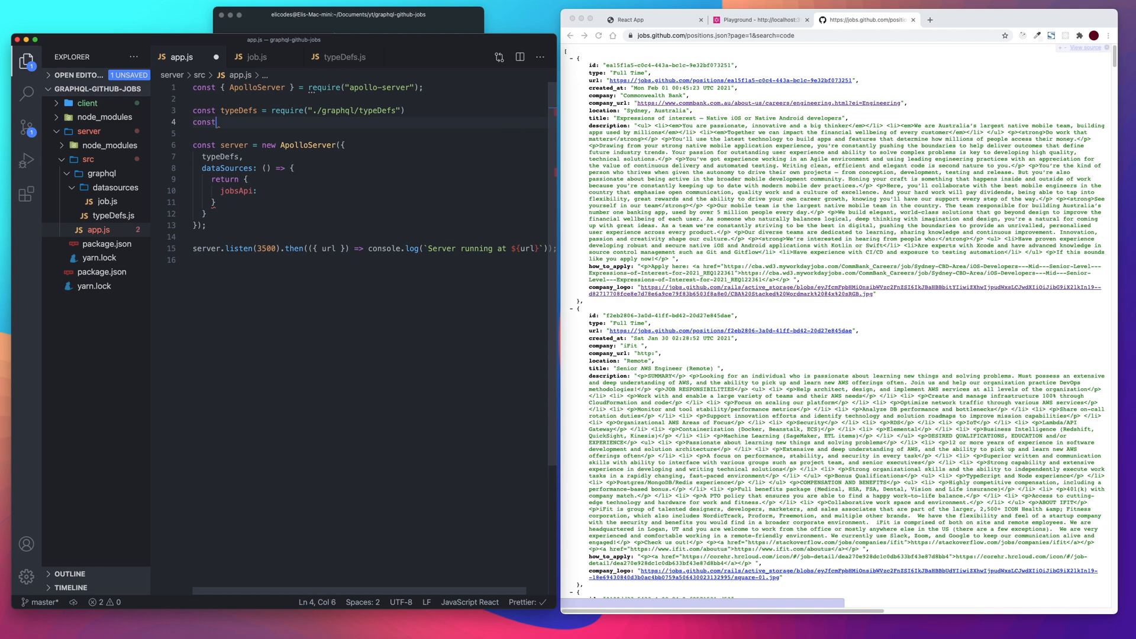
{"action": "type", "text": "Jobs"}
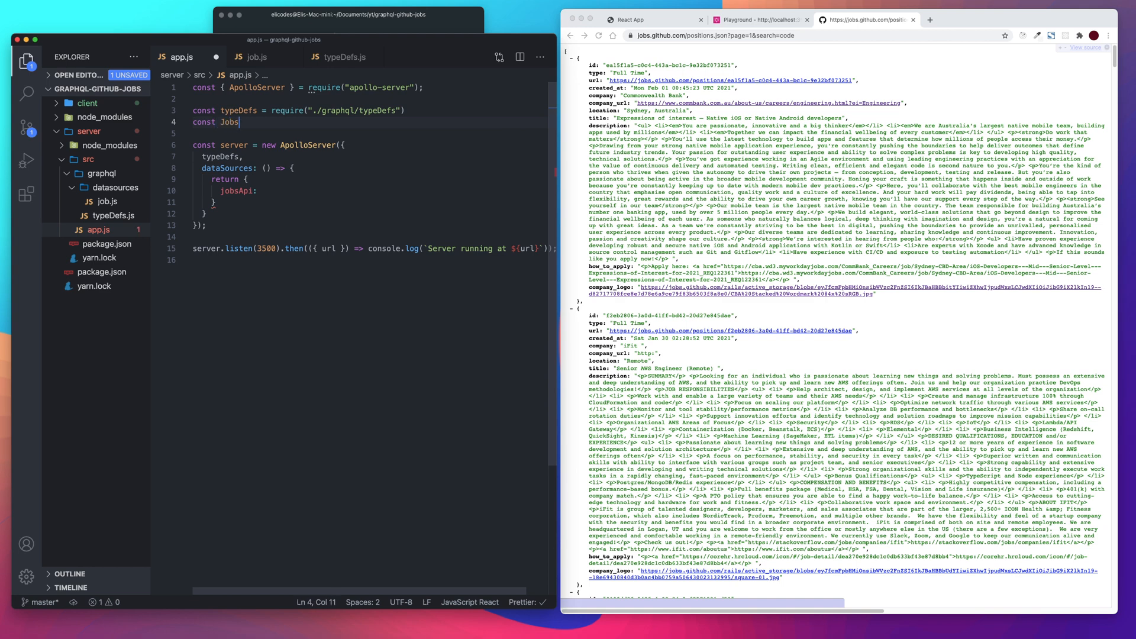
{"action": "type", "text": "Api ="}
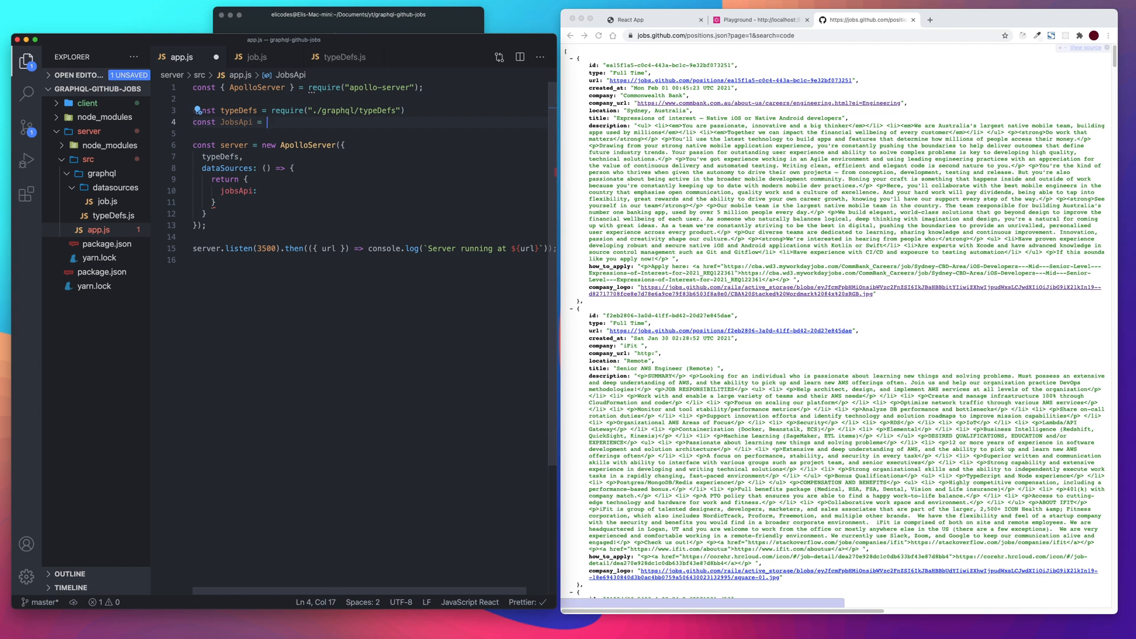
{"action": "type", "text": "reqiu"}
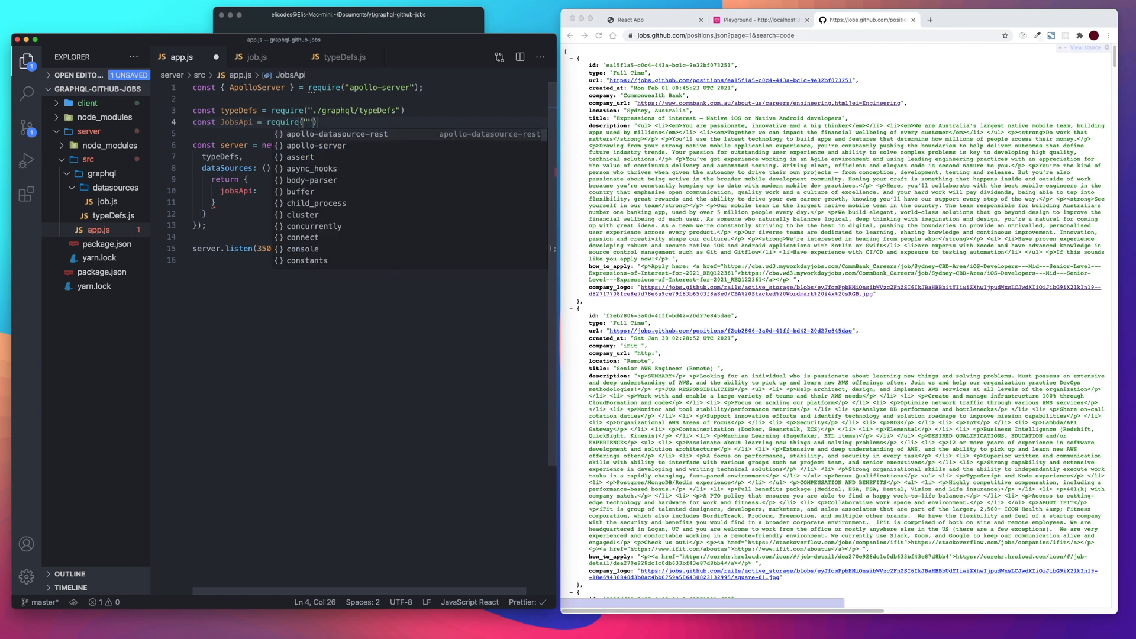
{"action": "type", "text": "./graphql/datasources"}
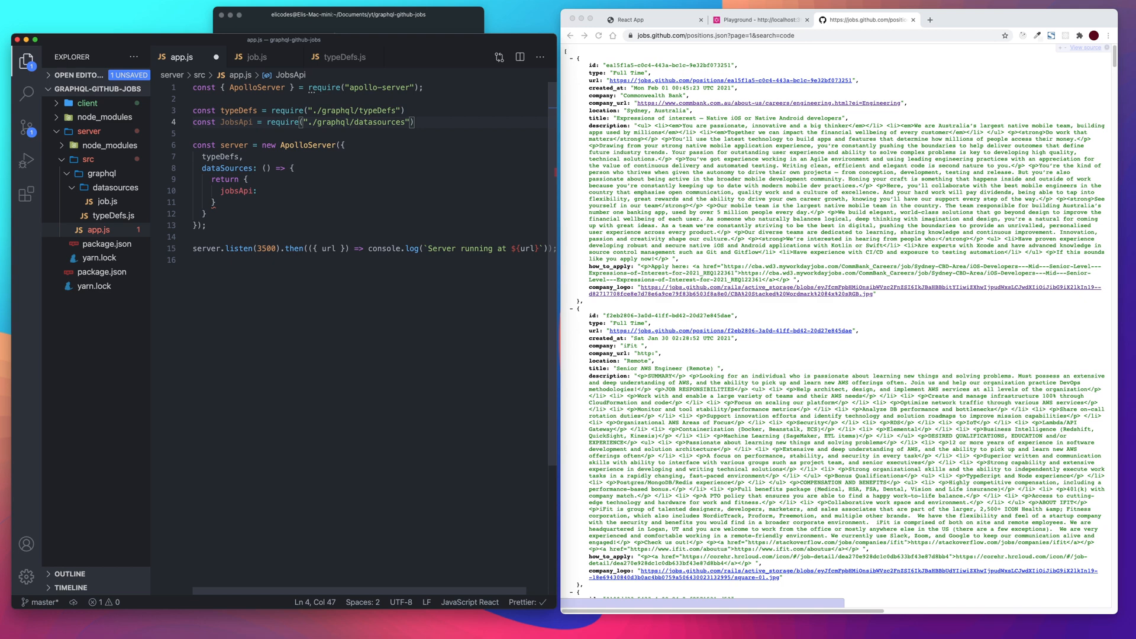
{"action": "type", "text": "/job"}
{"action": "left_click", "coordinate": [301, 189]}
{"action": "type", "text": " n"}
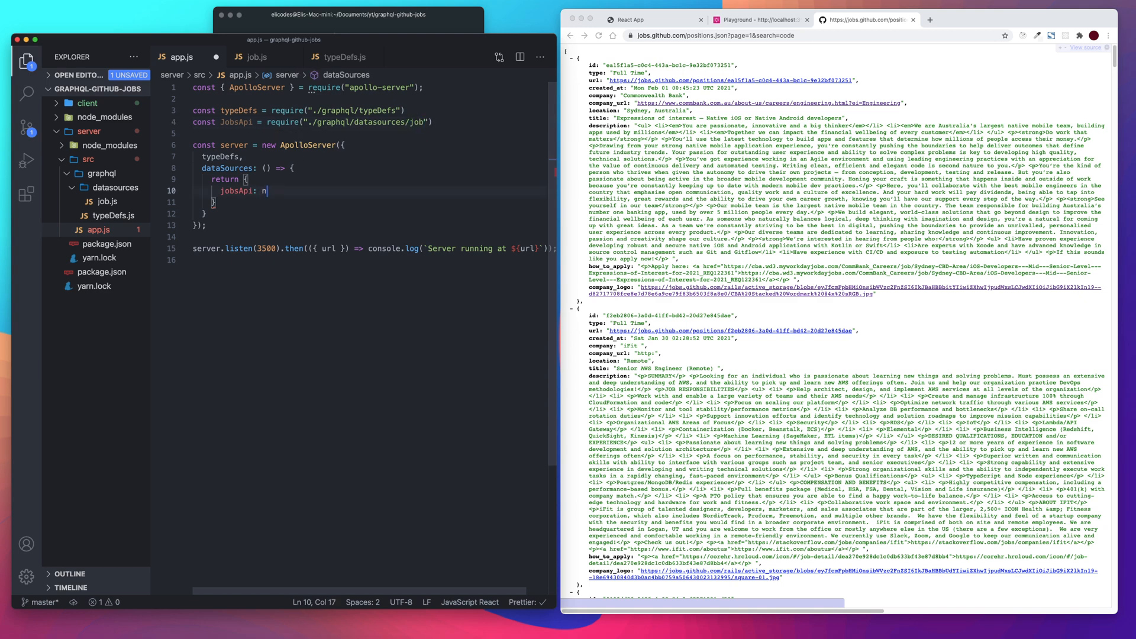
Set jobsApi to new JobsApi() in the dataSources return object
{"action": "type", "text": "ew"}
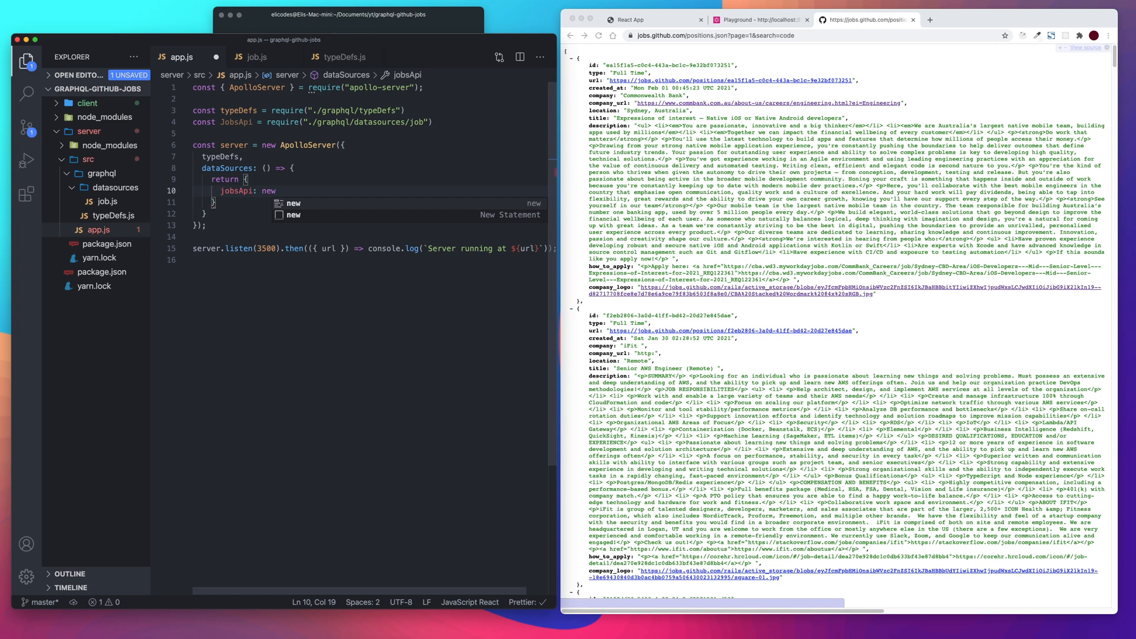
{"action": "type", "text": "JobsApi("}
{"action": "left_click", "coordinate": [281, 213]}
{"action": "type", "text": ","}
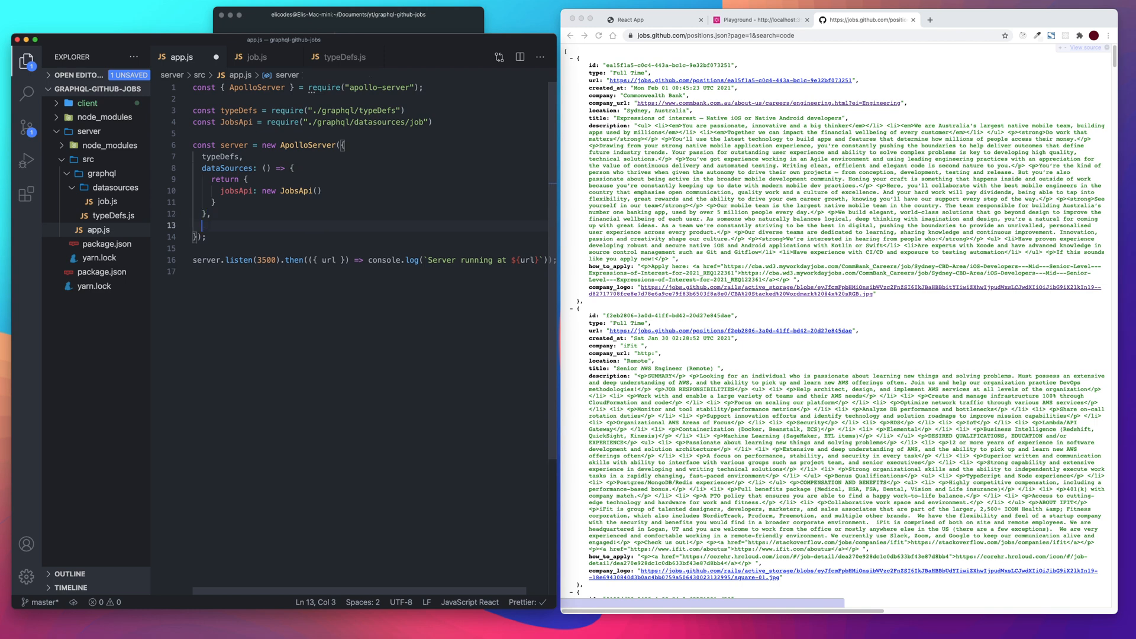
{"action": "type", "text": "p"}
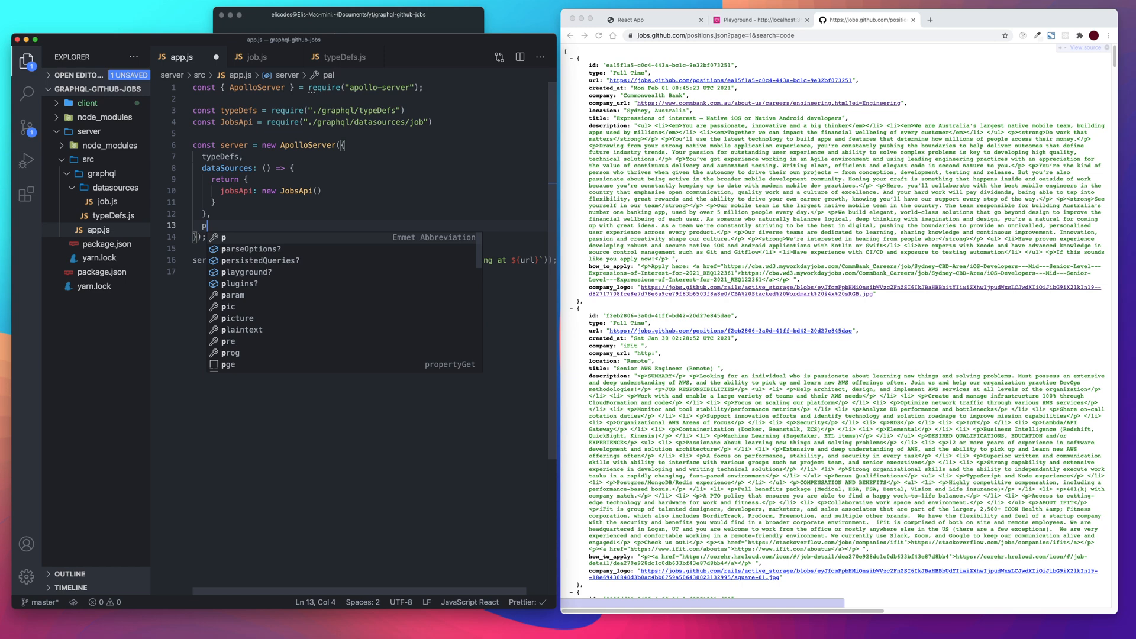
Add playground: { endpoint: "/graphql" } to the ApolloServer config and save
{"action": "type", "text": "layground"}
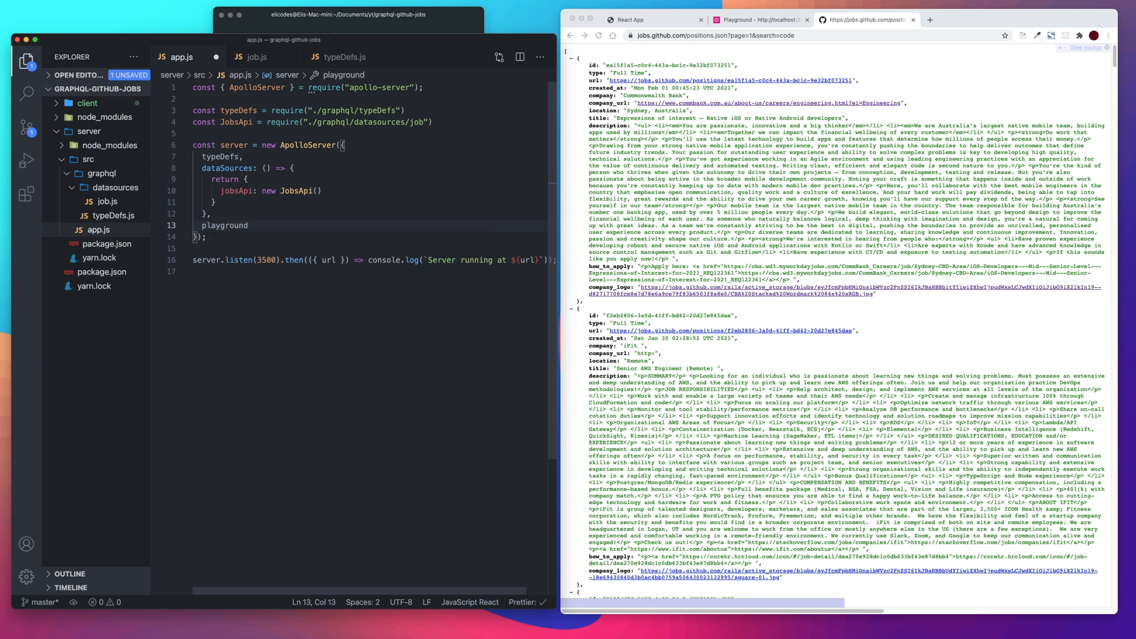
{"action": "type", "text": ": {}"}
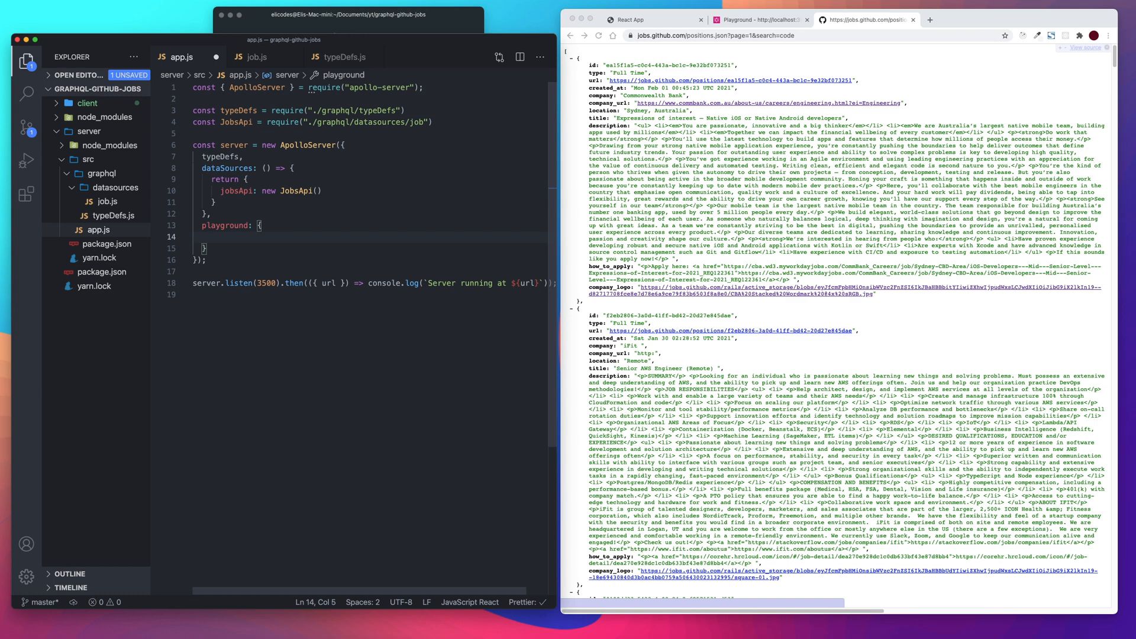
{"action": "type", "text": "endpoint:"}
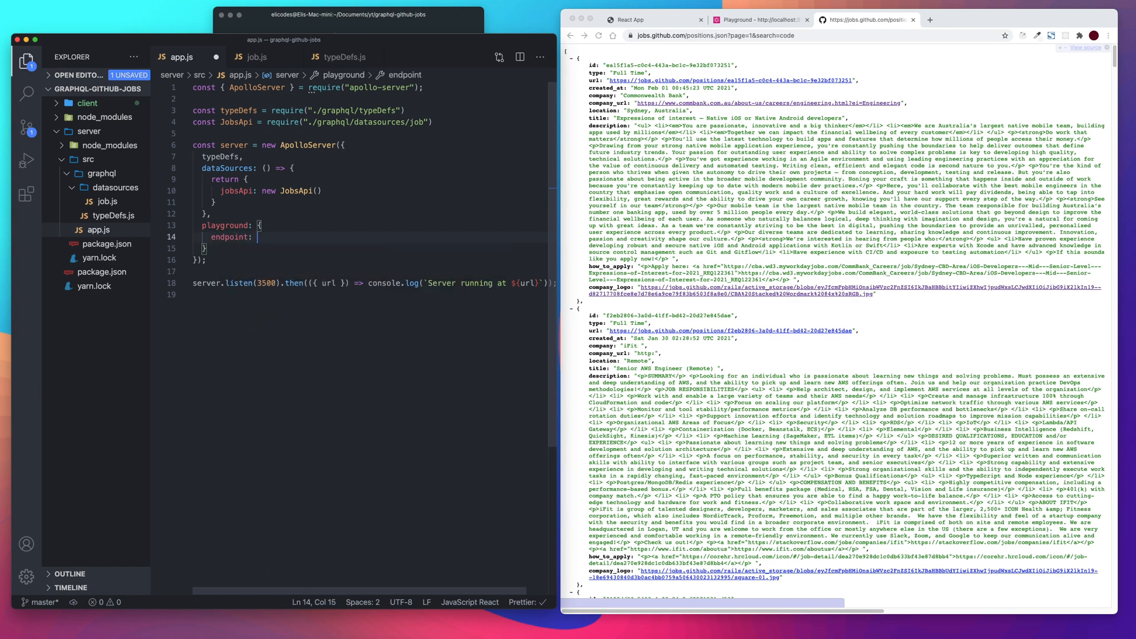
{"action": "type", "text": "\"/g\""}
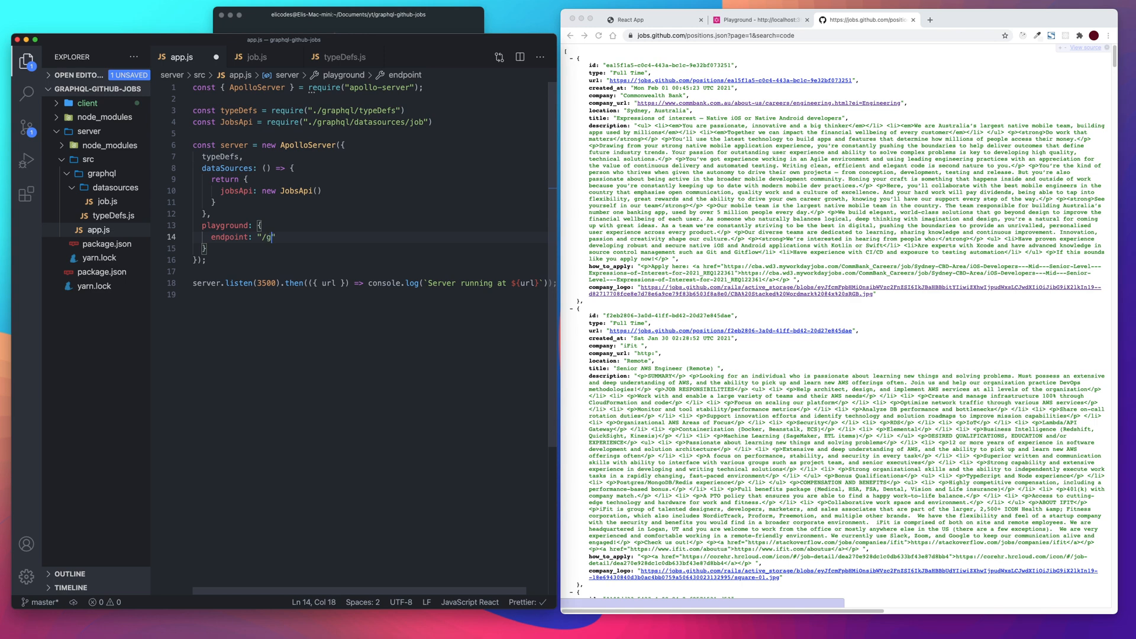
{"action": "type", "text": "a"}
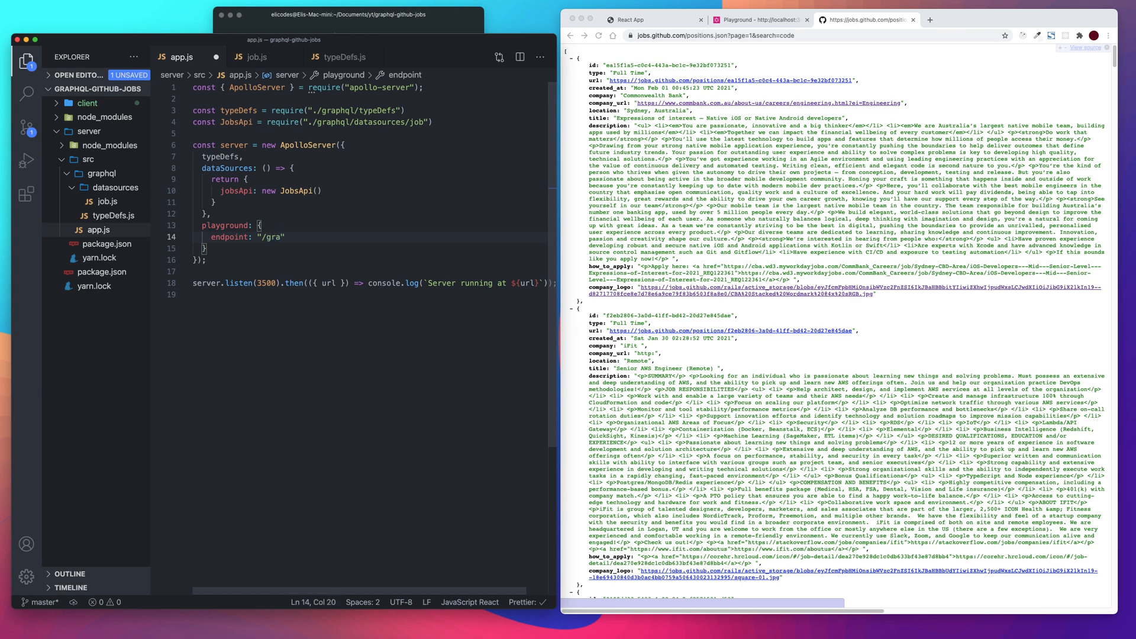
{"action": "type", "text": "phql"}
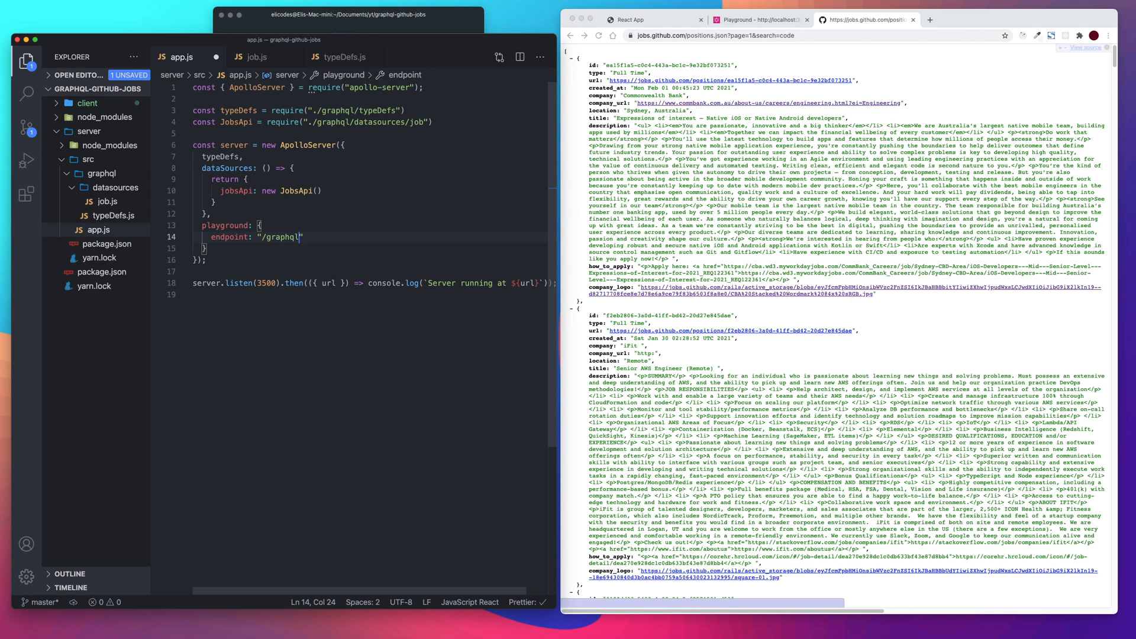
{"action": "left_click", "coordinate": [328, 234]}
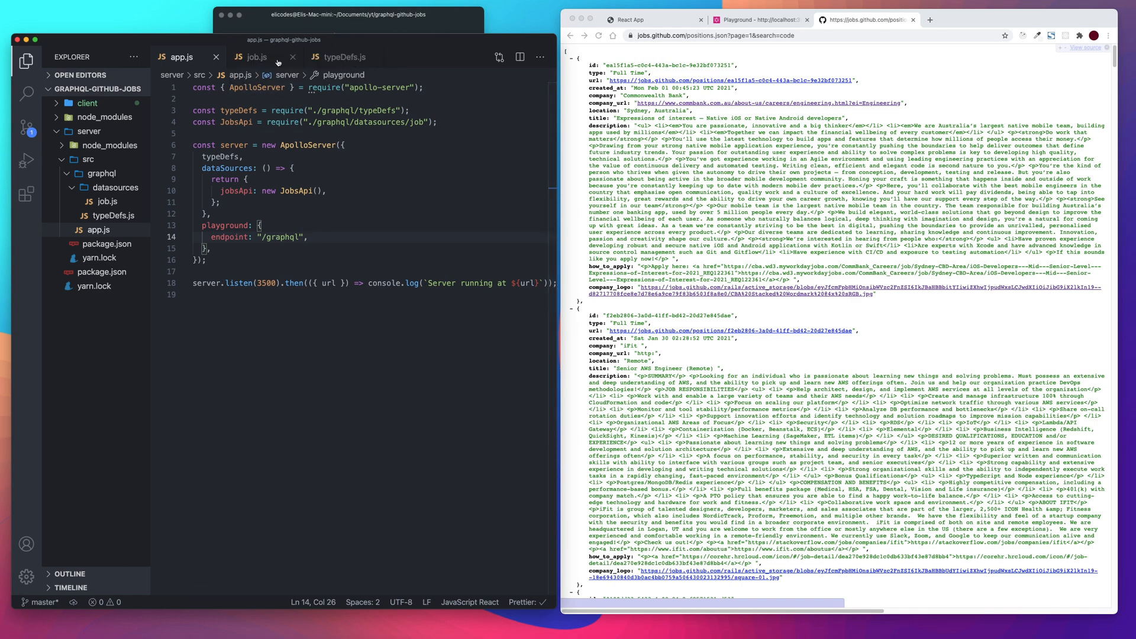
{"action": "mouse_move", "coordinate": [240, 57]}
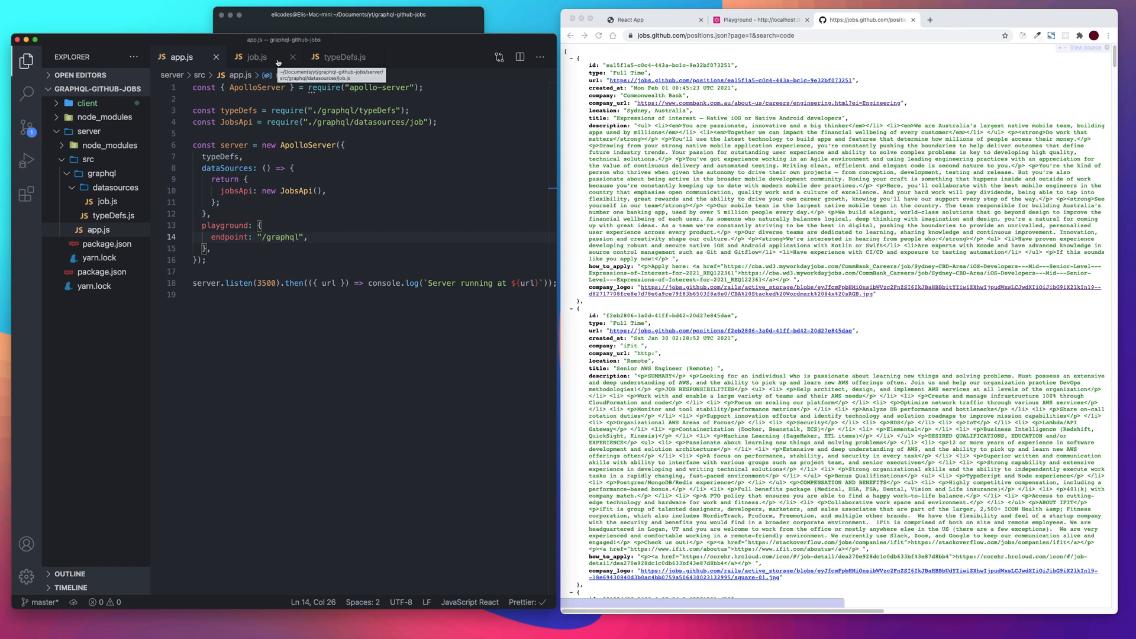